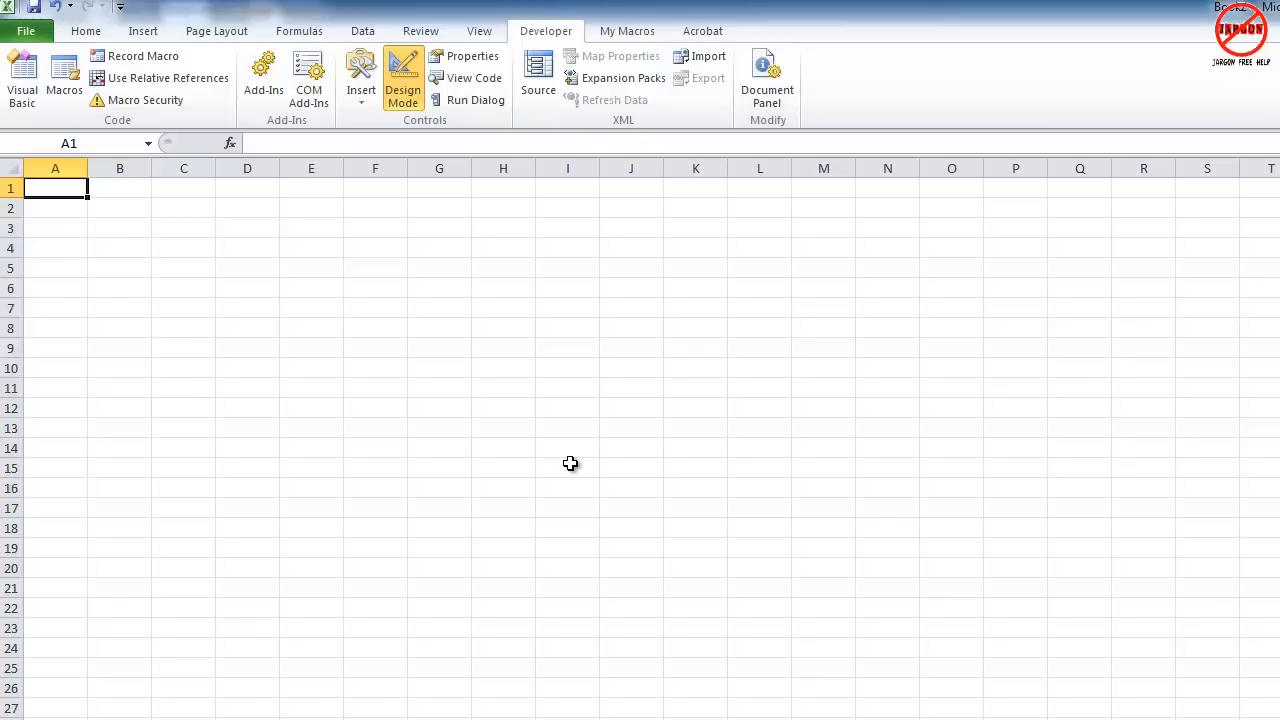
mouse_move(498, 212)
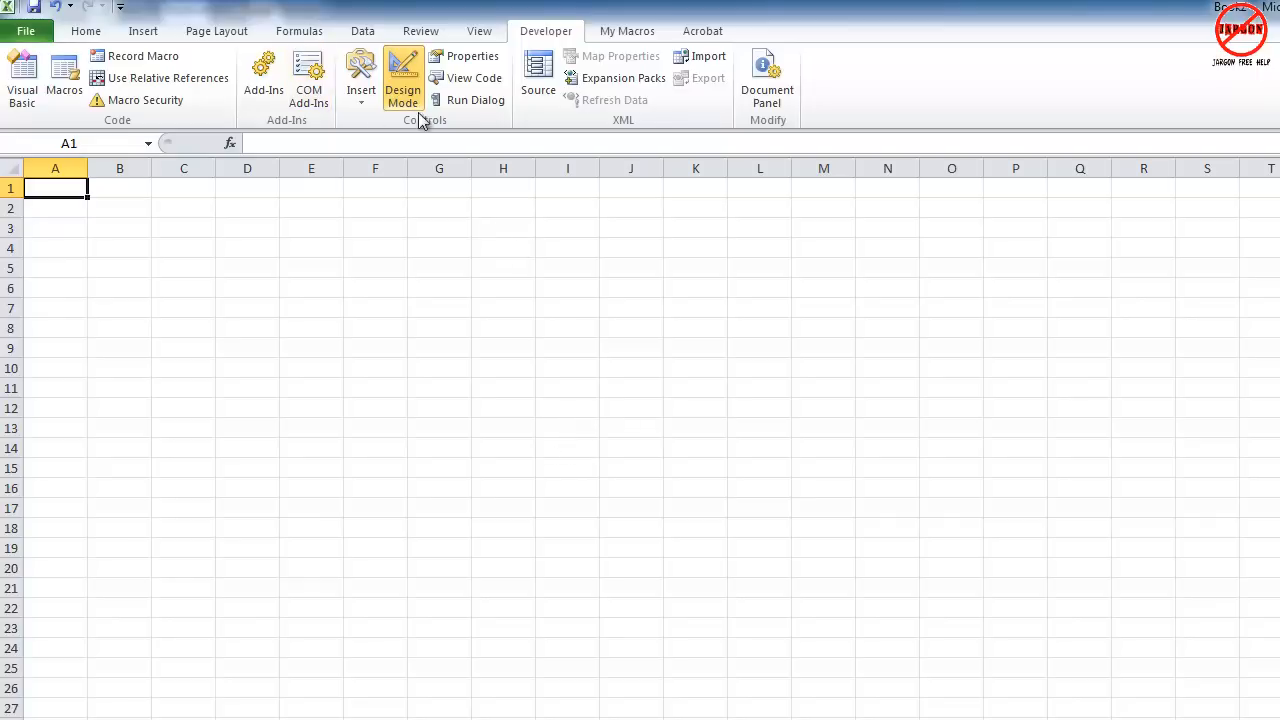
mouse_move(360, 76)
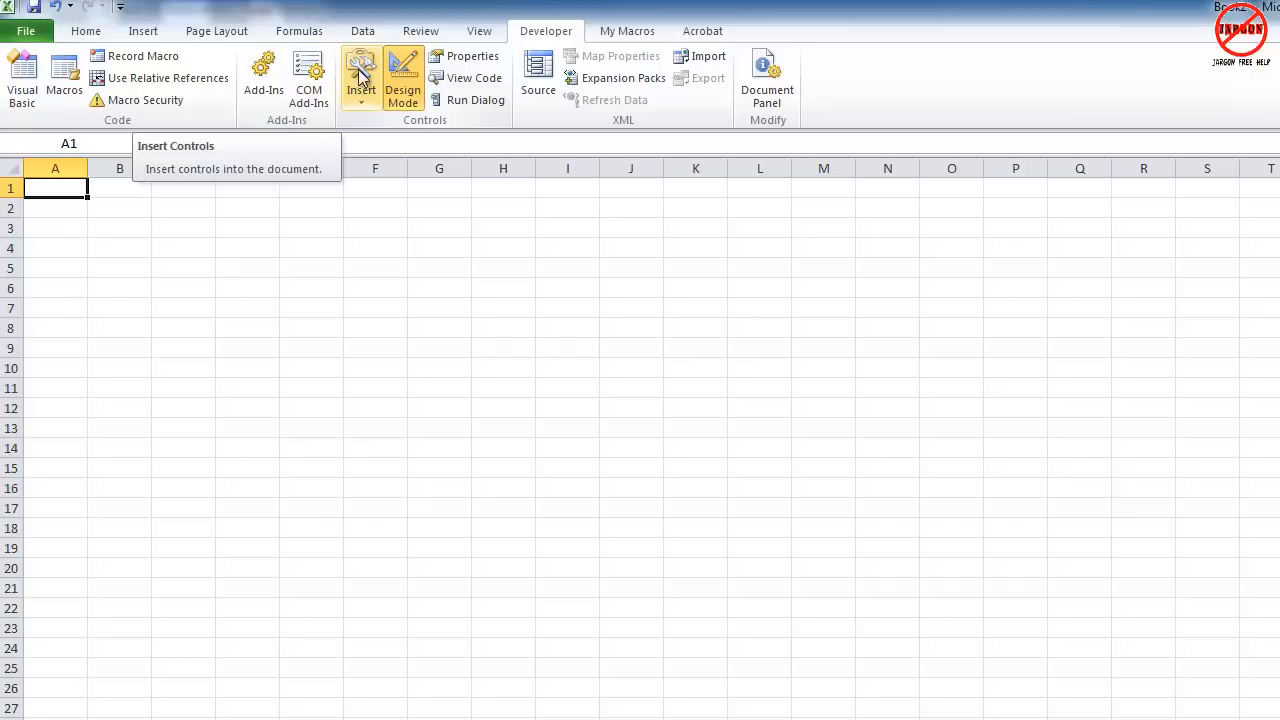
mouse_move(496, 72)
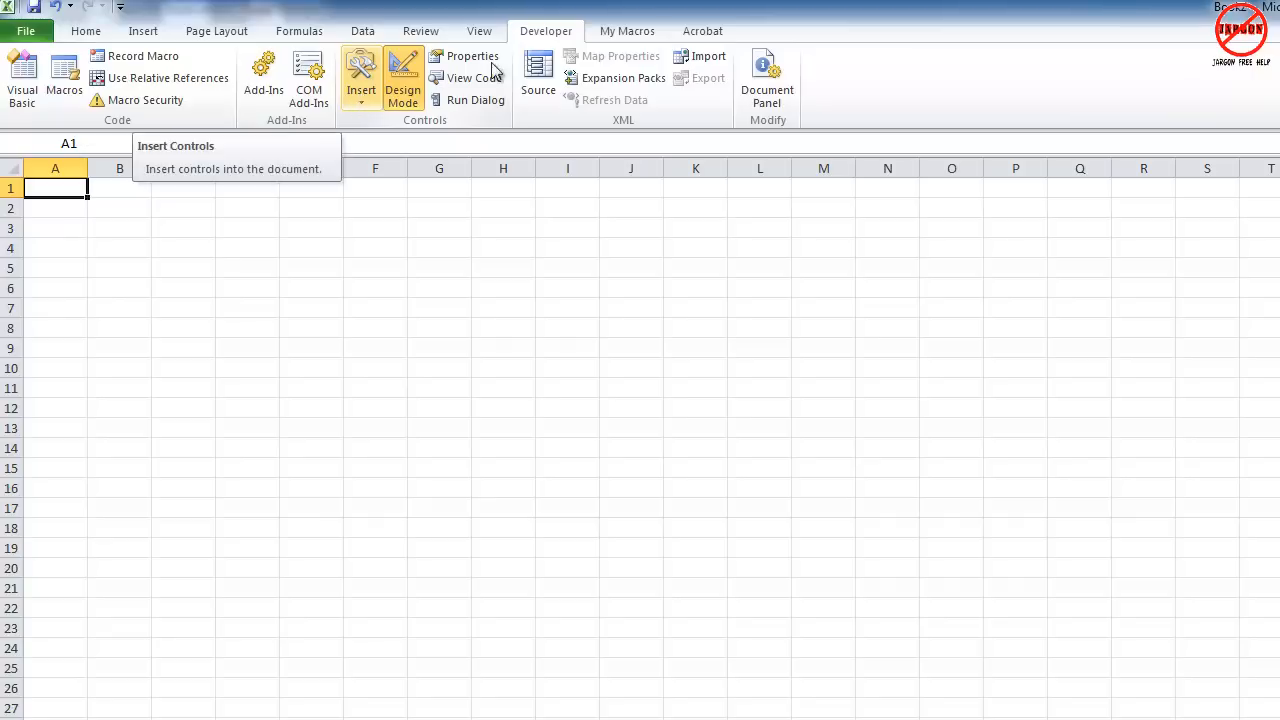
mouse_move(360, 96)
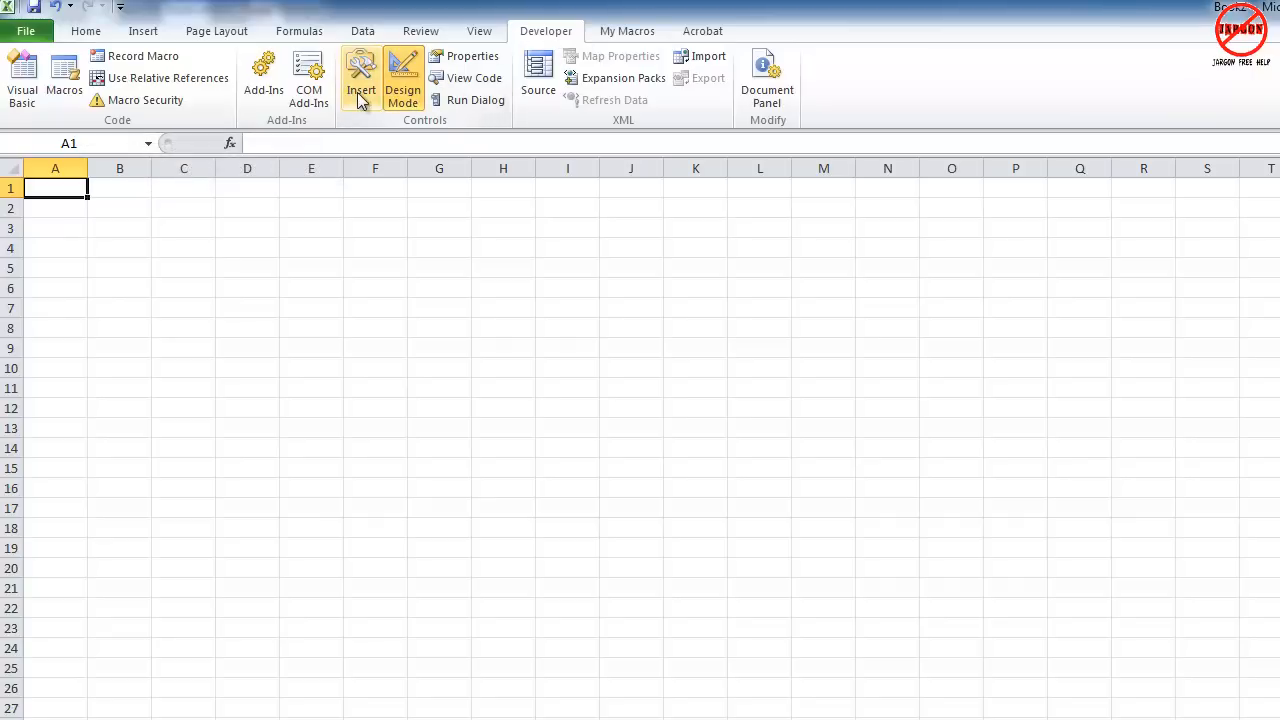
Step: Insert an ActiveX command button from the Developer controls onto the sheet
left_click(360, 76)
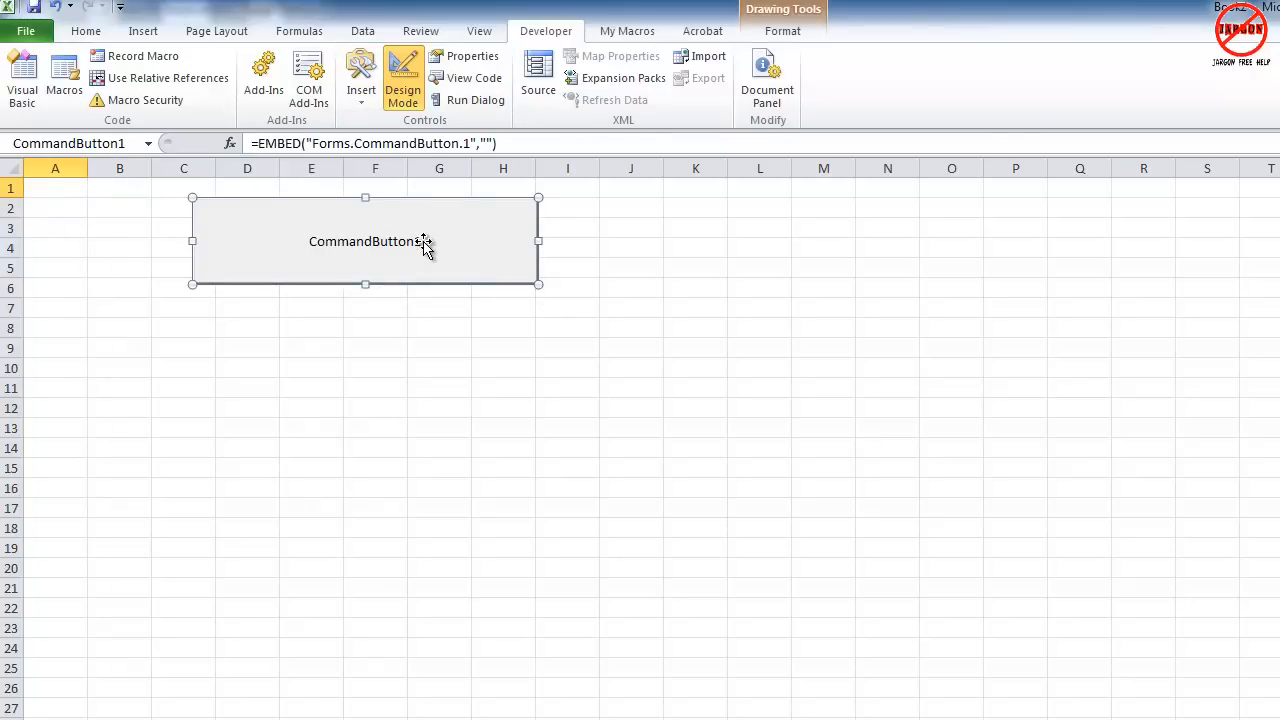
Step: Write msgbox "Hello World!" inside the button's CommandButton1_Click procedure
double_click(364, 240)
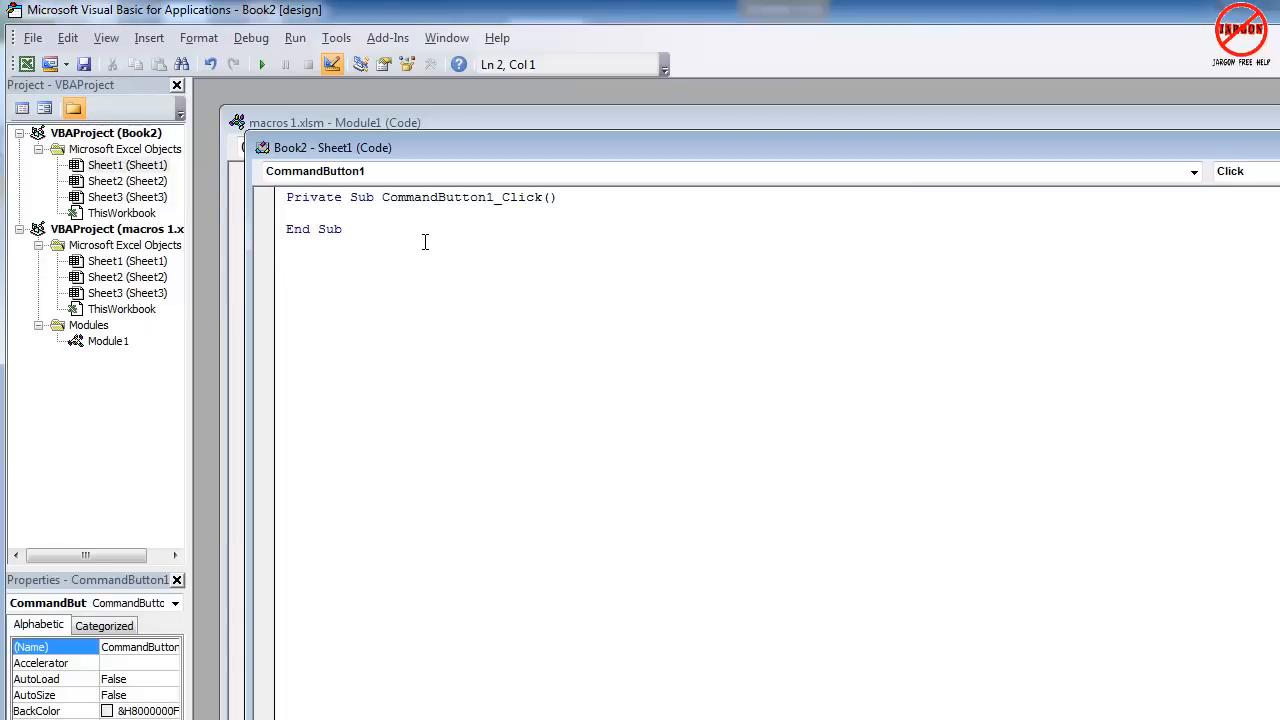
type("msgb")
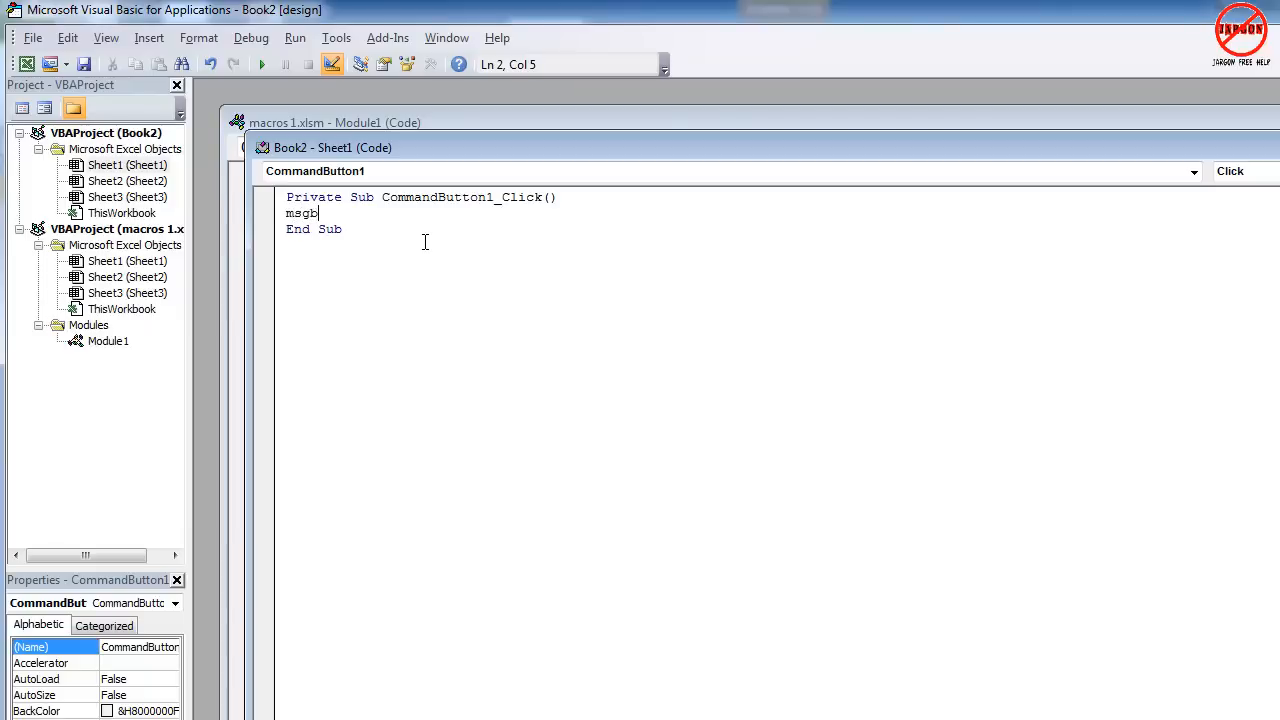
type("ox")
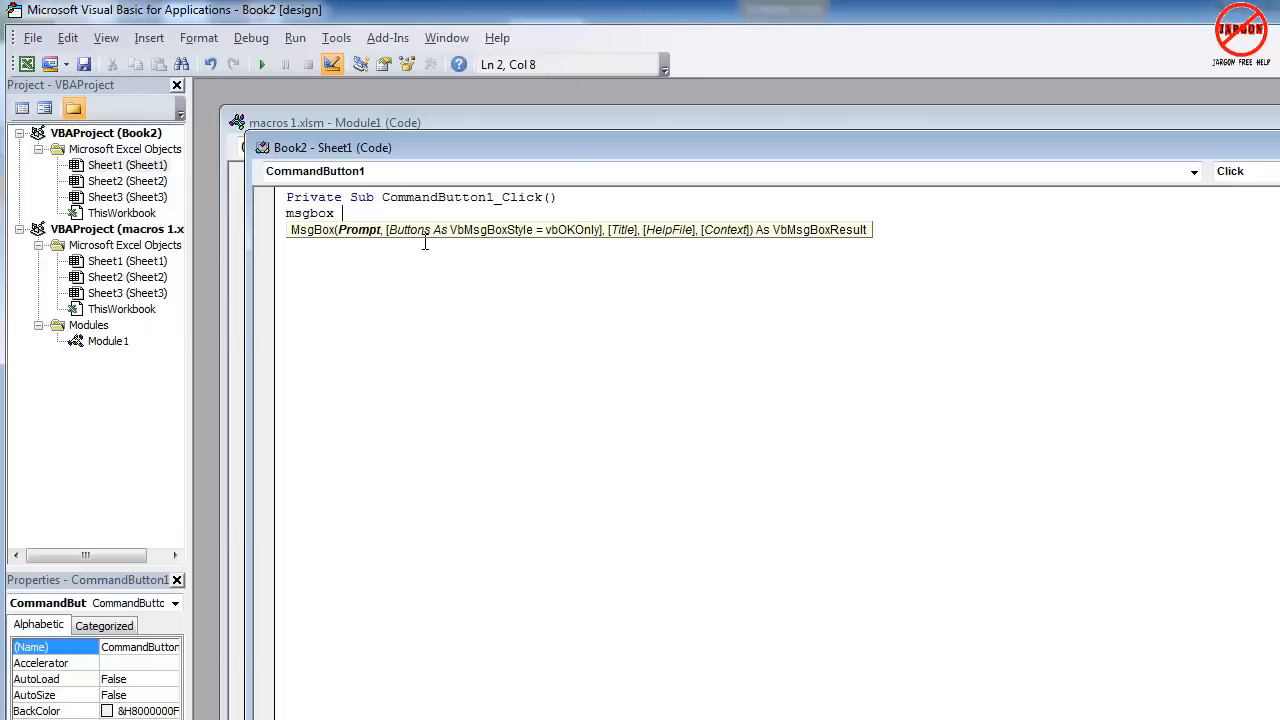
mouse_move(364, 236)
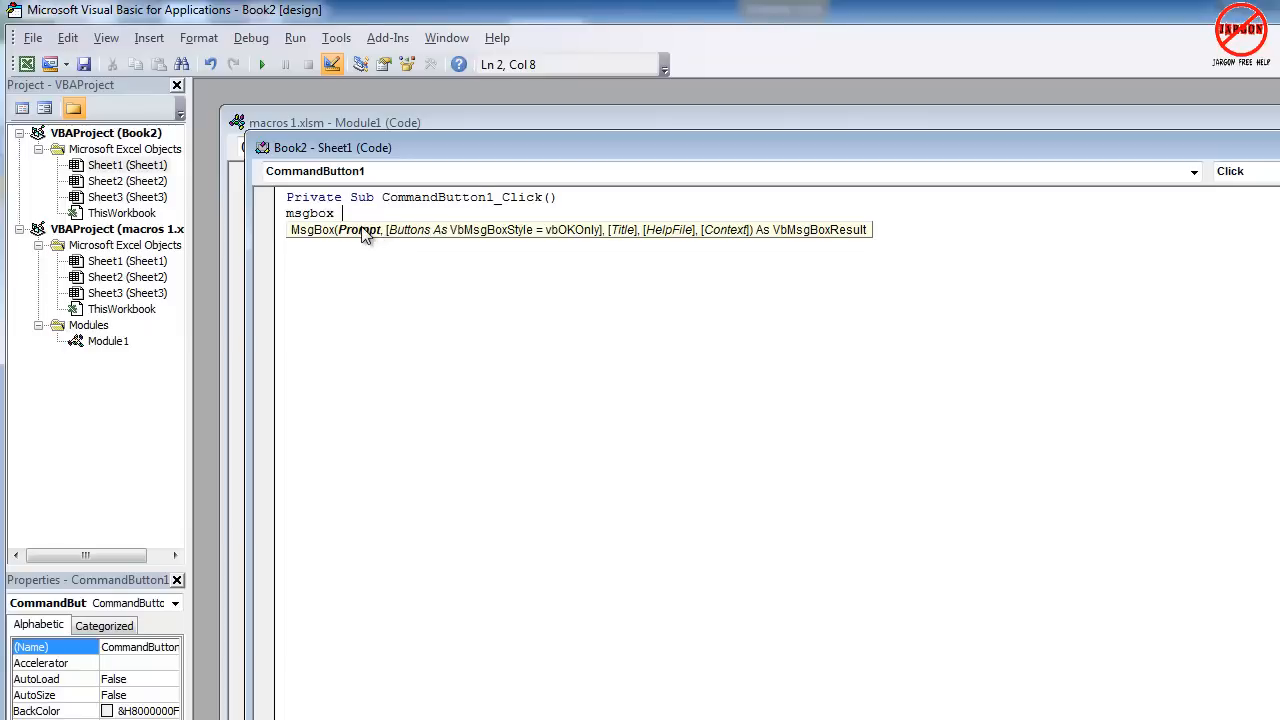
mouse_move(492, 242)
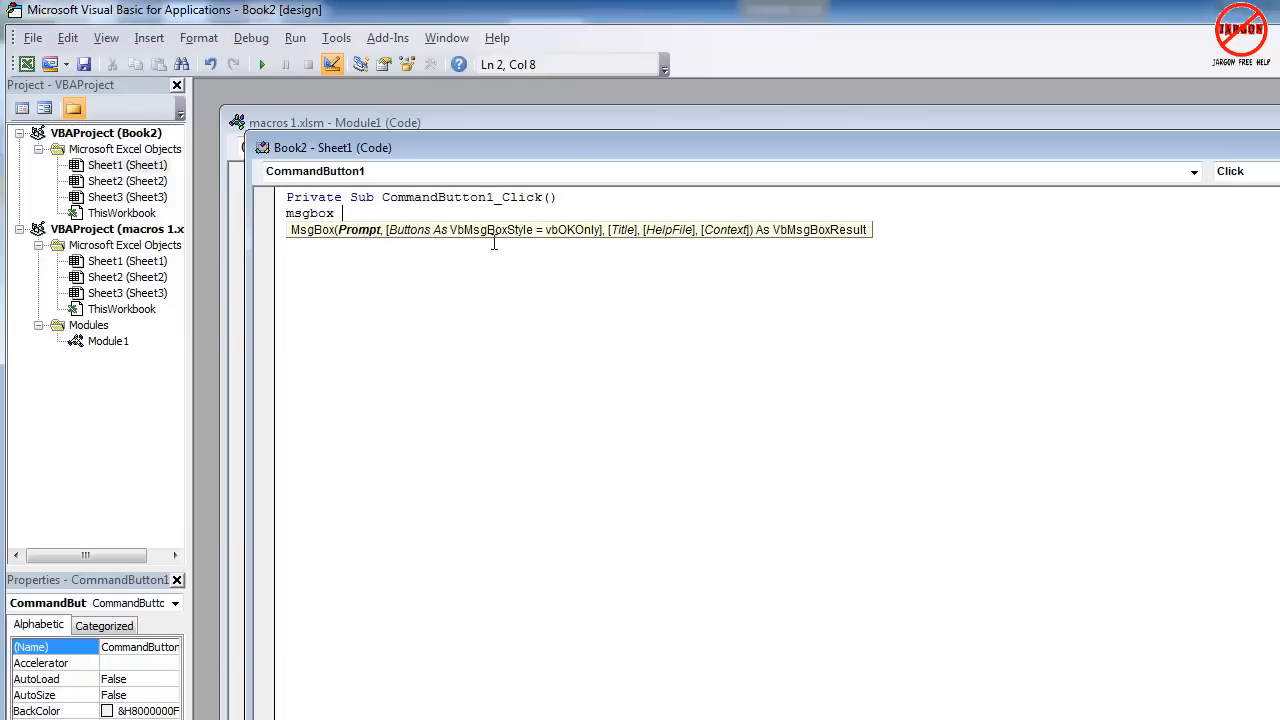
mouse_move(510, 248)
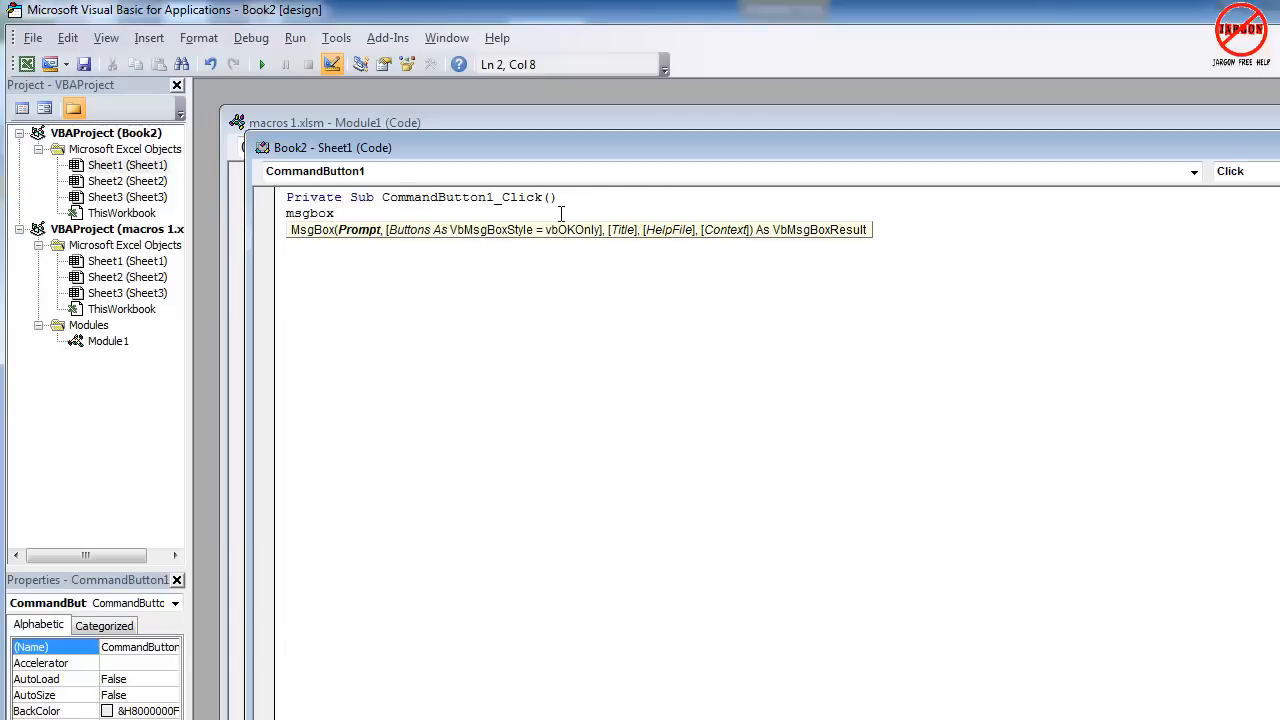
type("\"")
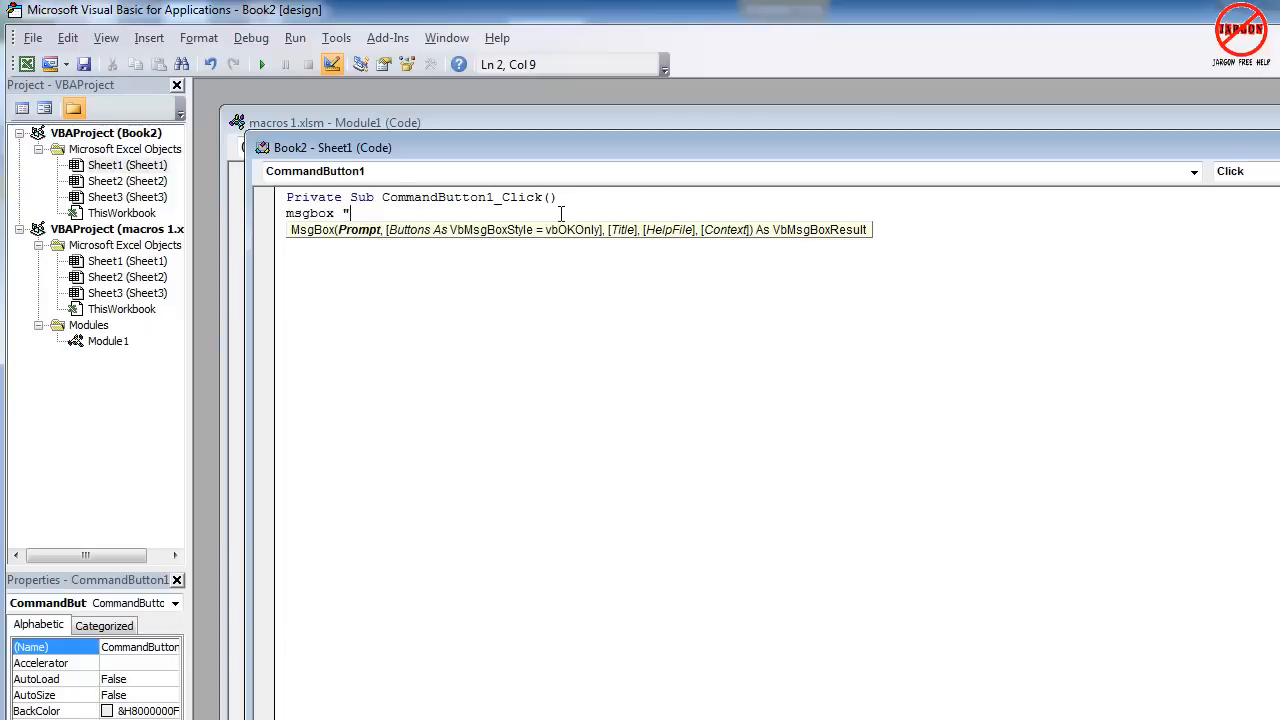
type("Hello Wo")
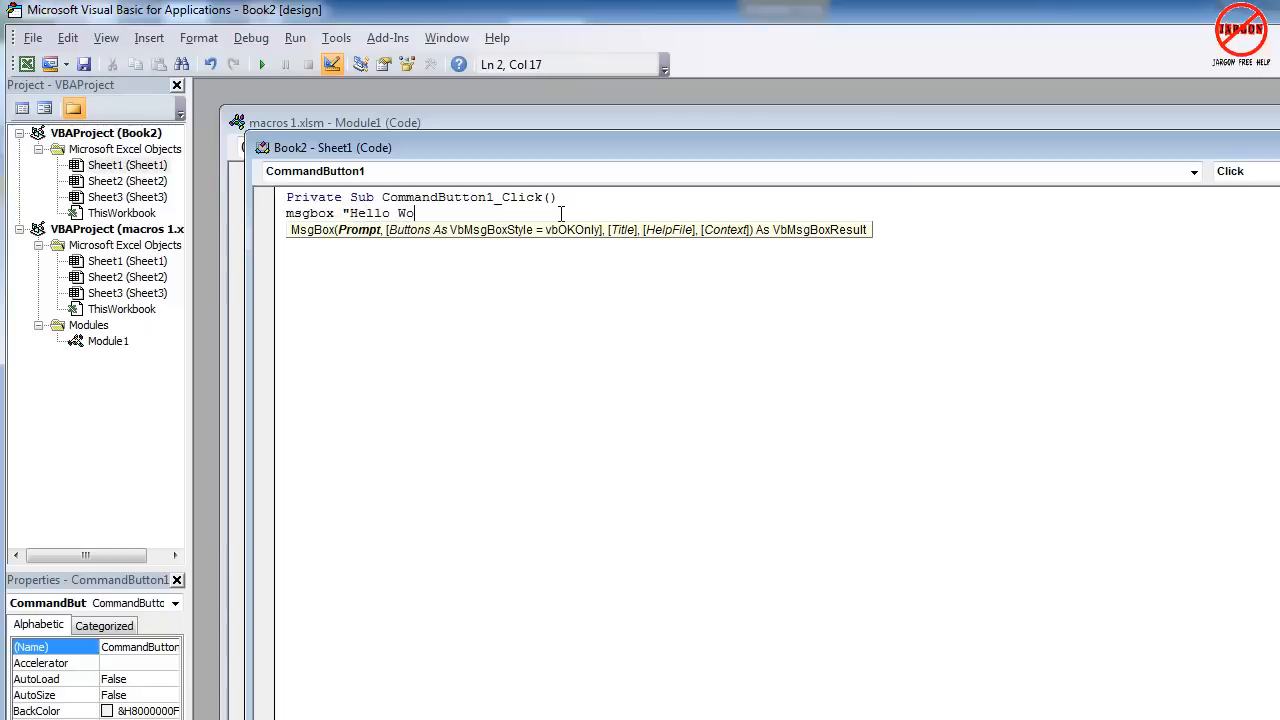
type("rld!")
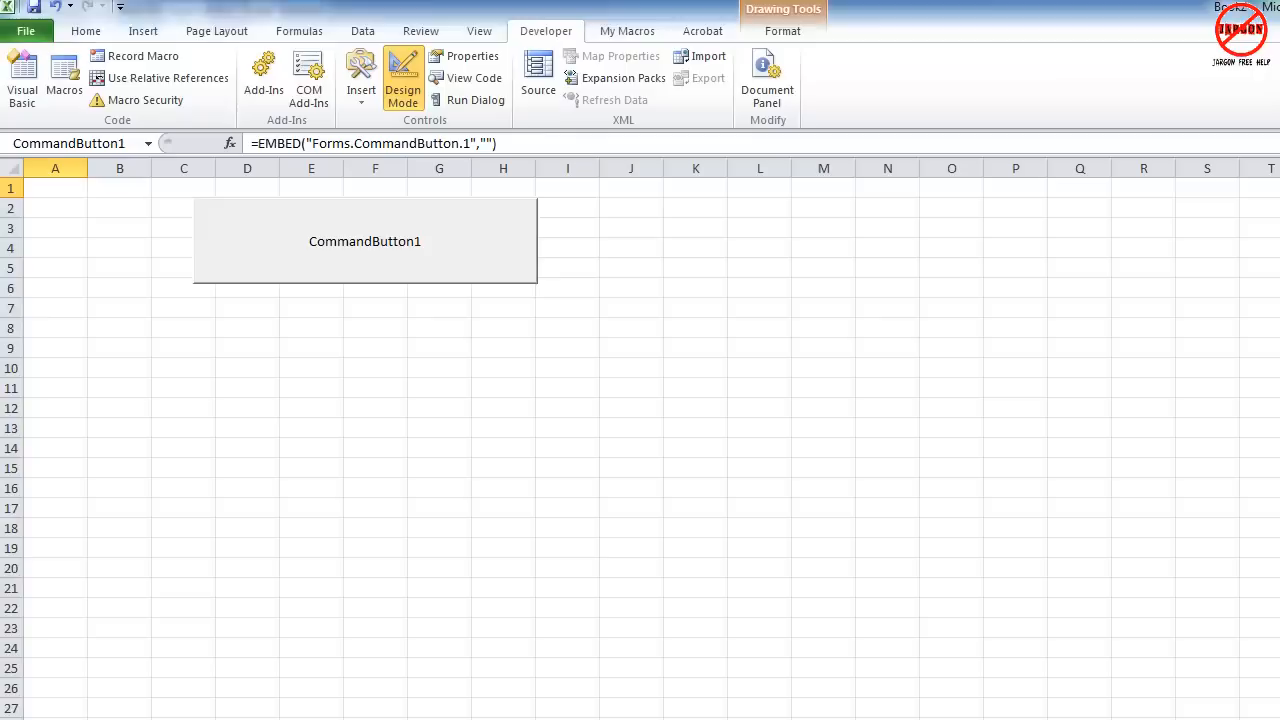
left_click(364, 240)
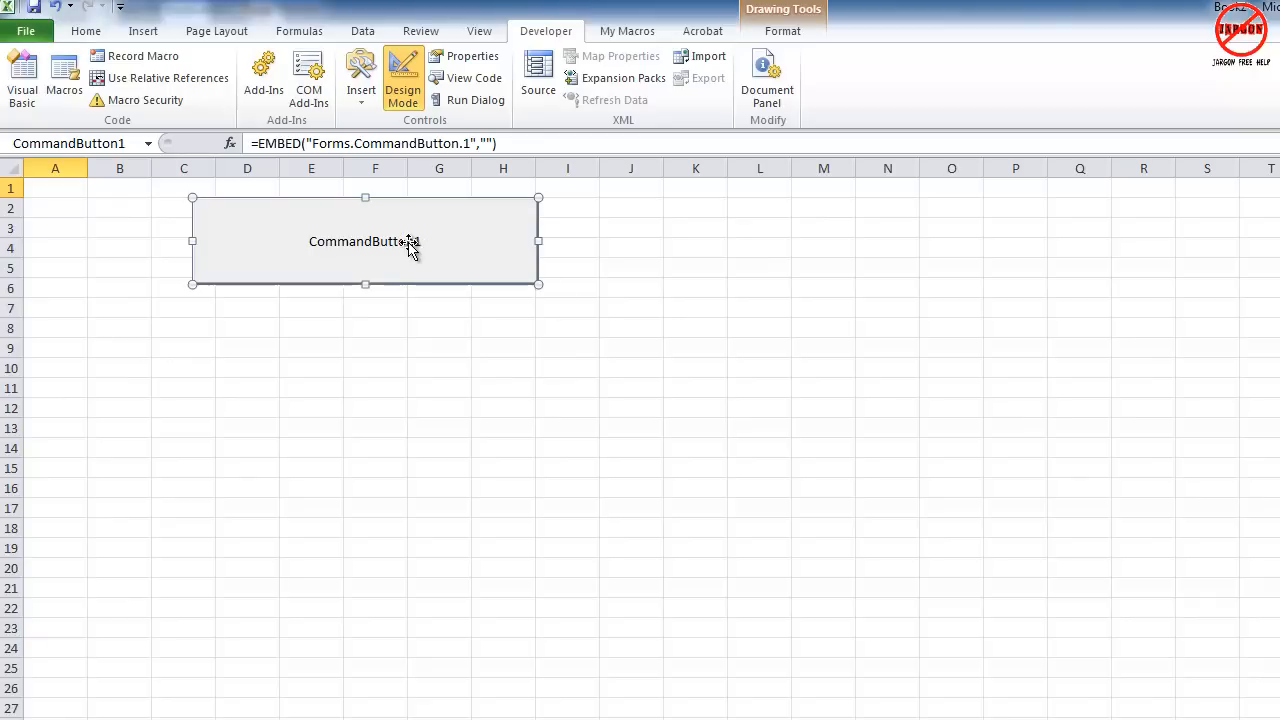
mouse_move(404, 72)
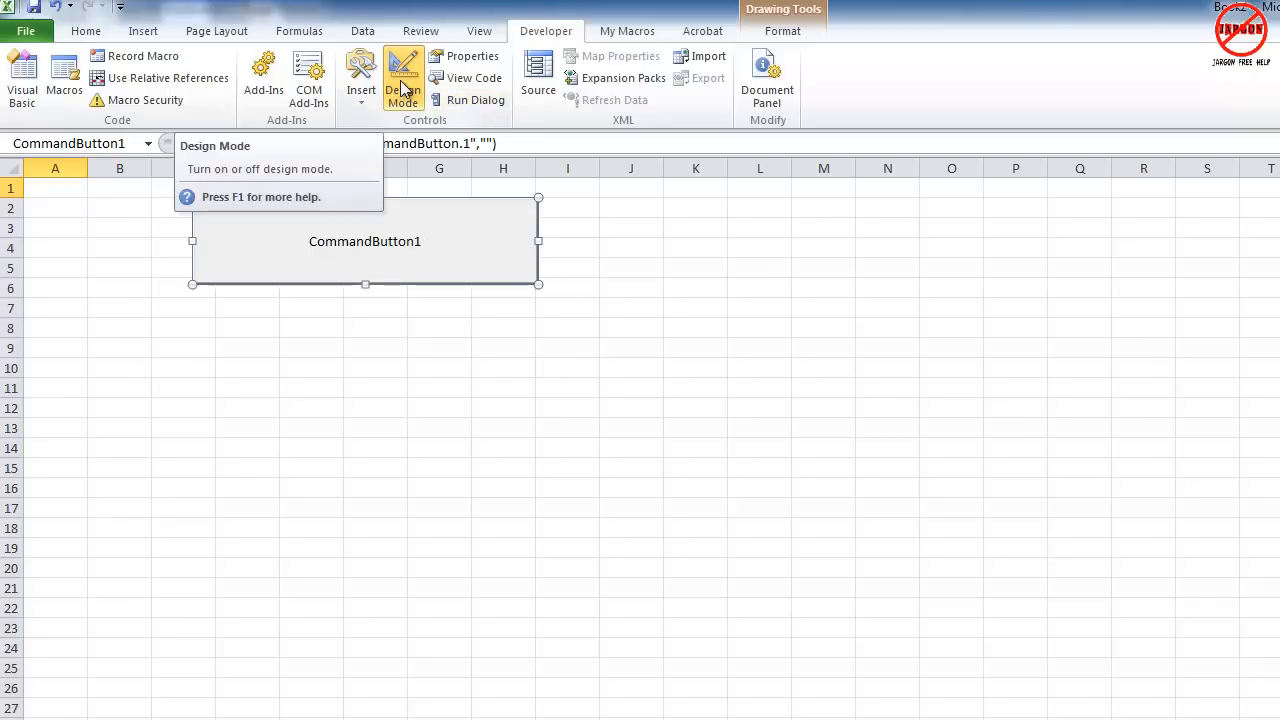
left_click(402, 78)
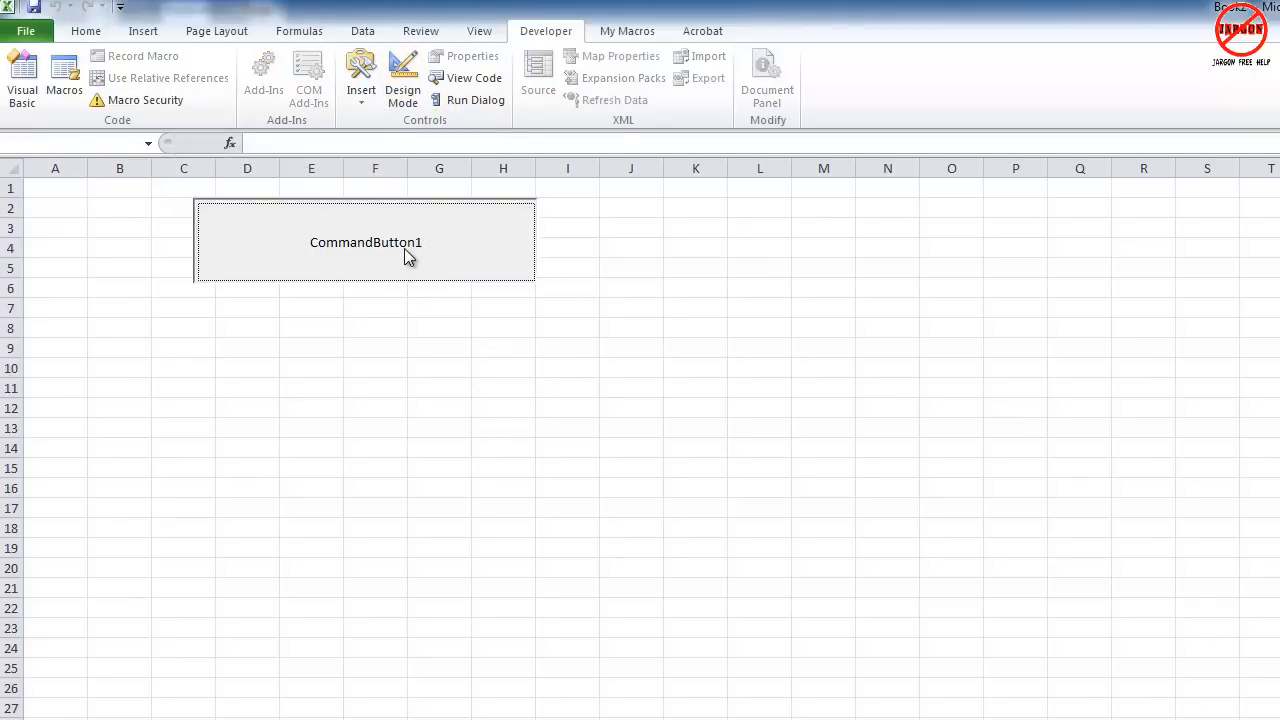
left_click(364, 242)
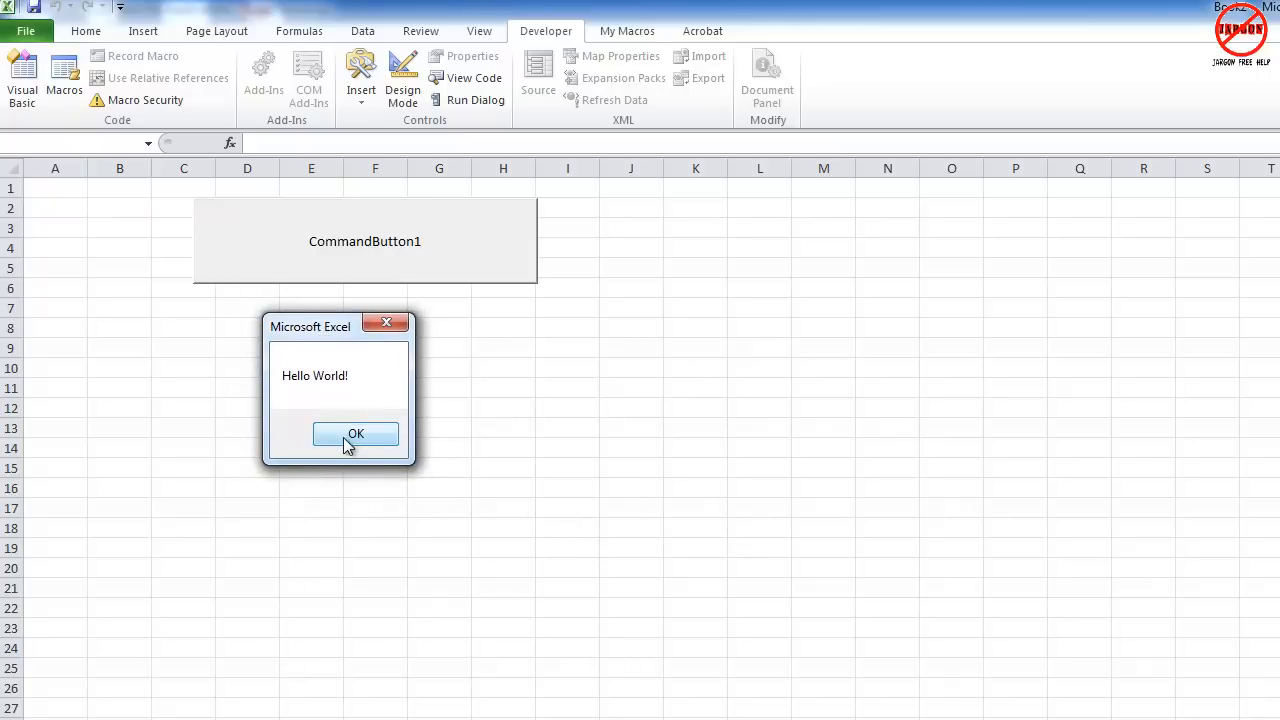
left_click(356, 434)
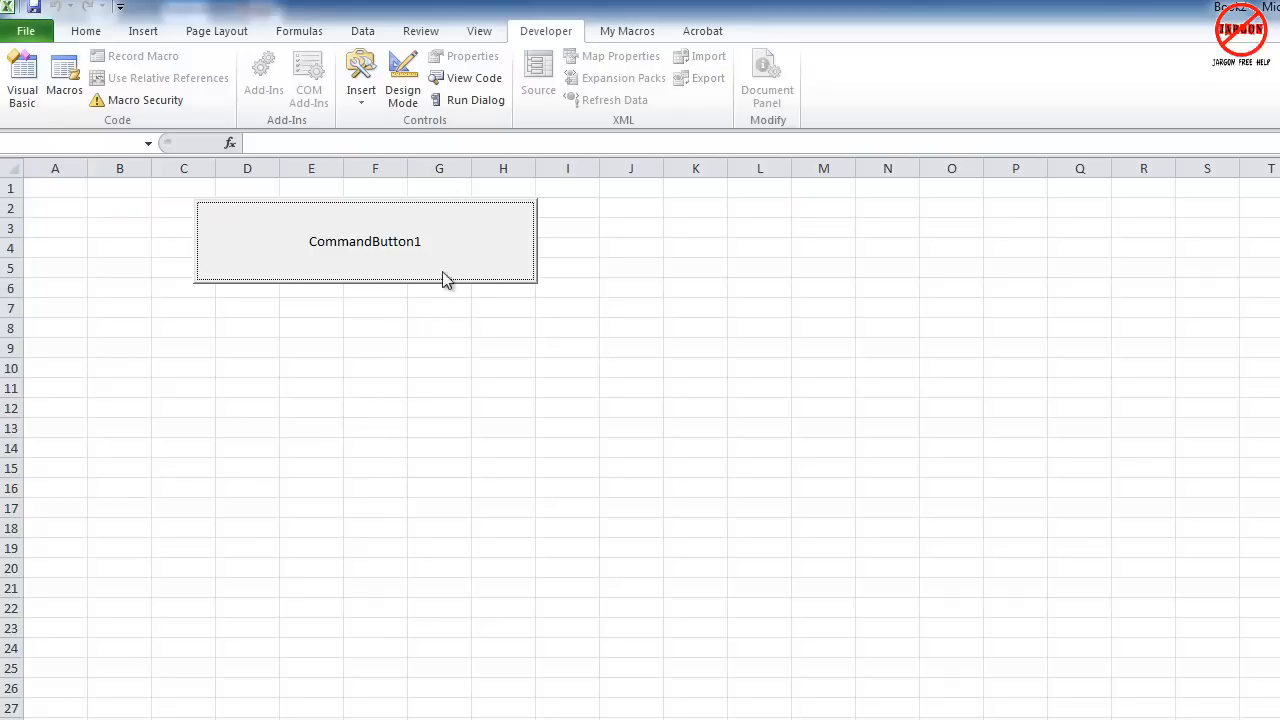
left_click(402, 82)
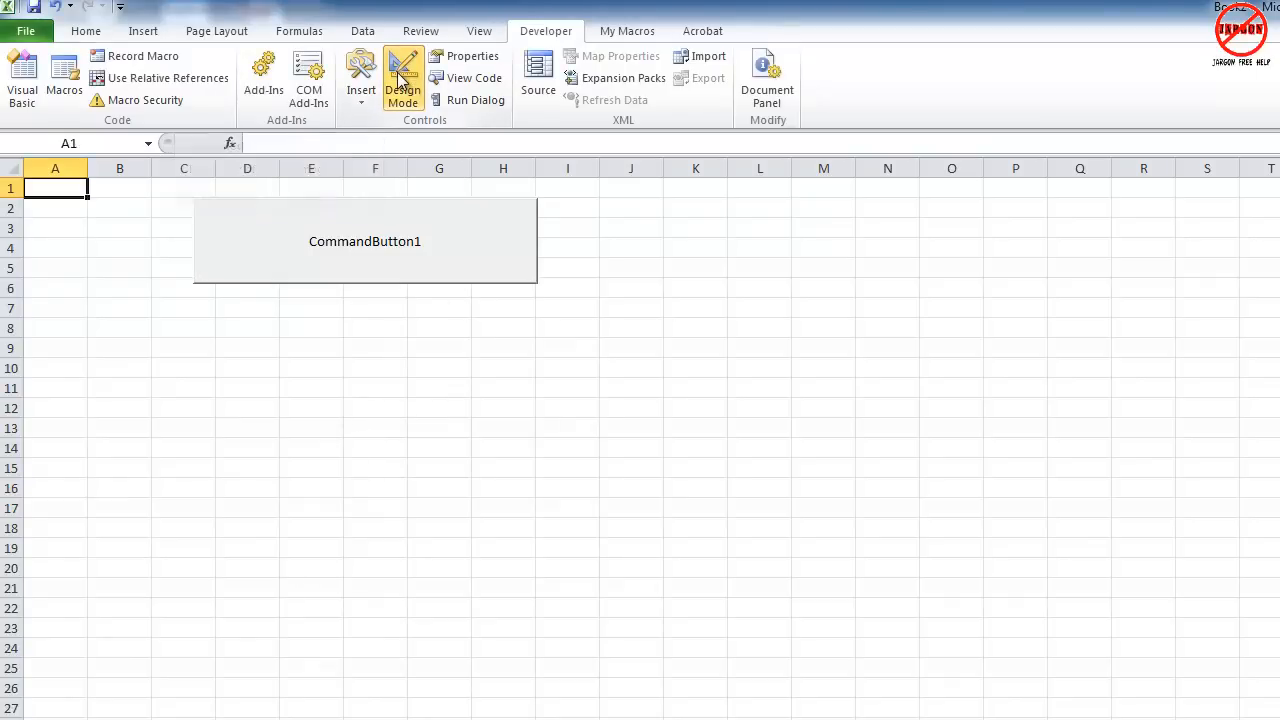
Step: Set CommandButton1's Caption property to Click Here through its Properties list
left_click(364, 240)
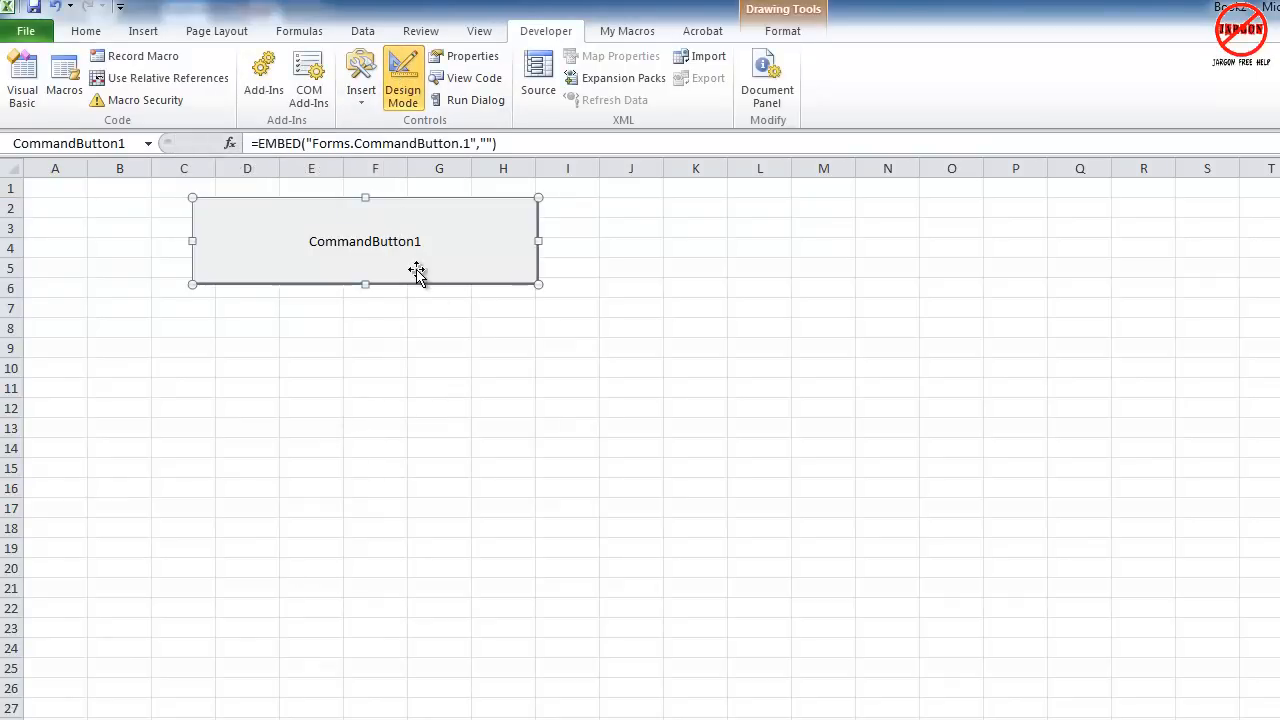
mouse_move(370, 242)
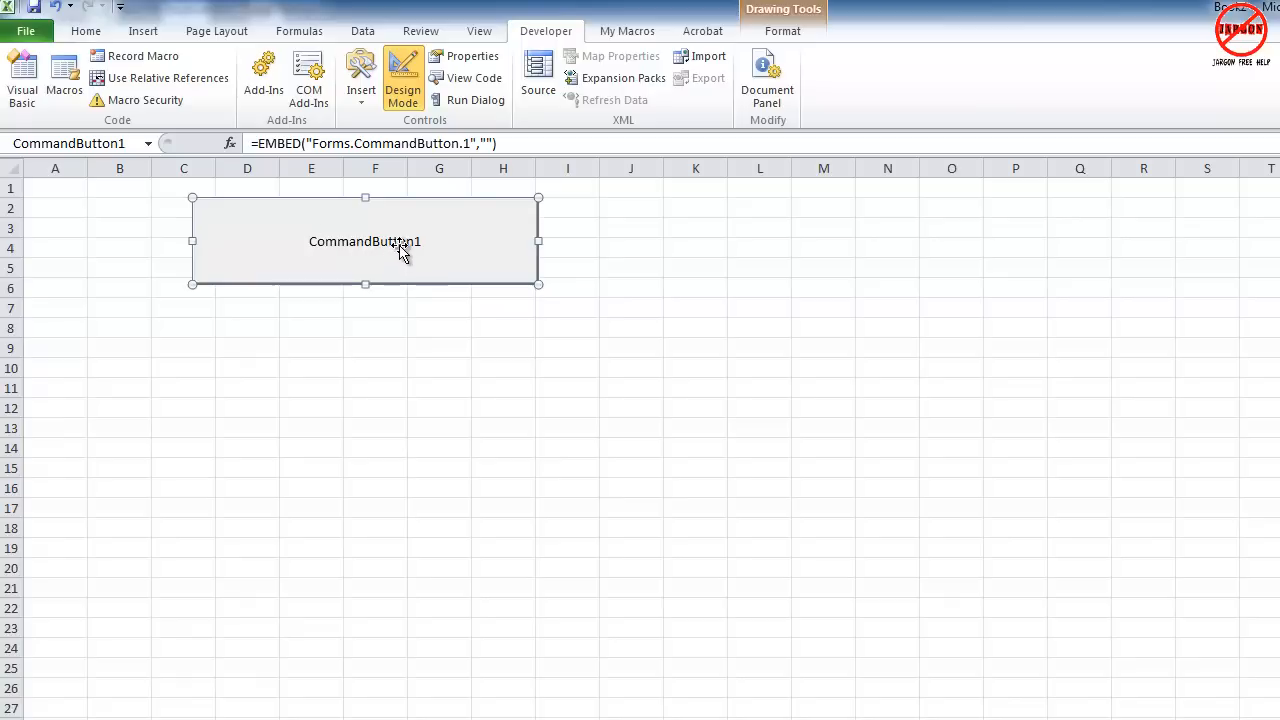
right_click(364, 240)
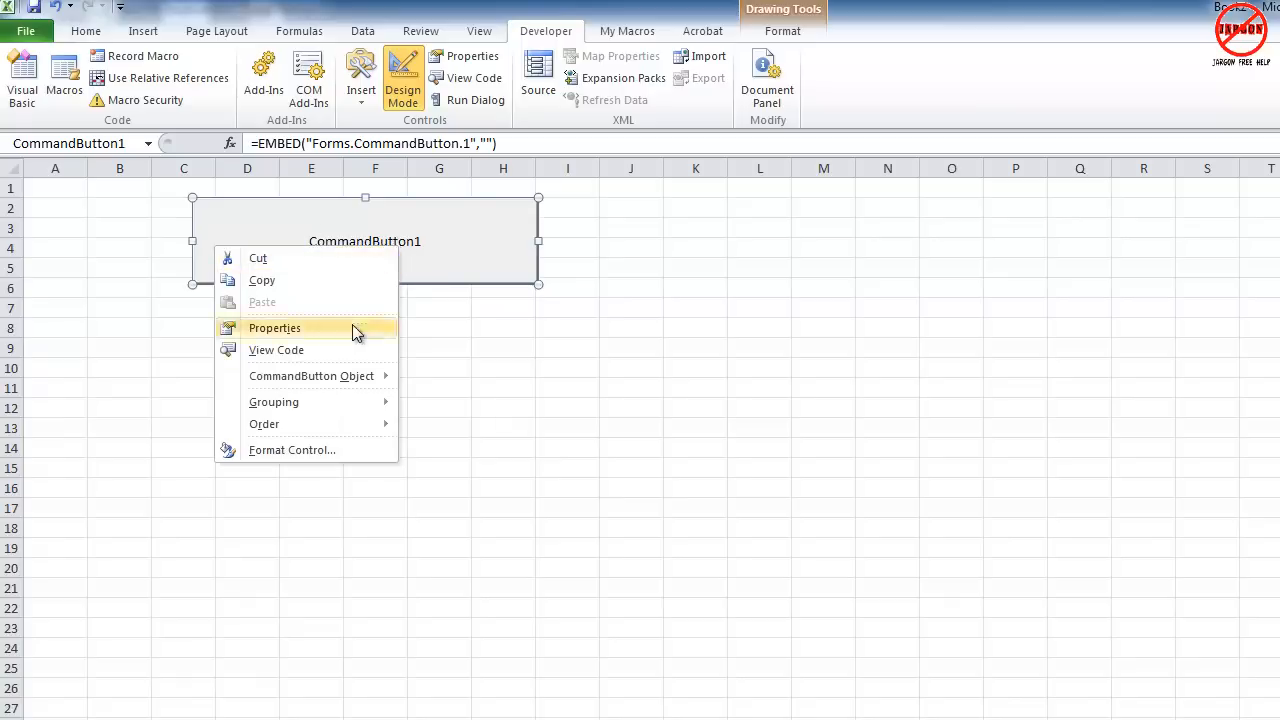
left_click(274, 328)
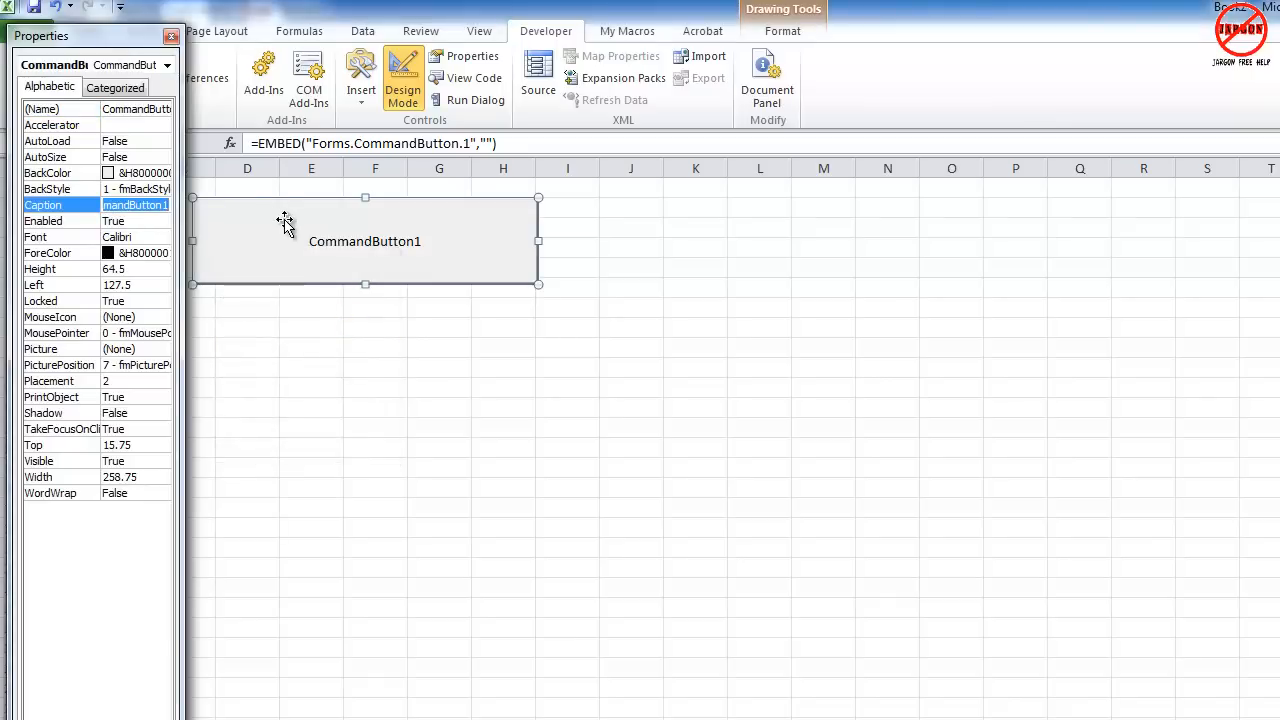
type("Click Her")
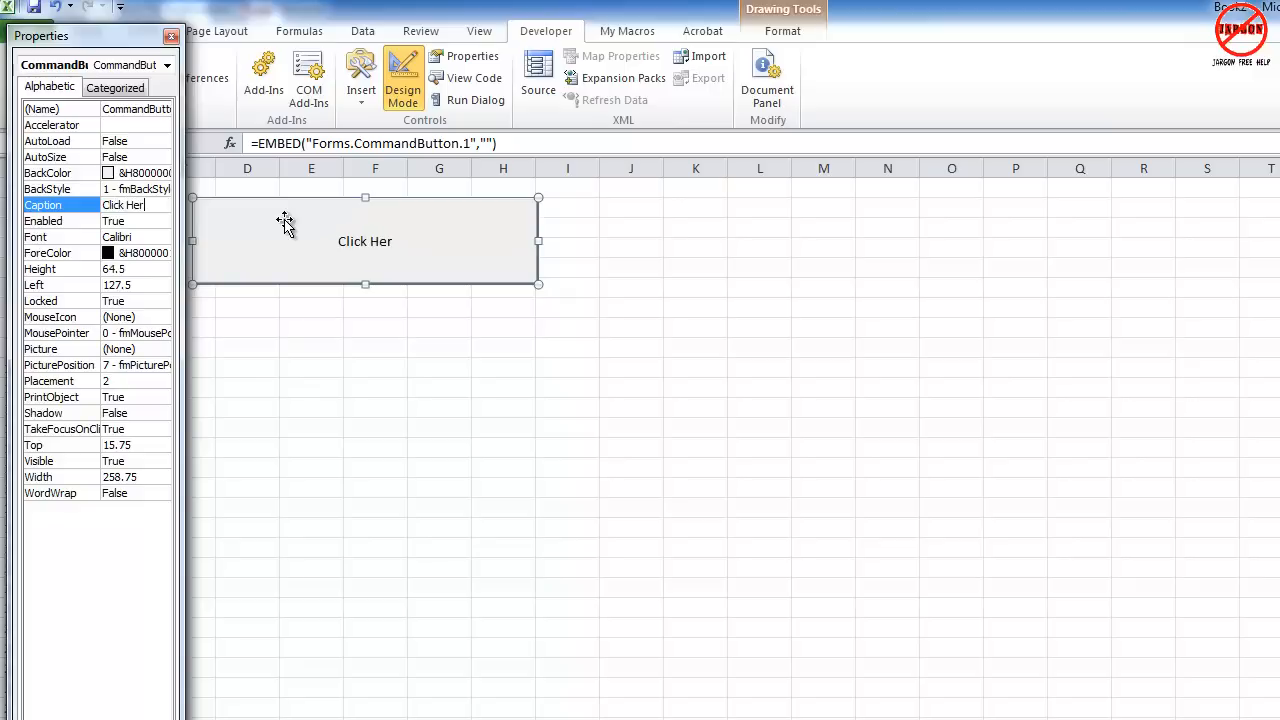
left_click(172, 36)
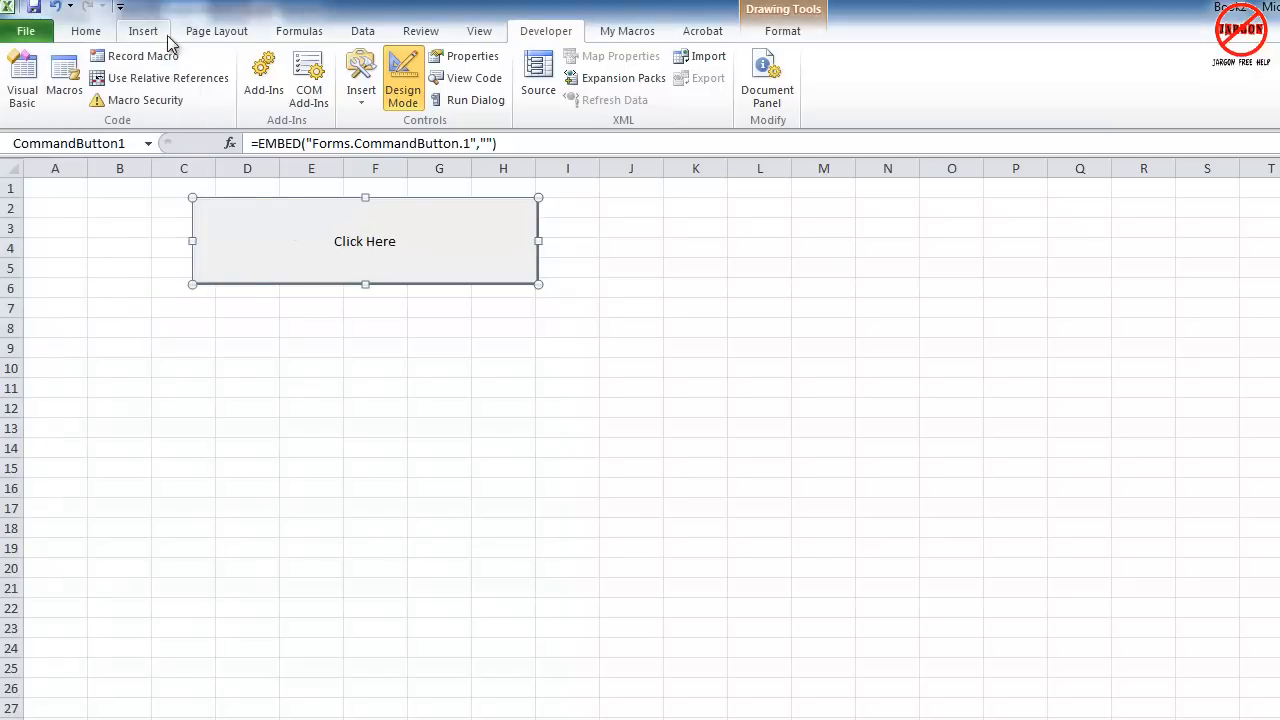
mouse_move(396, 244)
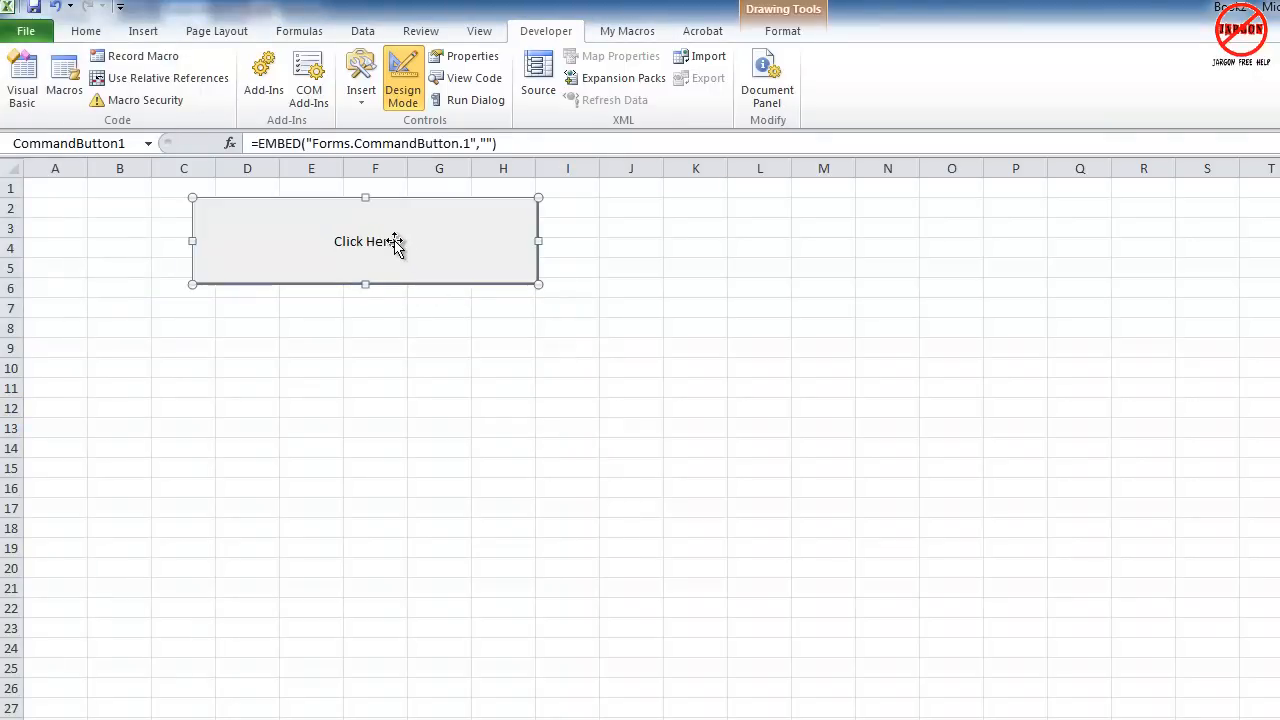
Step: Add vbInformation as the icon argument of the Hello World! MsgBox line
double_click(364, 240)
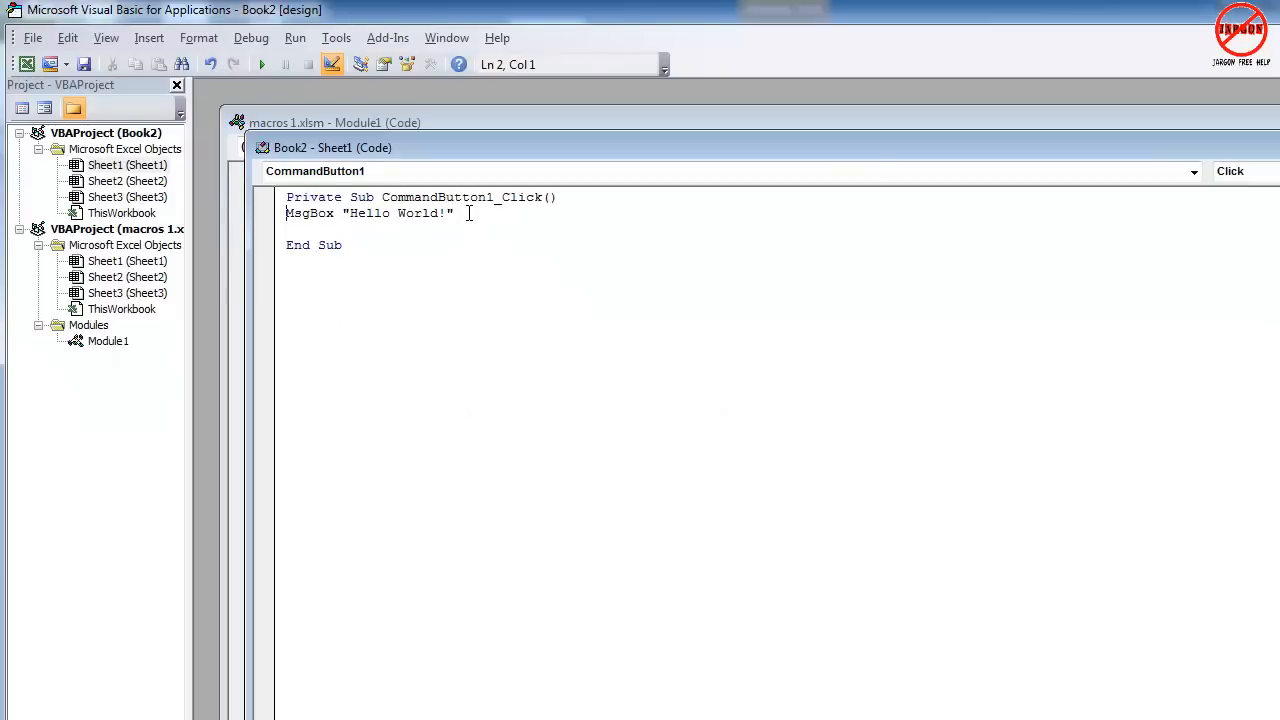
left_click(456, 212)
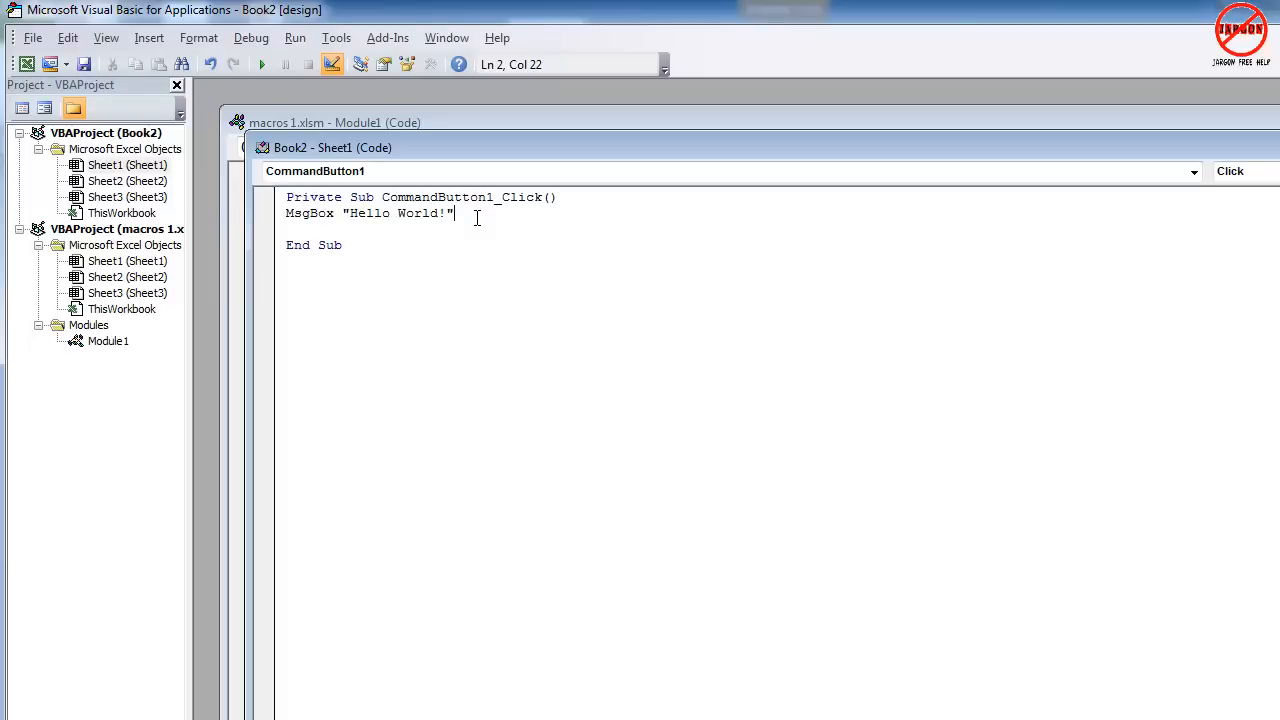
type(",")
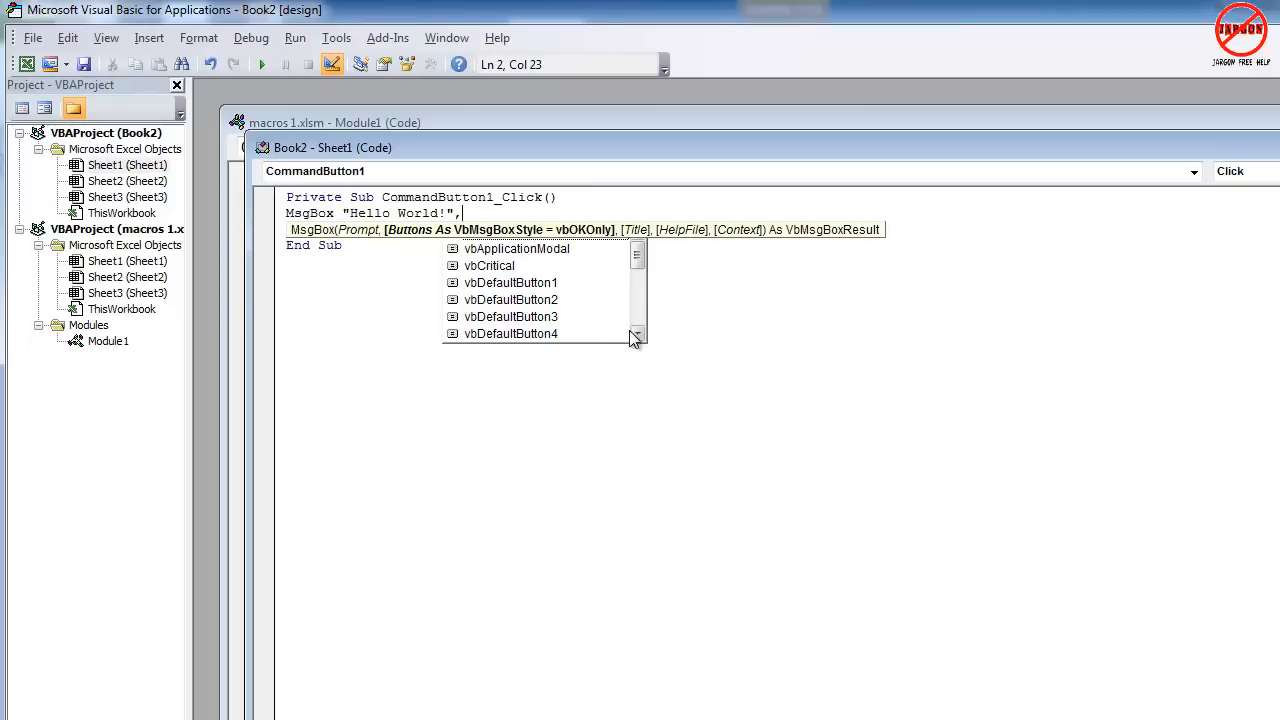
left_click(636, 332)
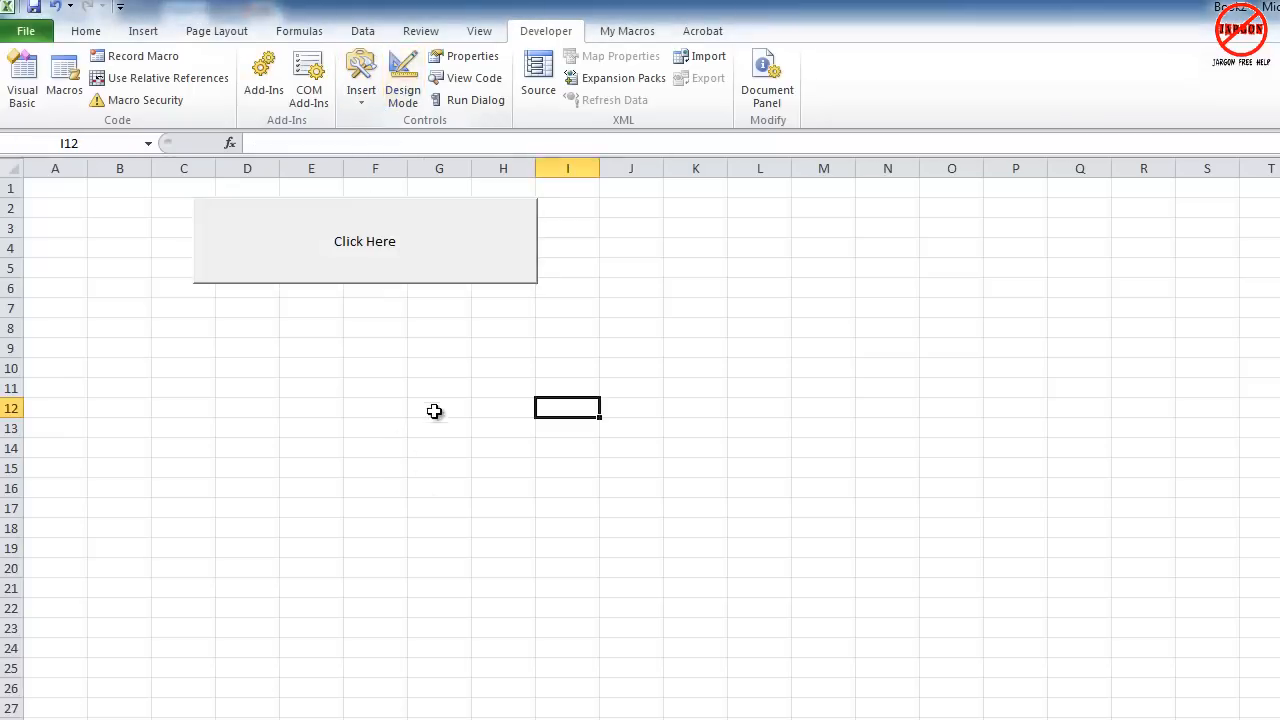
left_click(364, 240)
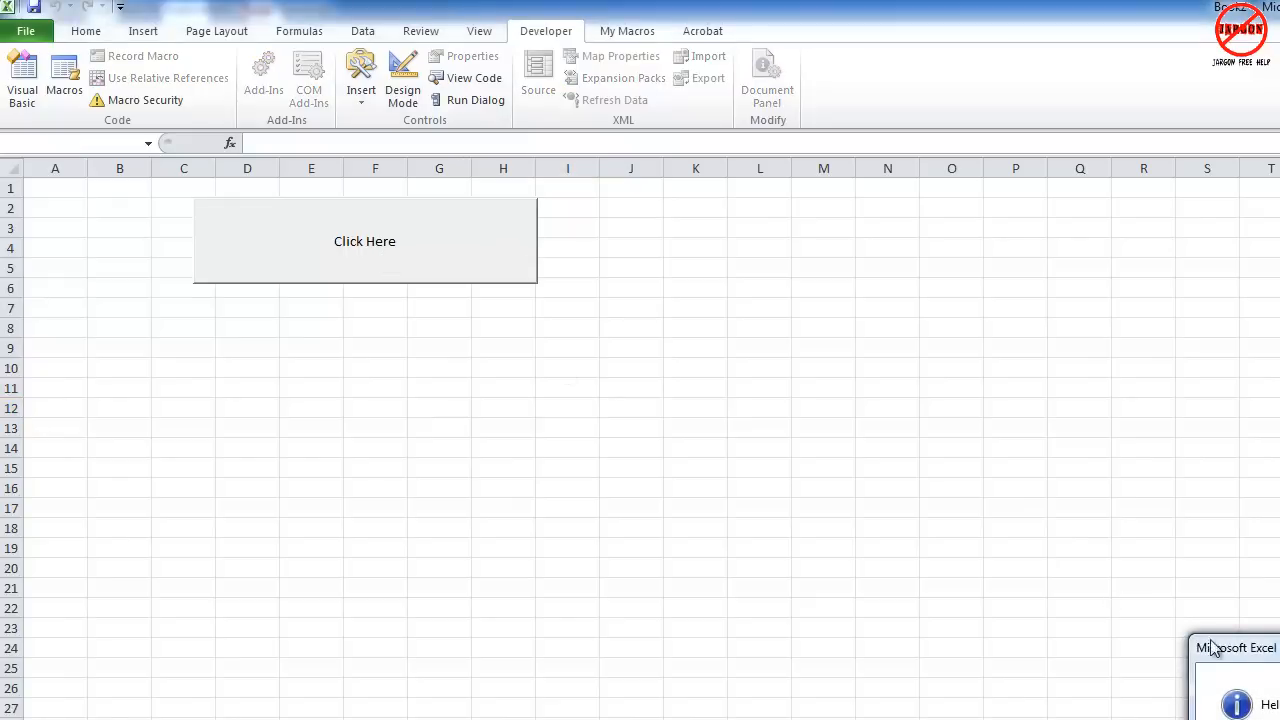
left_click(364, 240)
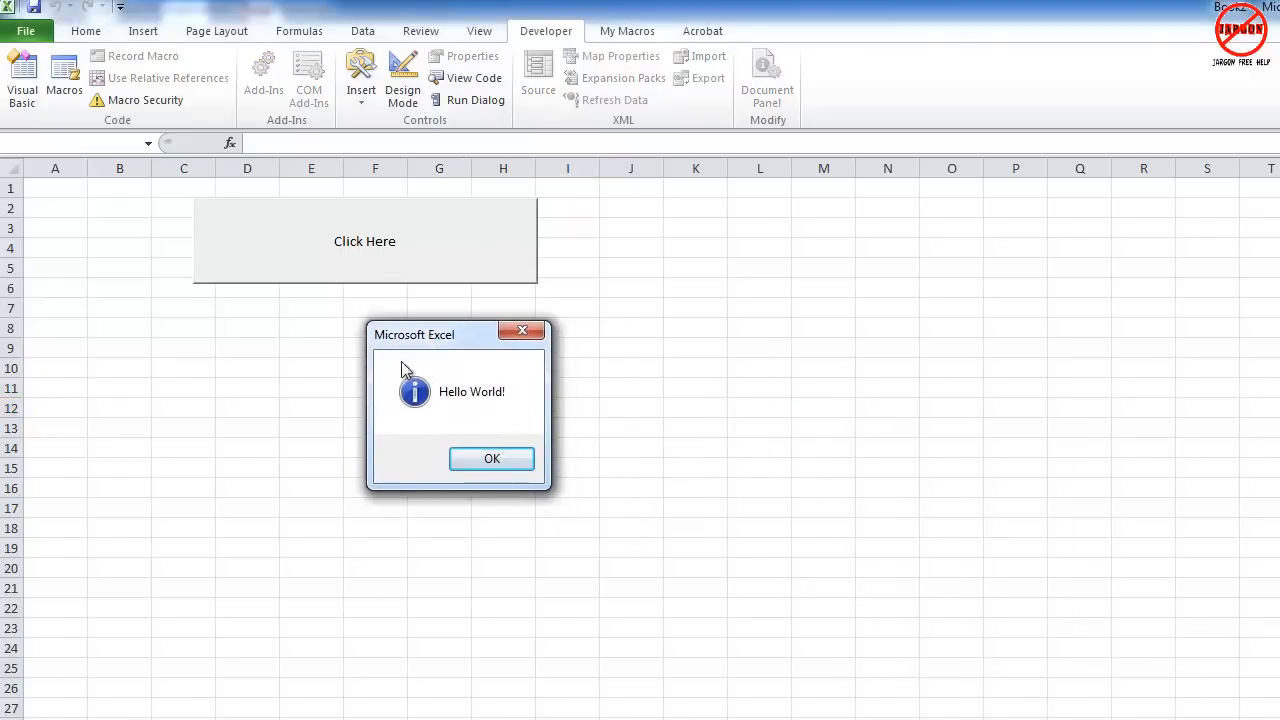
mouse_move(420, 414)
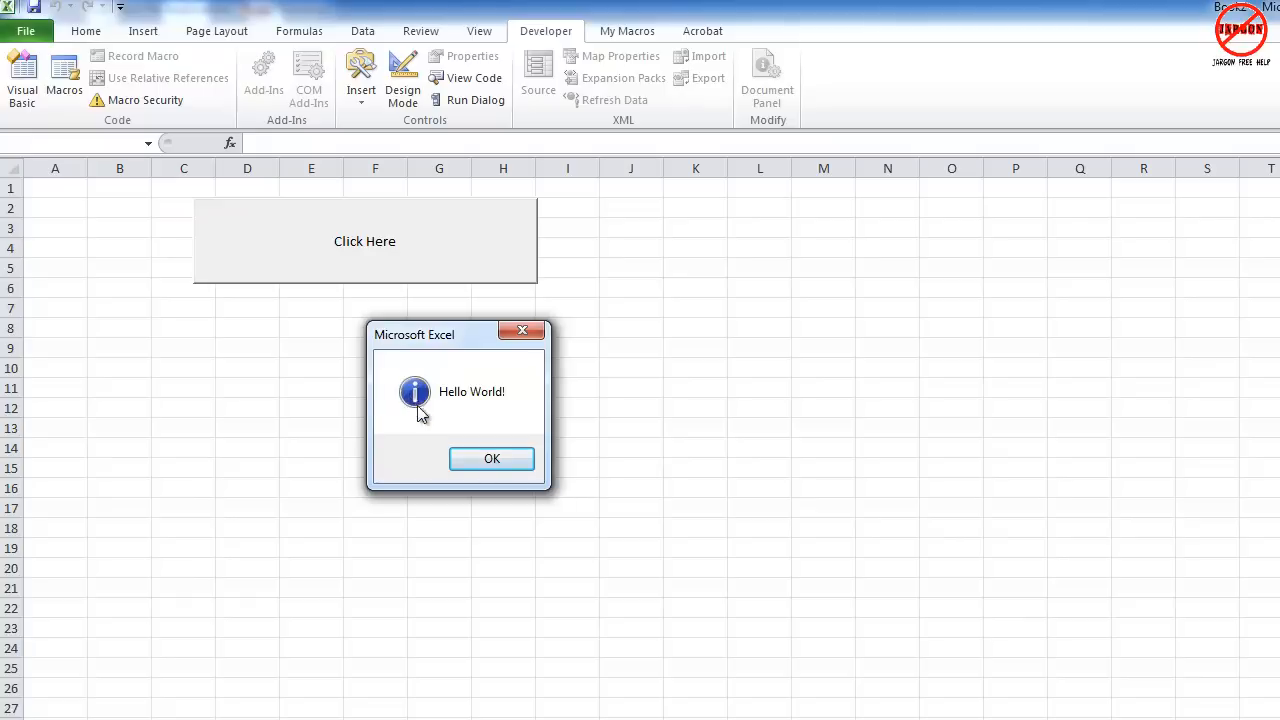
mouse_move(492, 458)
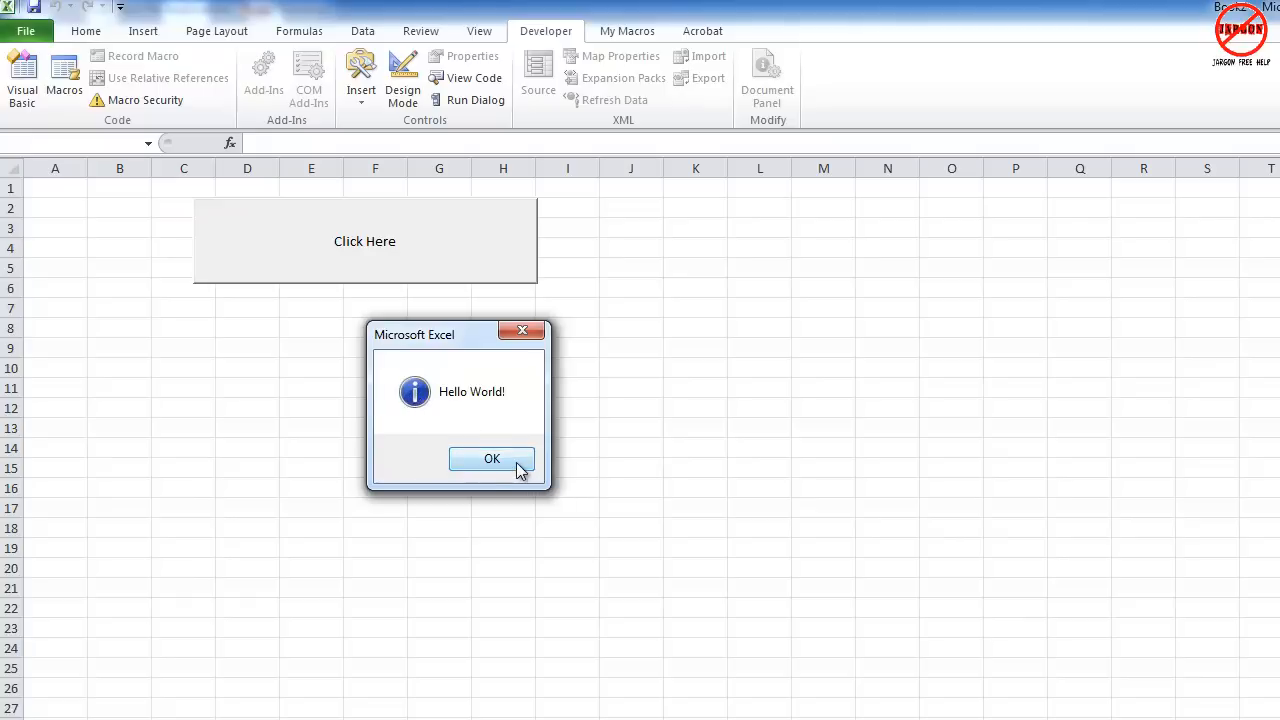
mouse_move(452, 398)
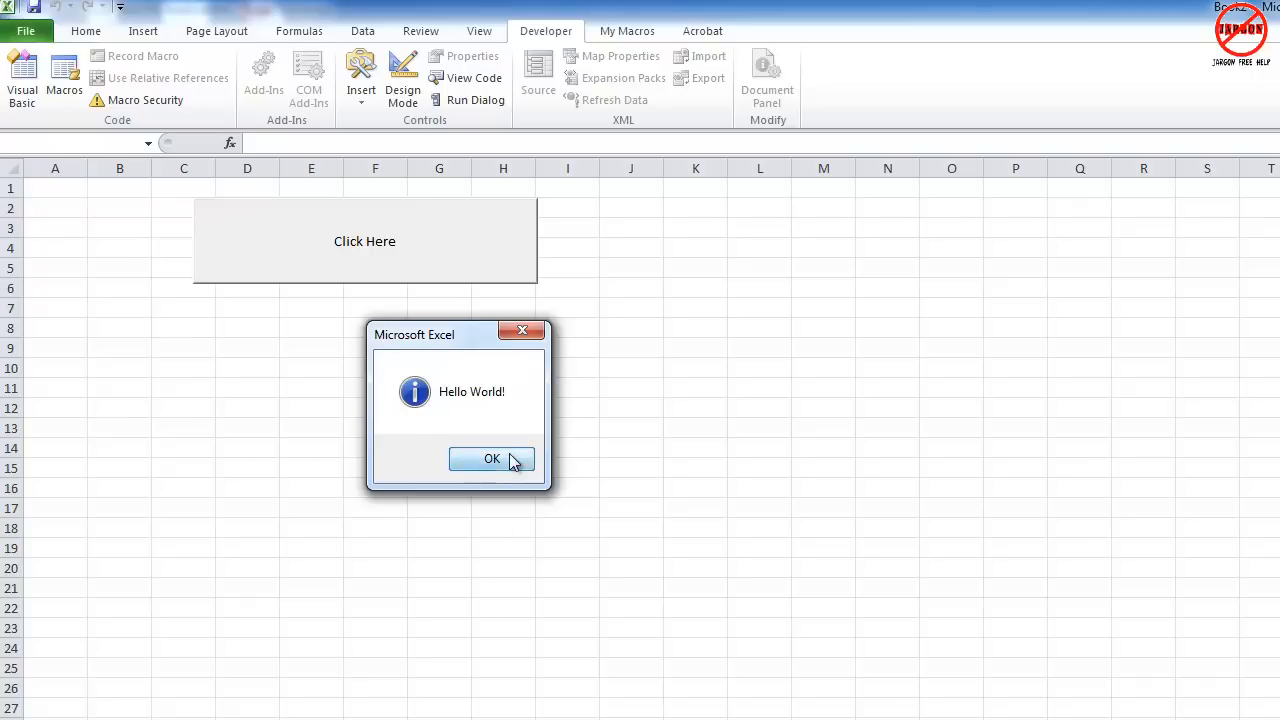
left_click(492, 458)
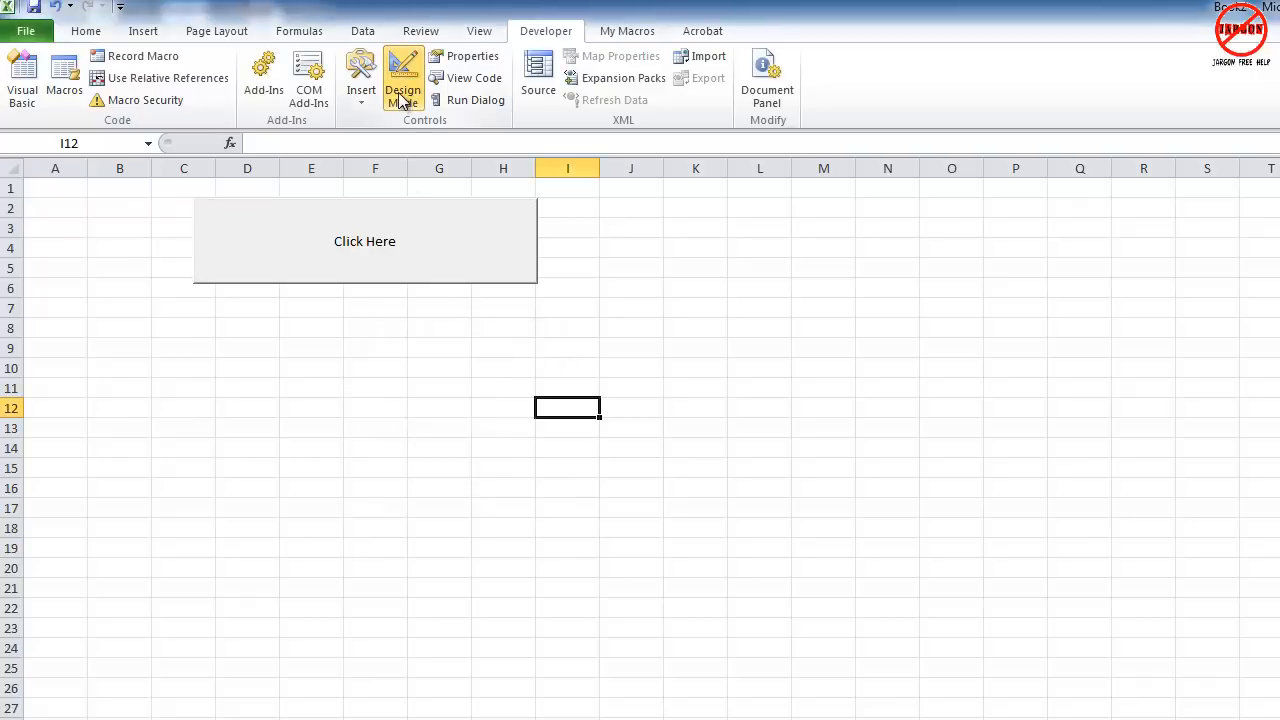
Step: Add "Test Message" as the title argument of the Hello World! MsgBox line
double_click(364, 240)
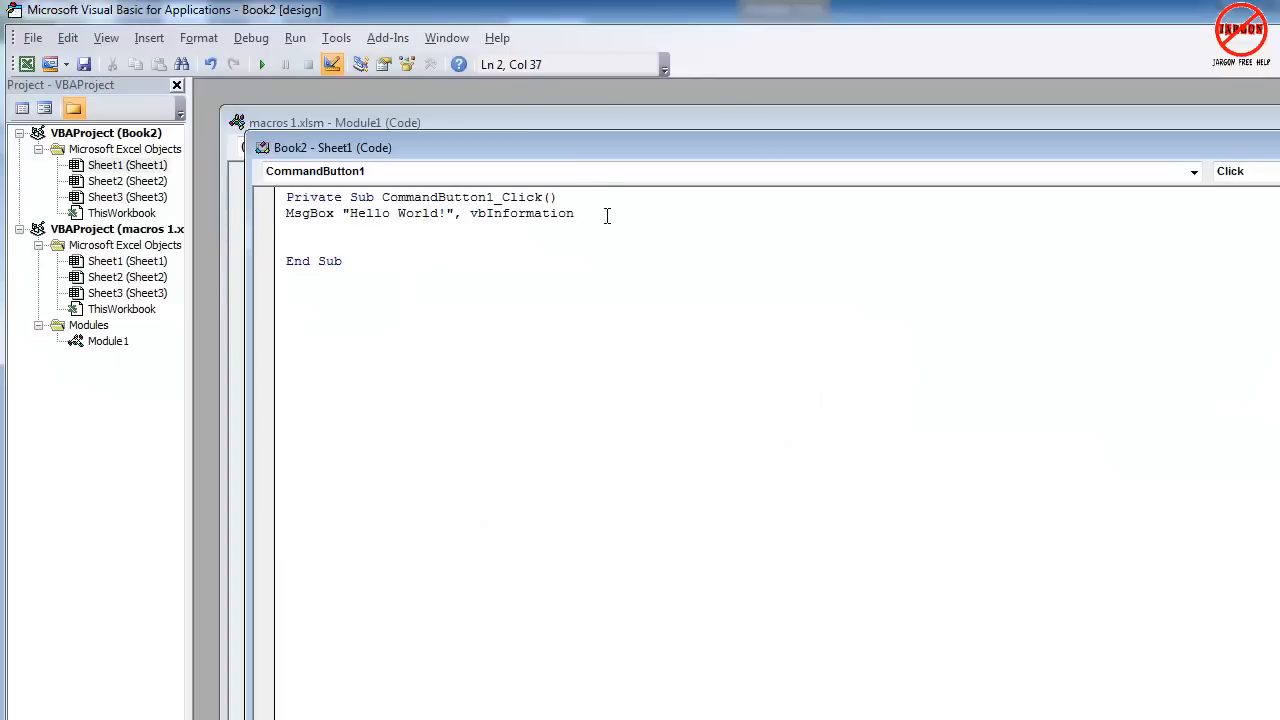
type(",")
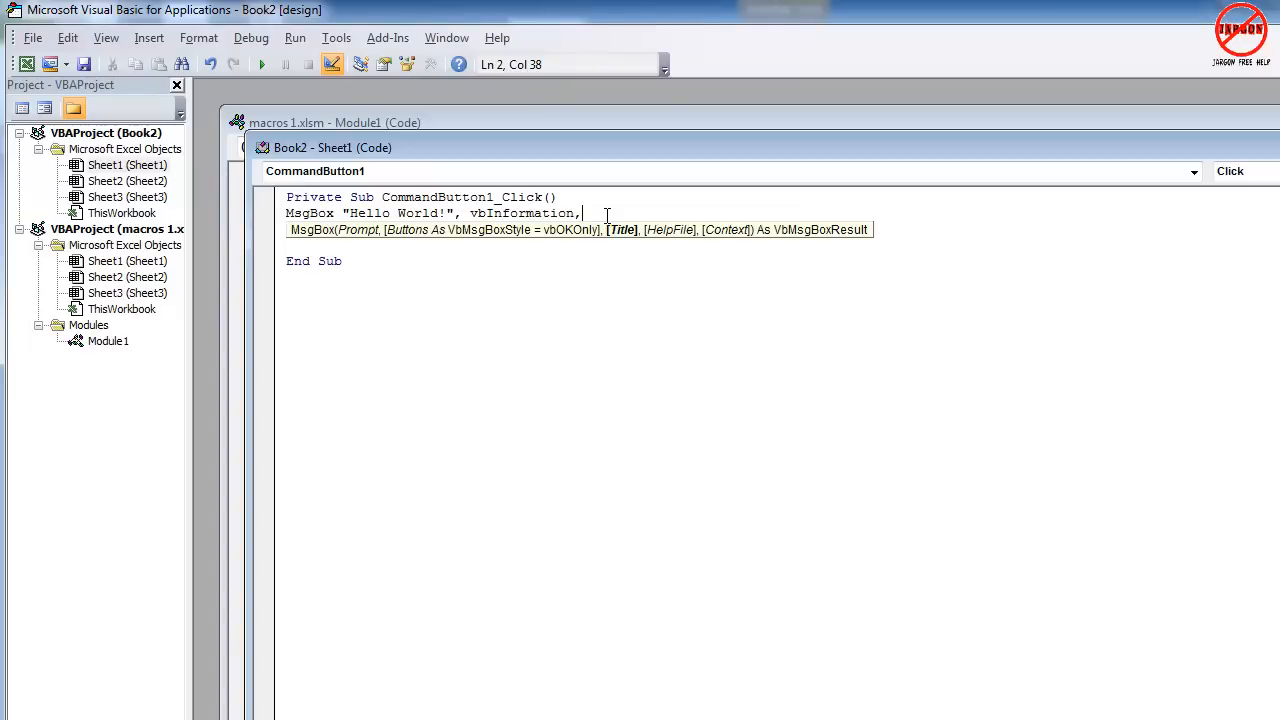
type("\"Test M")
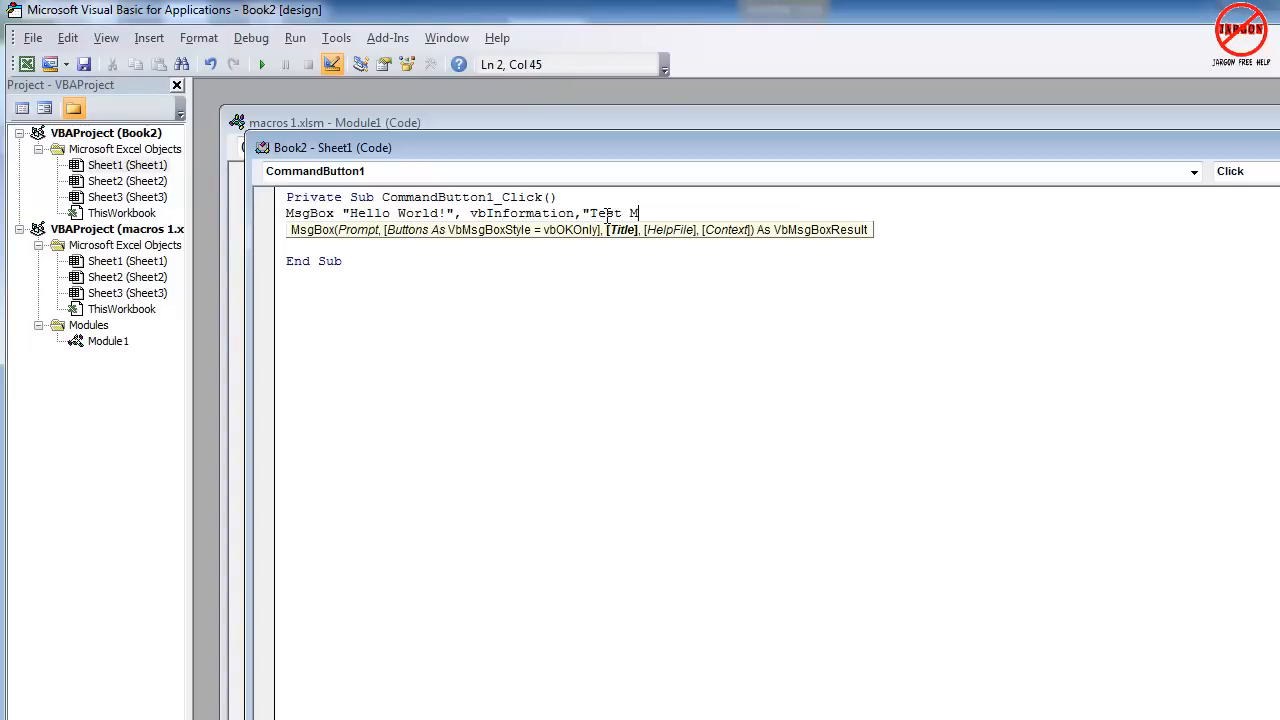
type("essage")
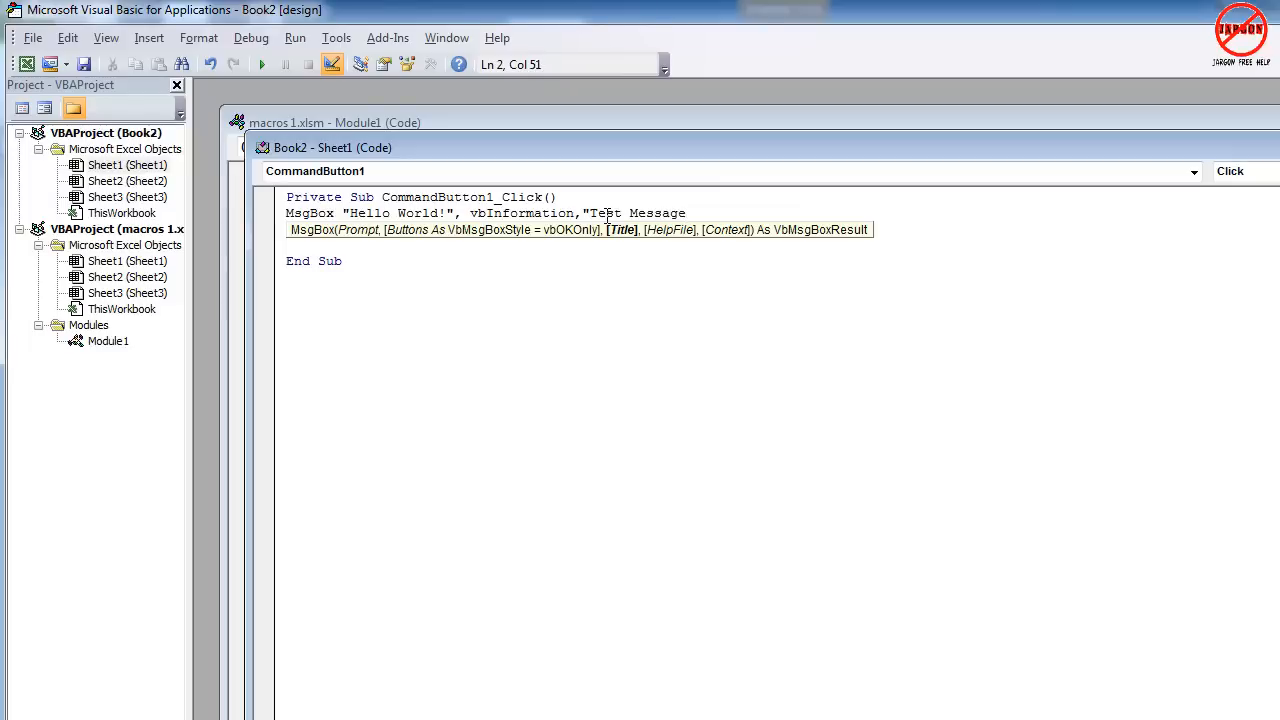
type("\"")
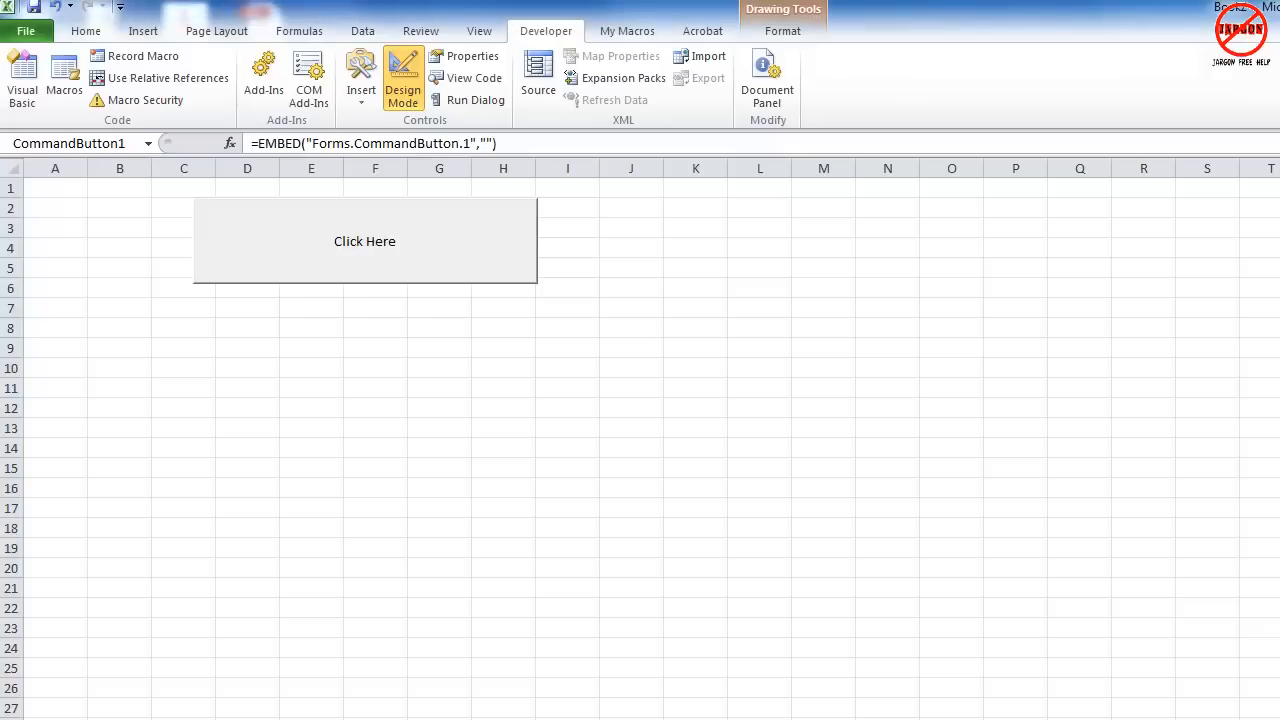
Step: Leave design mode, run Click Here, and dismiss the Hello World! box titled Test Message
left_click(364, 240)
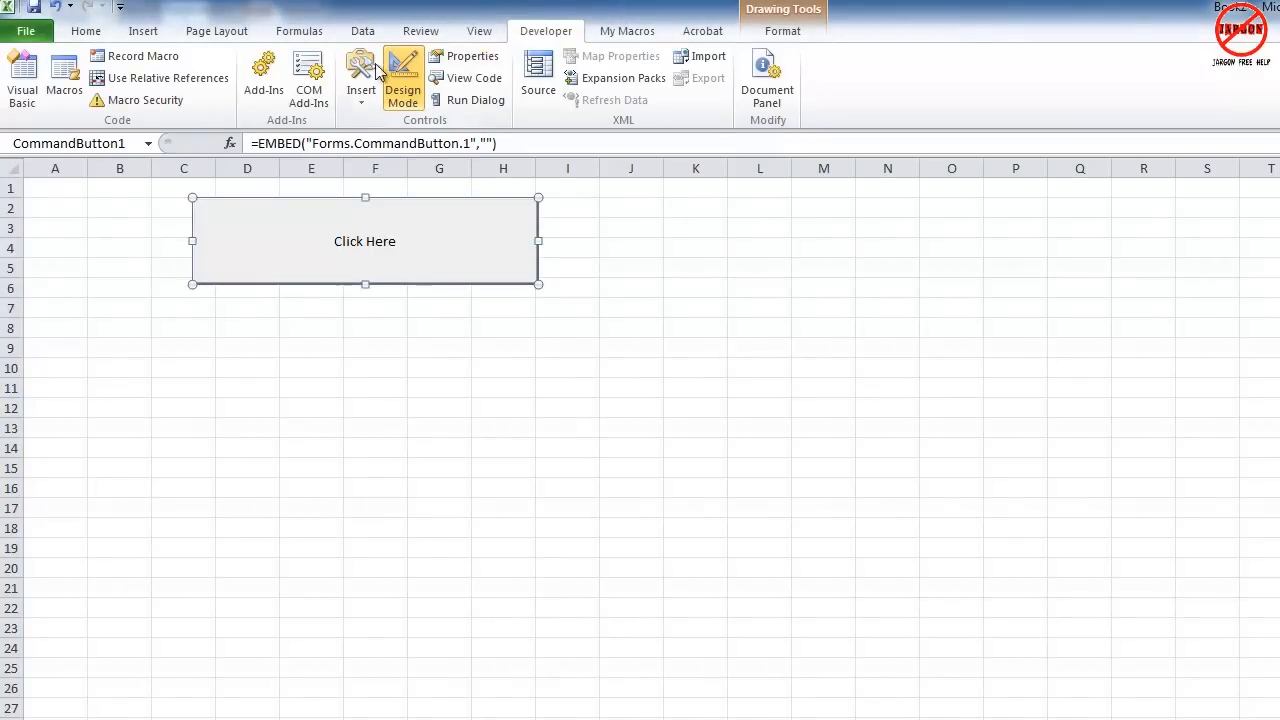
left_click(402, 76)
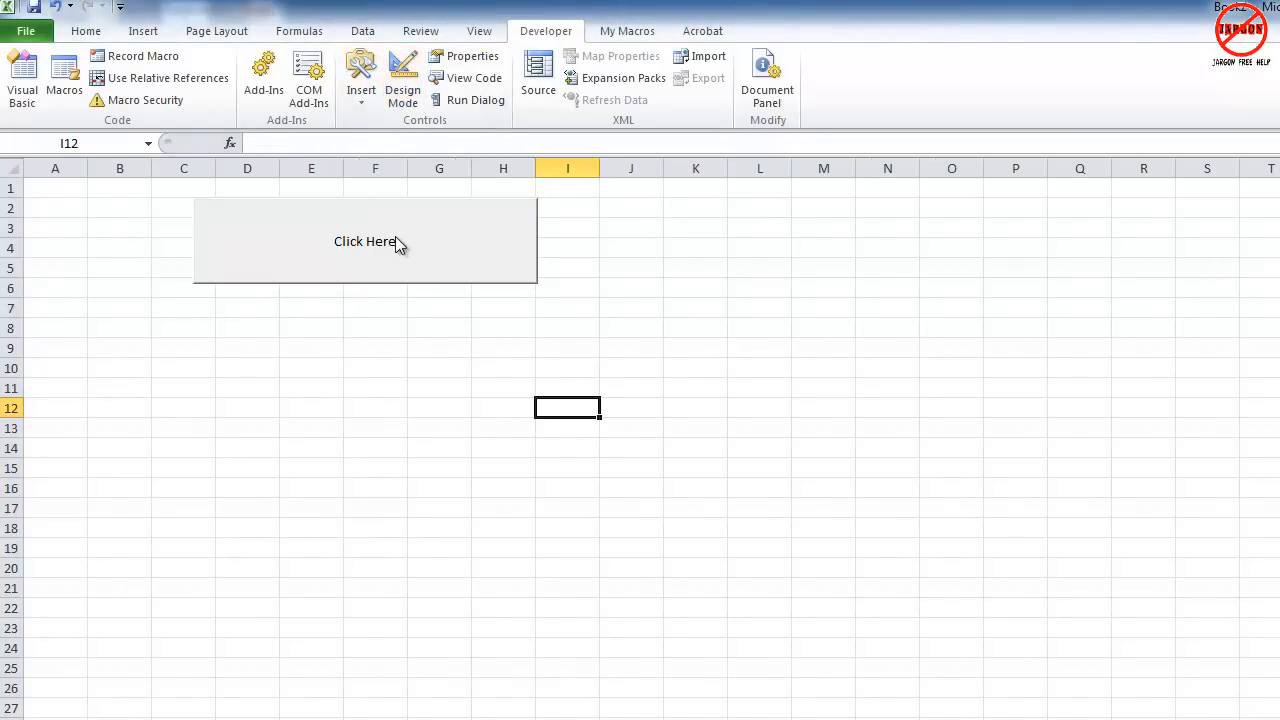
left_click(364, 240)
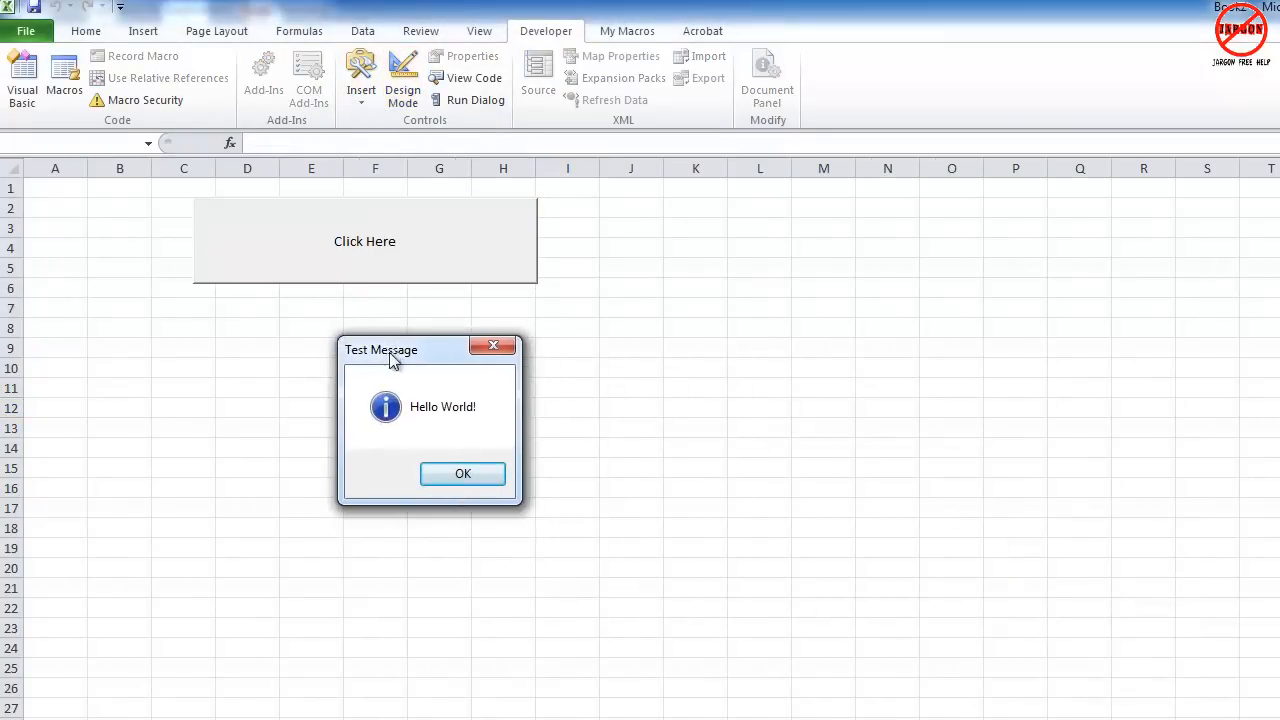
mouse_move(464, 410)
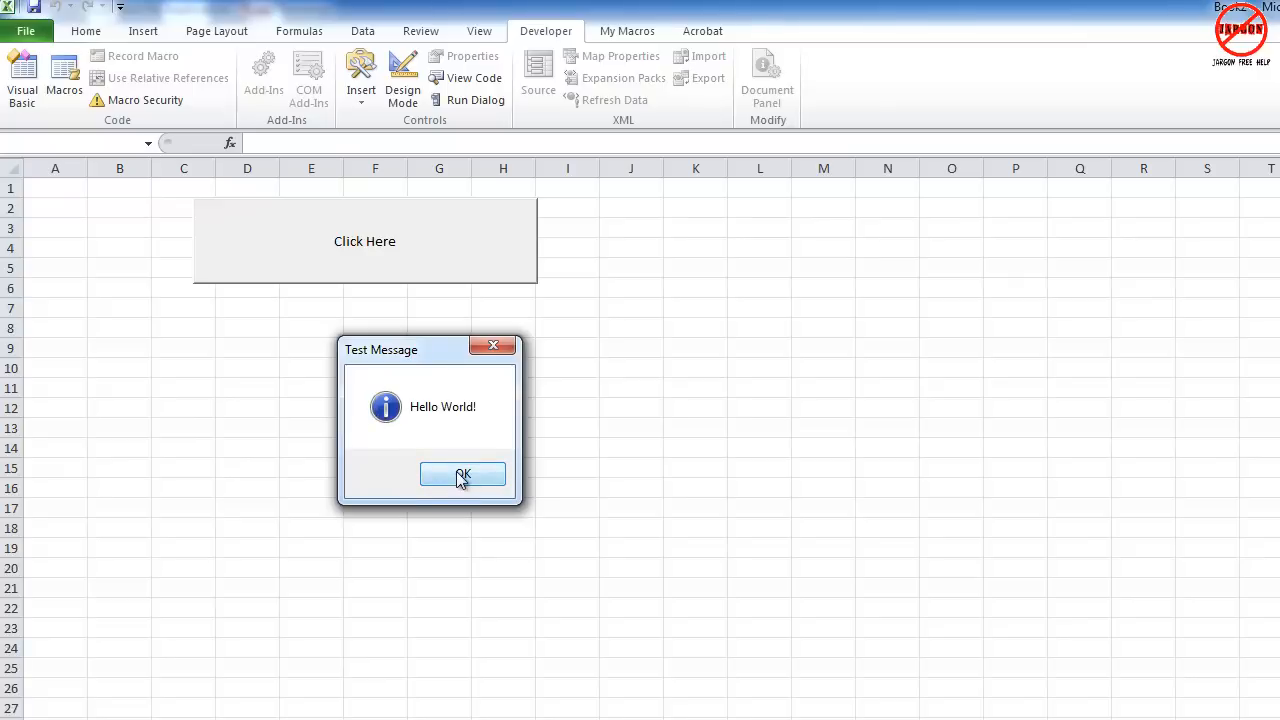
left_click(464, 474)
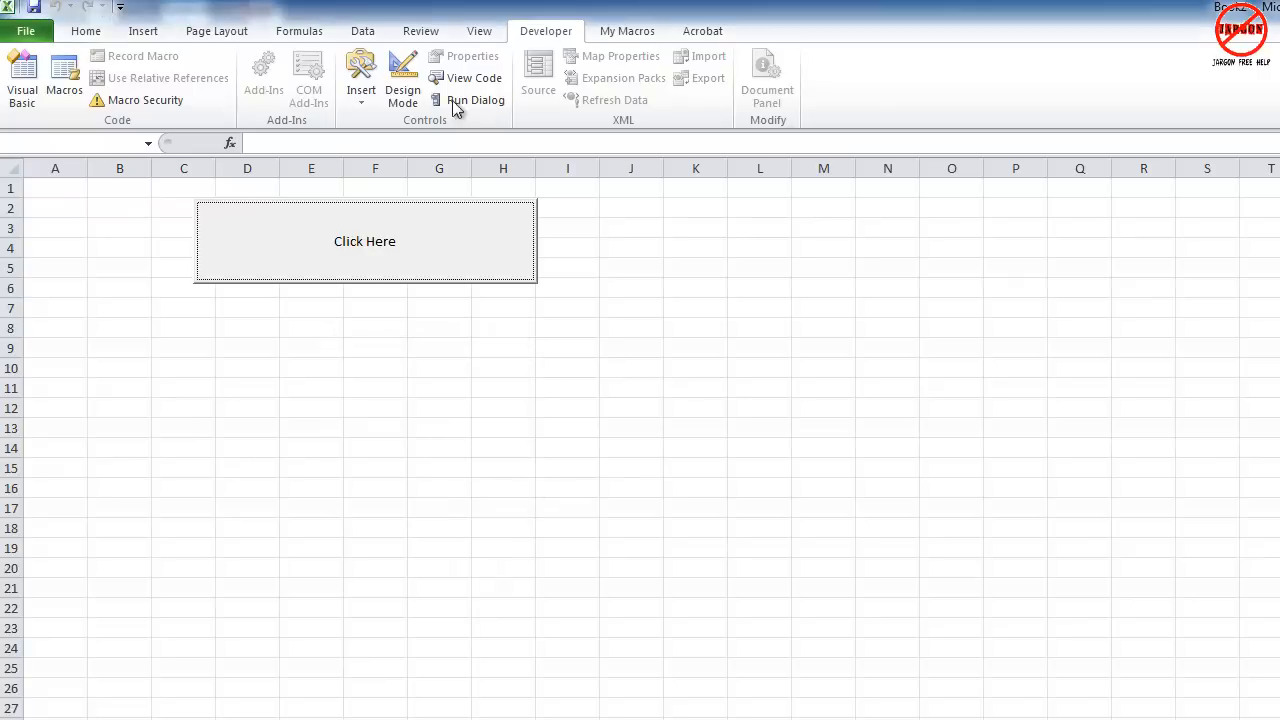
mouse_move(404, 76)
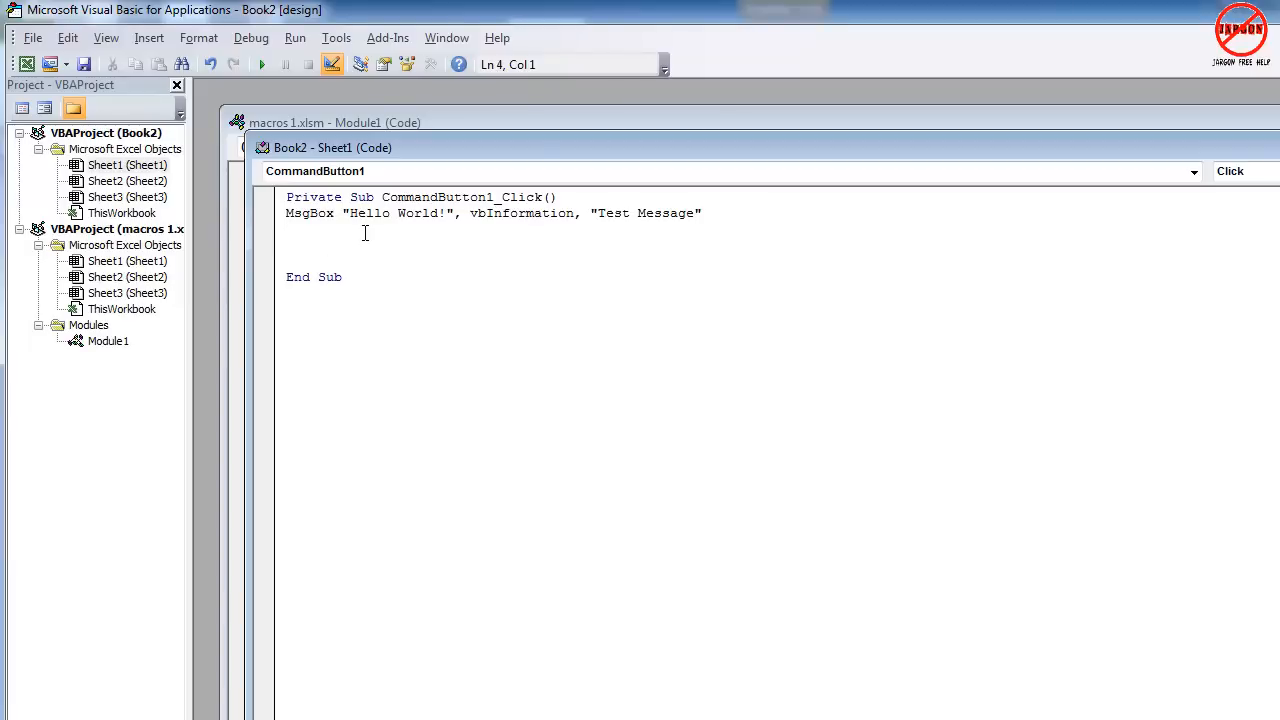
Step: Write msgbox("Click on yes or no", choosing vbYesNo from the IntelliSense list
type("msgbox")
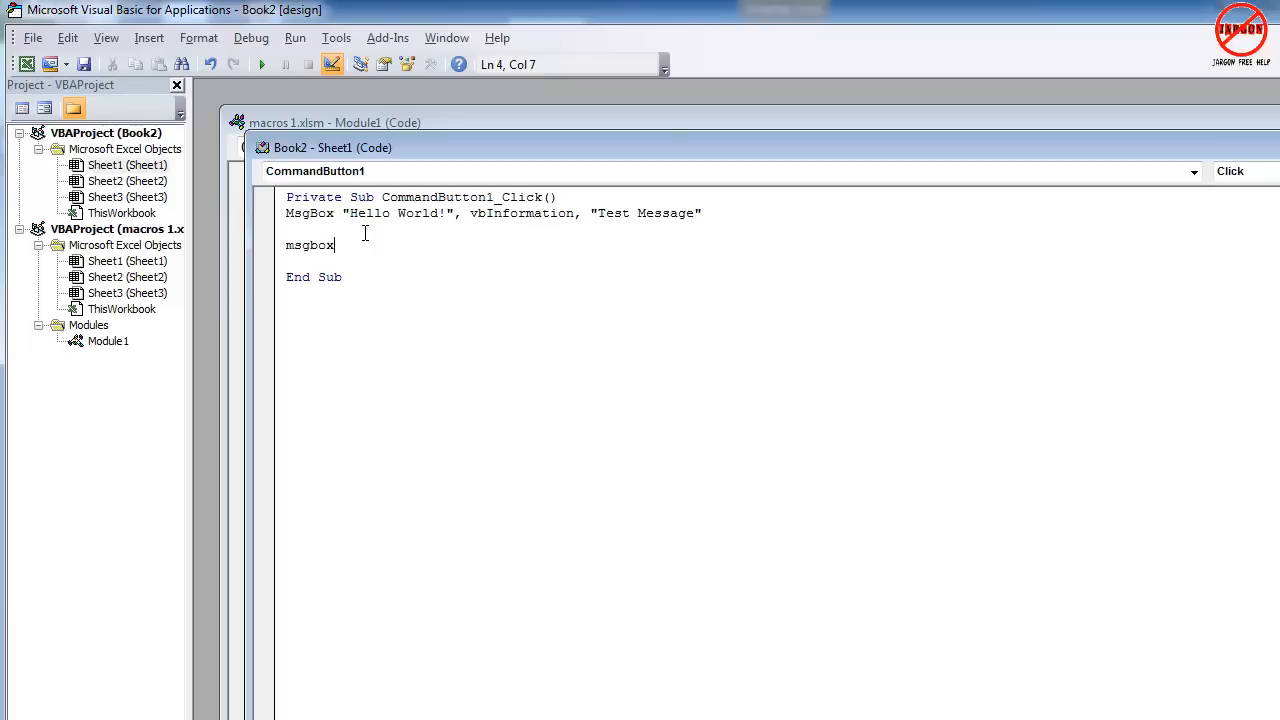
type("(")
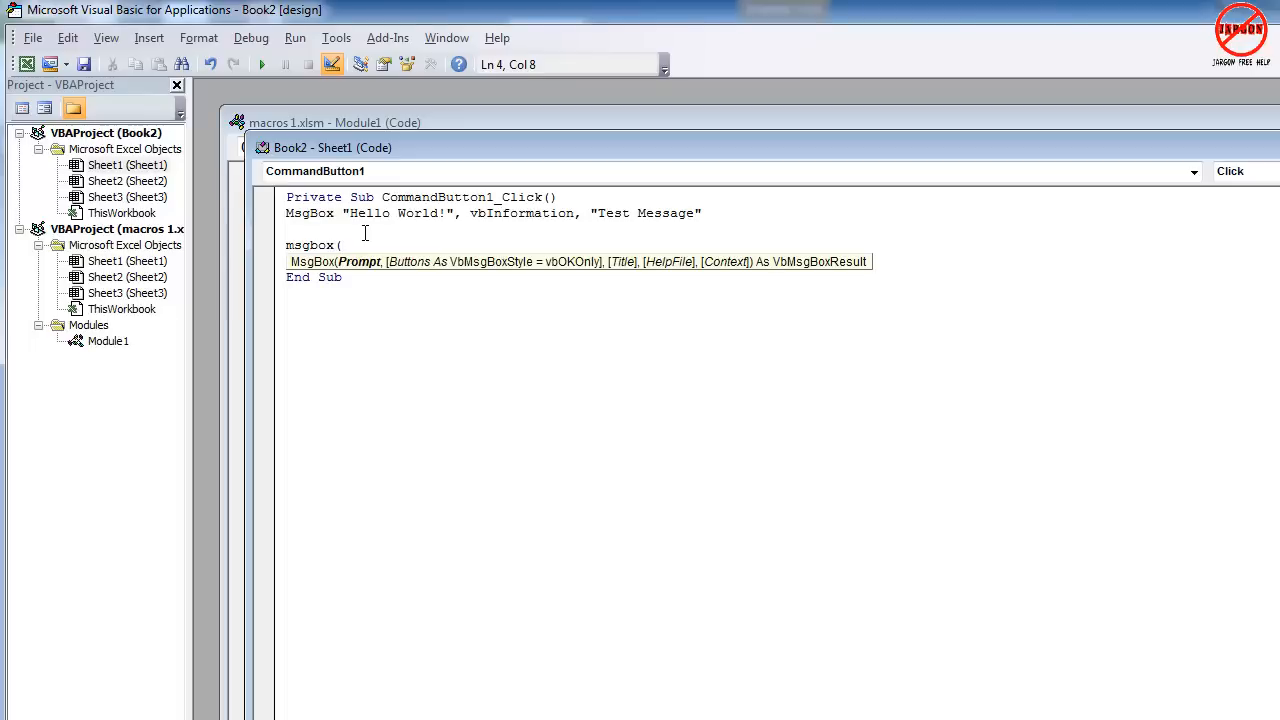
type("\"Click on yes or")
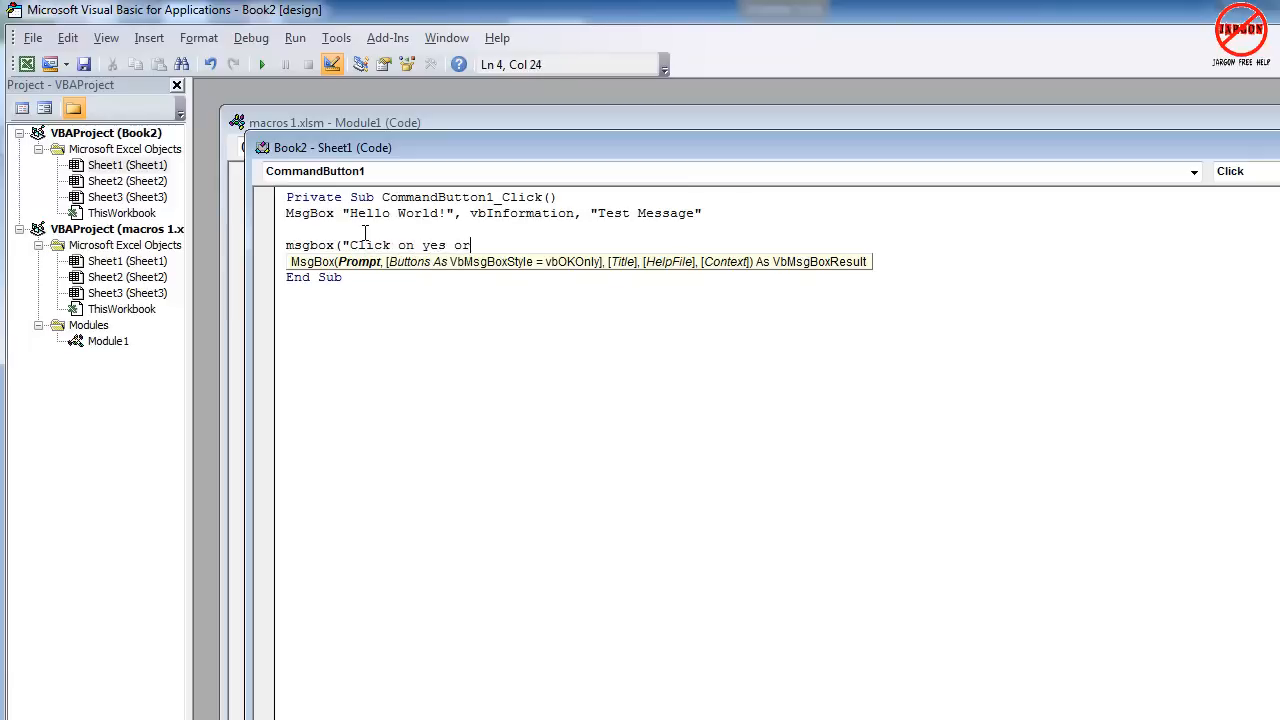
type("no")
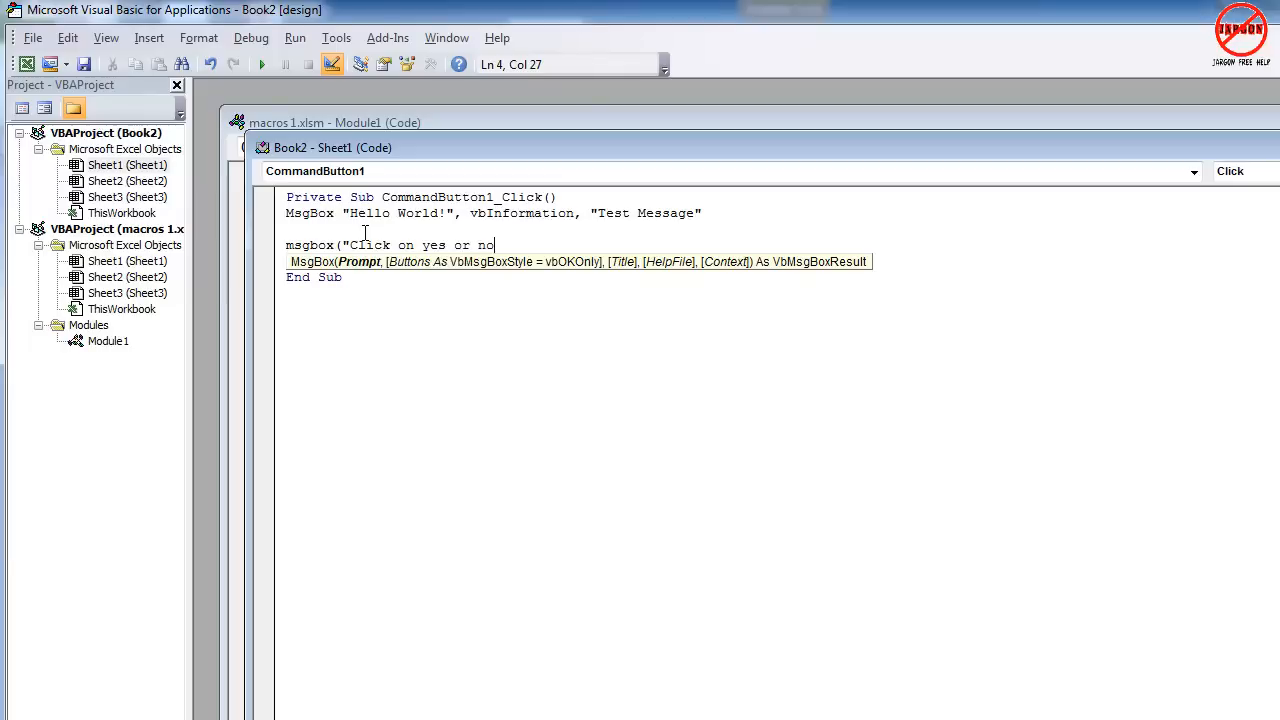
type(",")
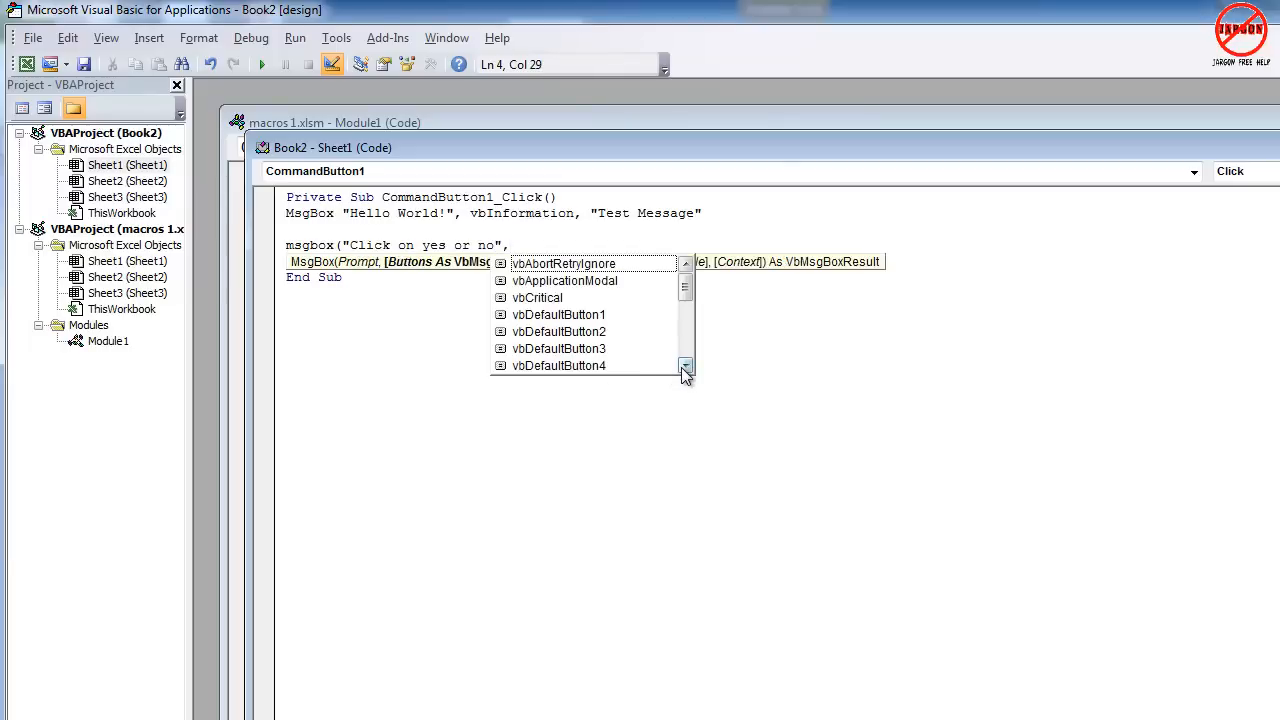
left_click(686, 366)
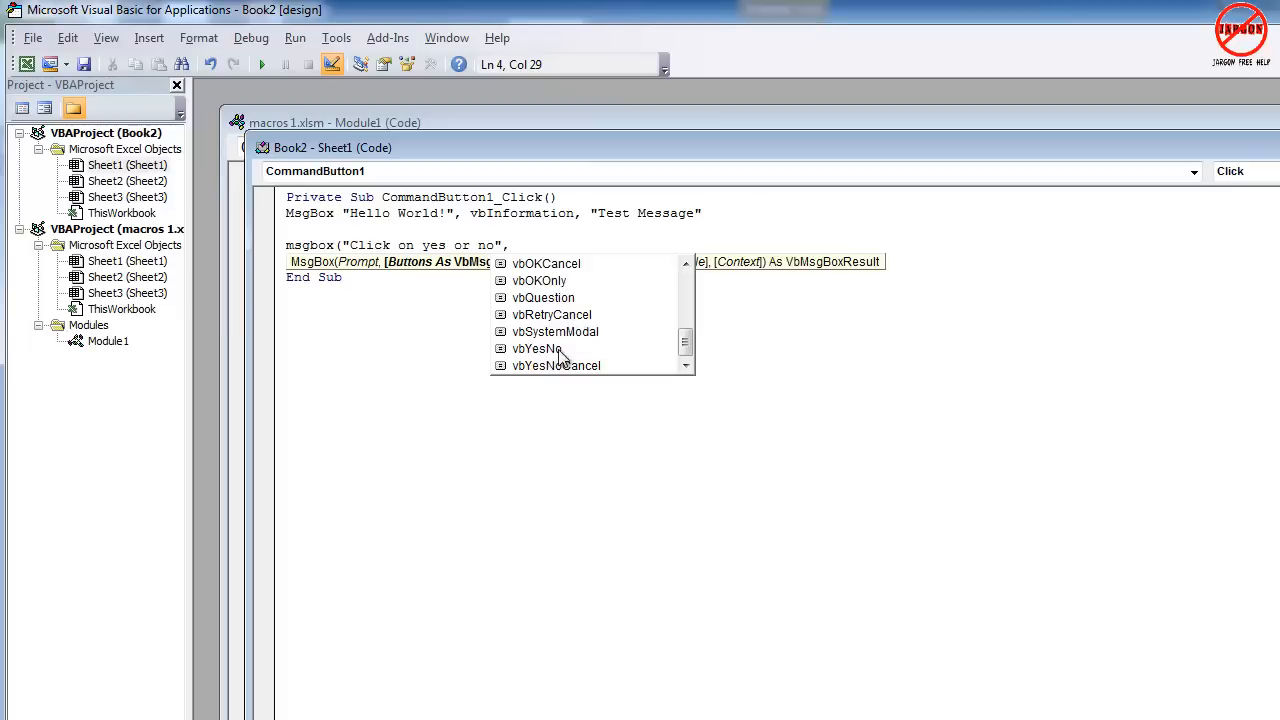
left_click(536, 348)
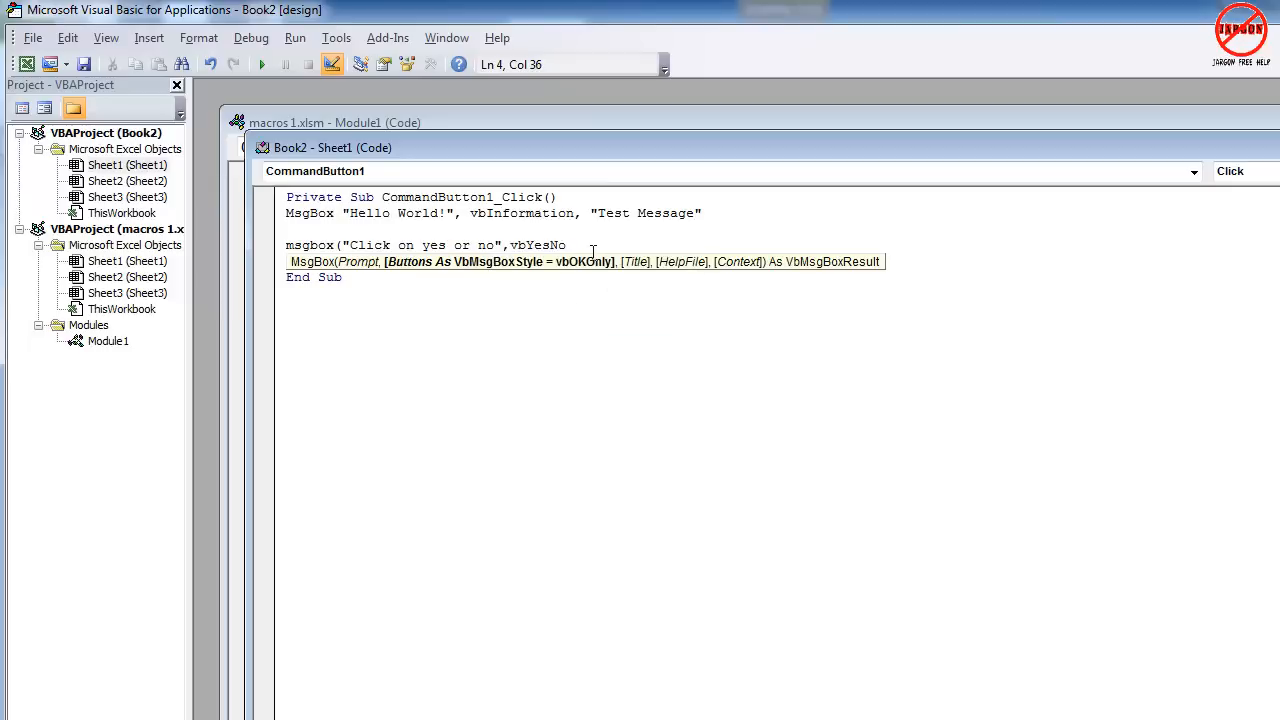
Step: Finish the line with the "Message" title argument
type(",")
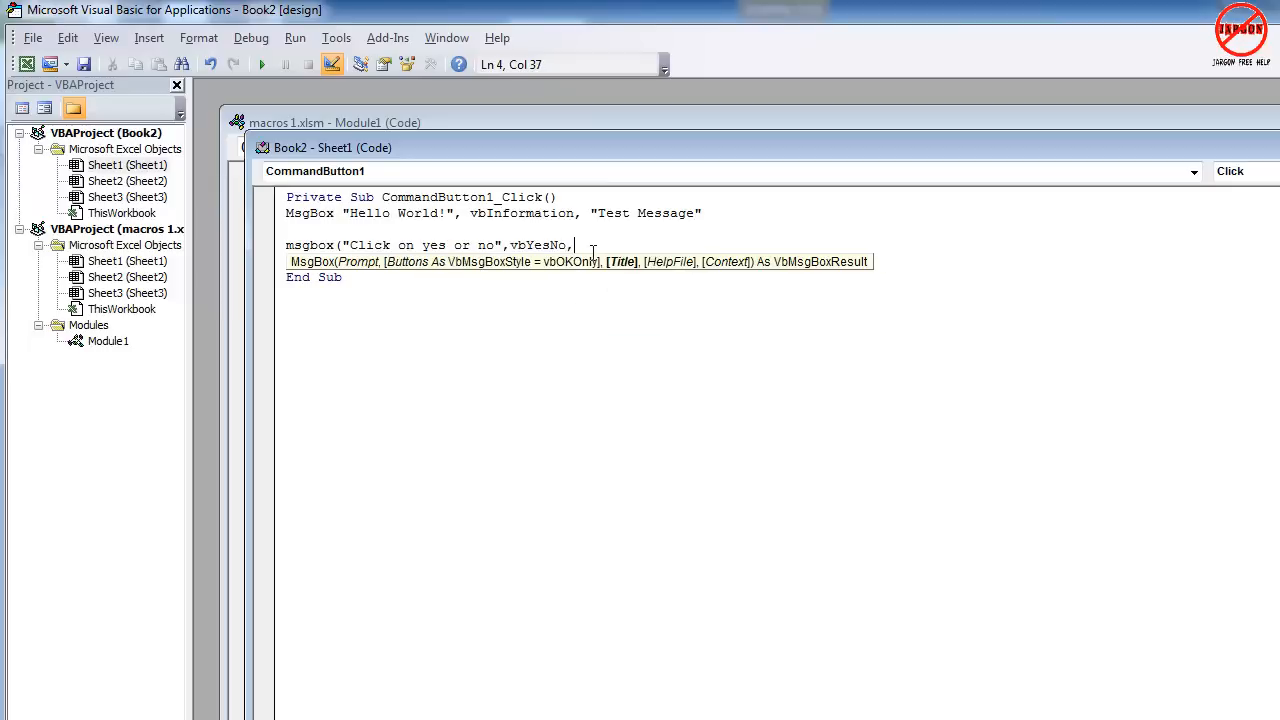
type("\"")
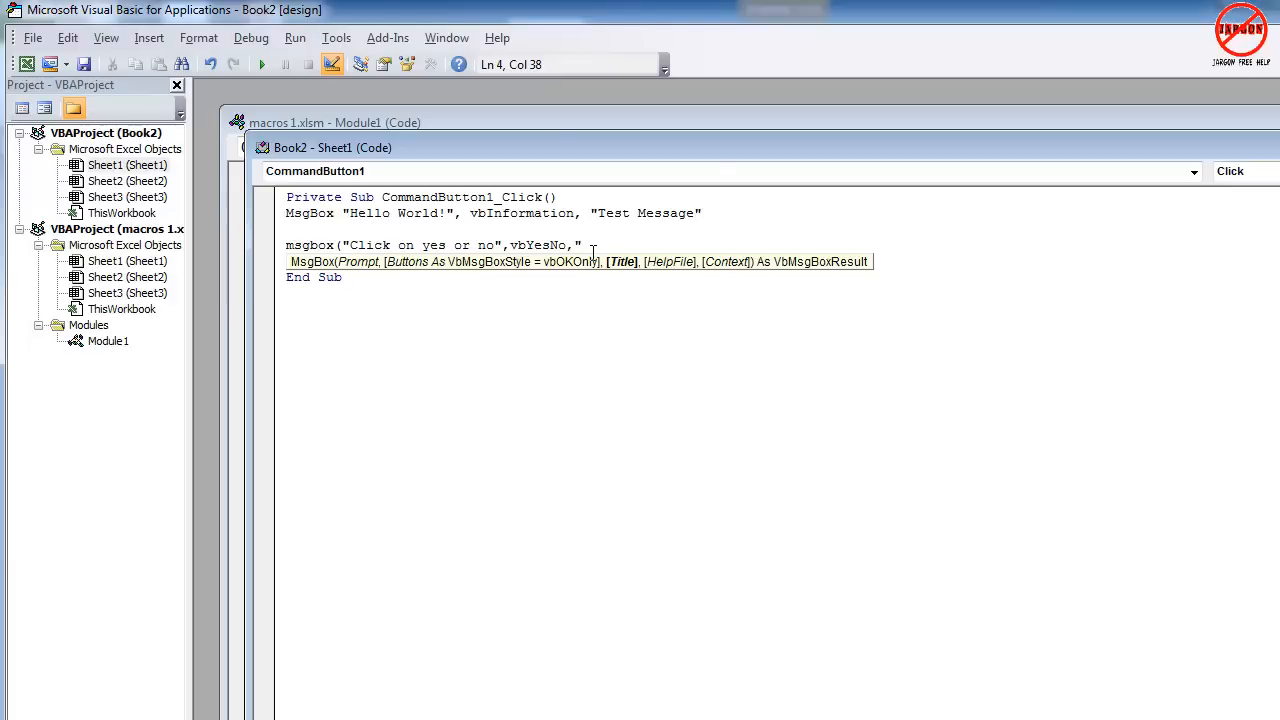
type("Messg")
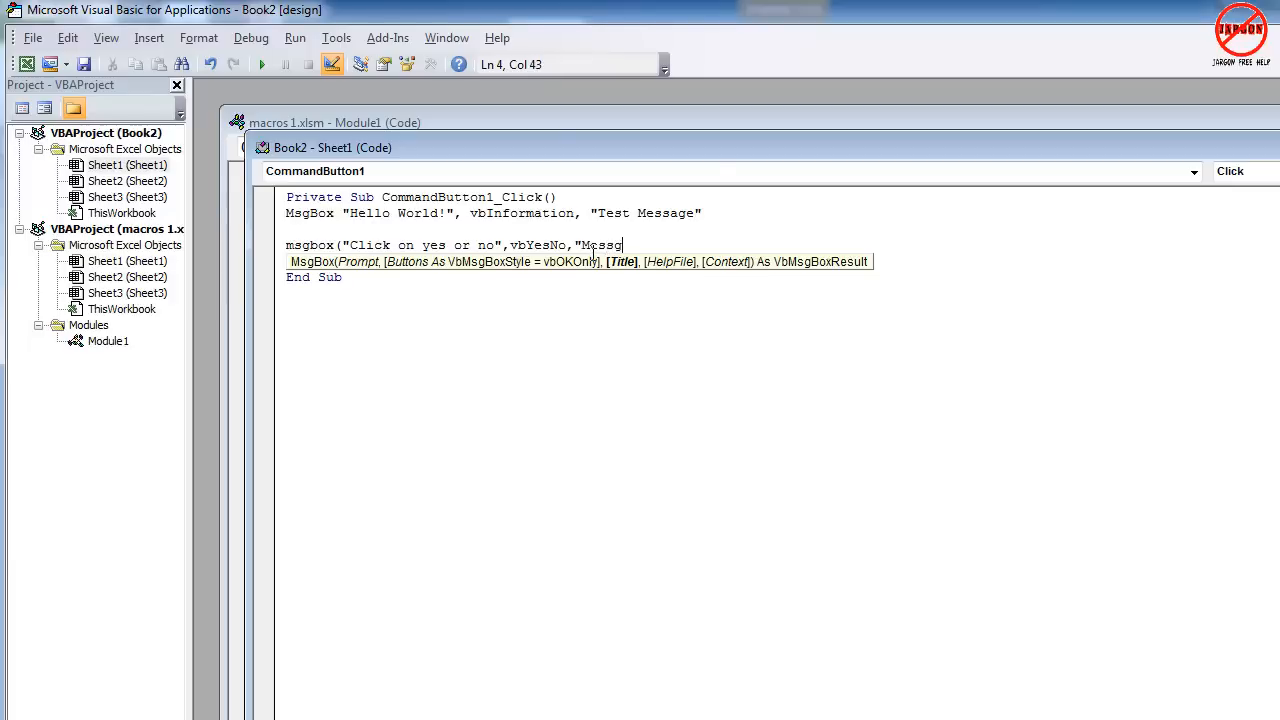
type("ge\")")
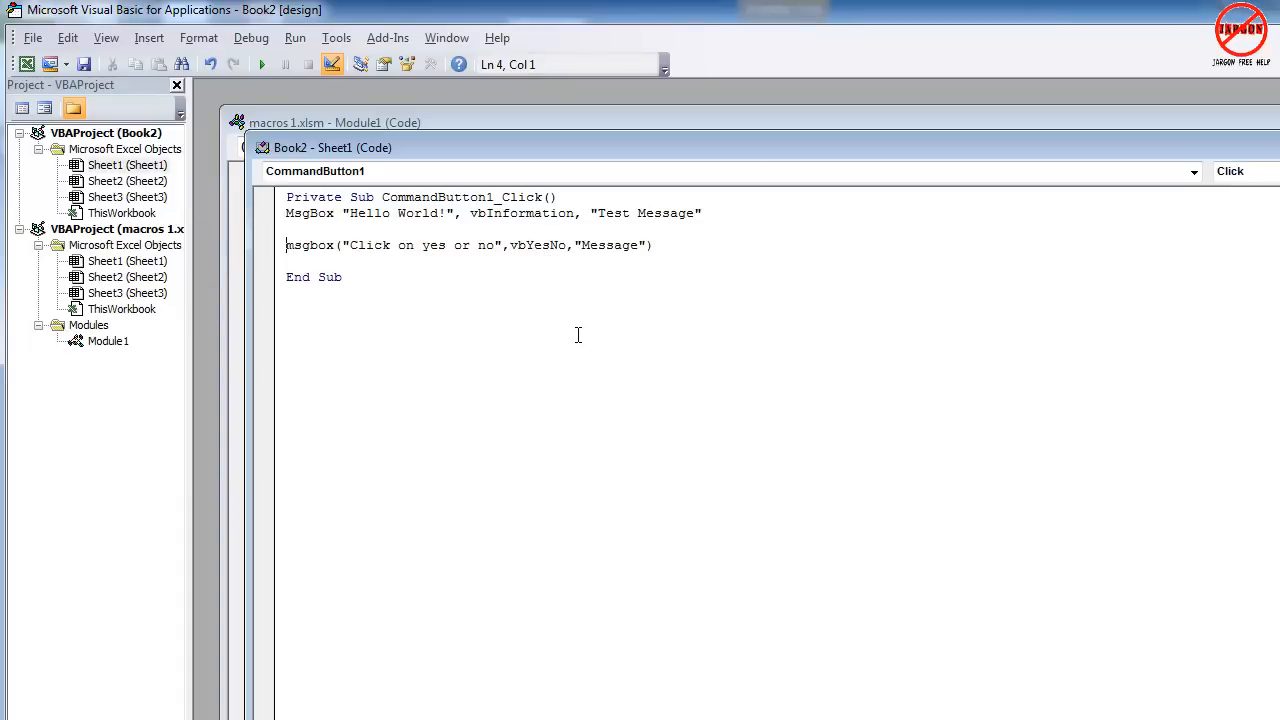
mouse_move(602, 336)
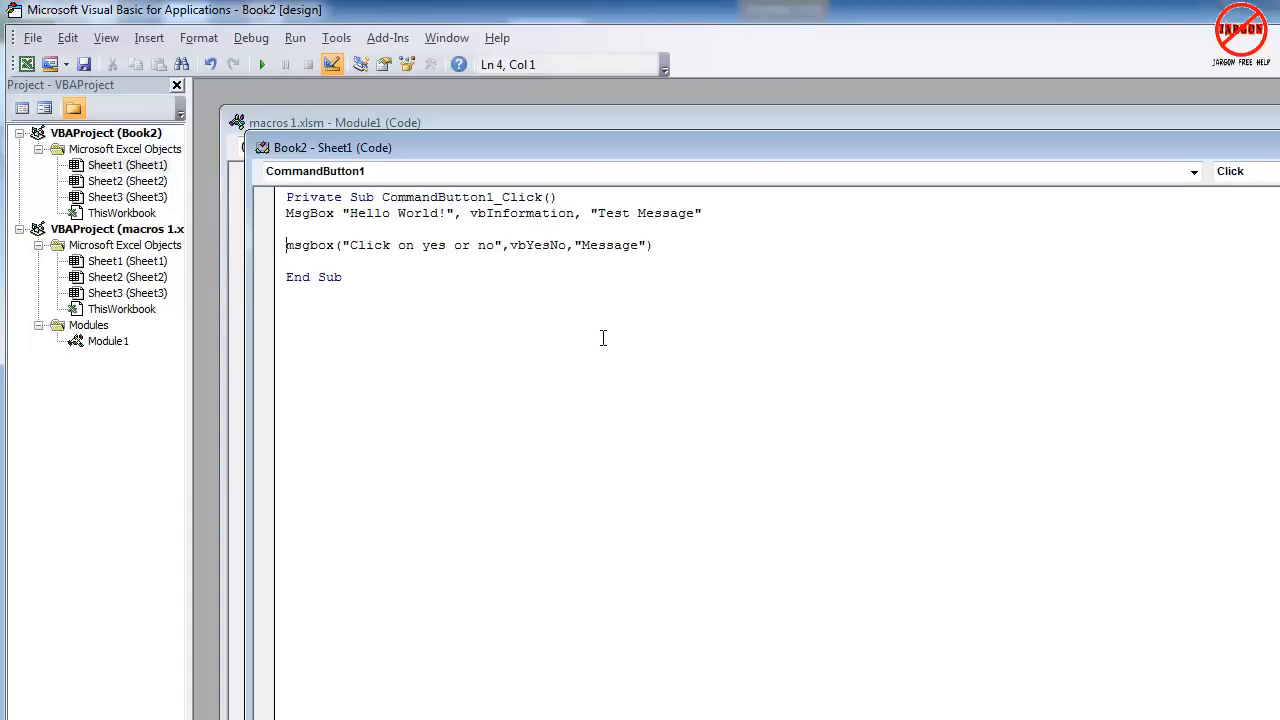
Step: Assign the MsgBox result to Response and begin declaring Dim Response under the Sub line
type("Respin")
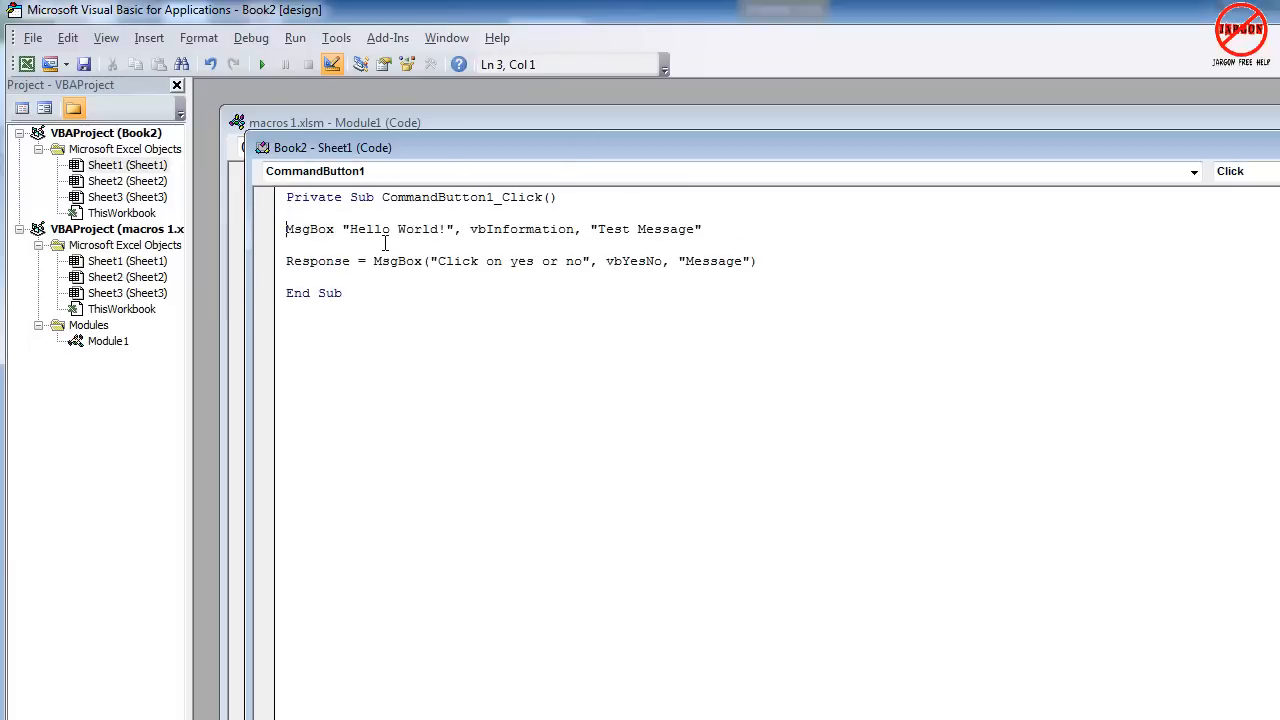
left_click(288, 212)
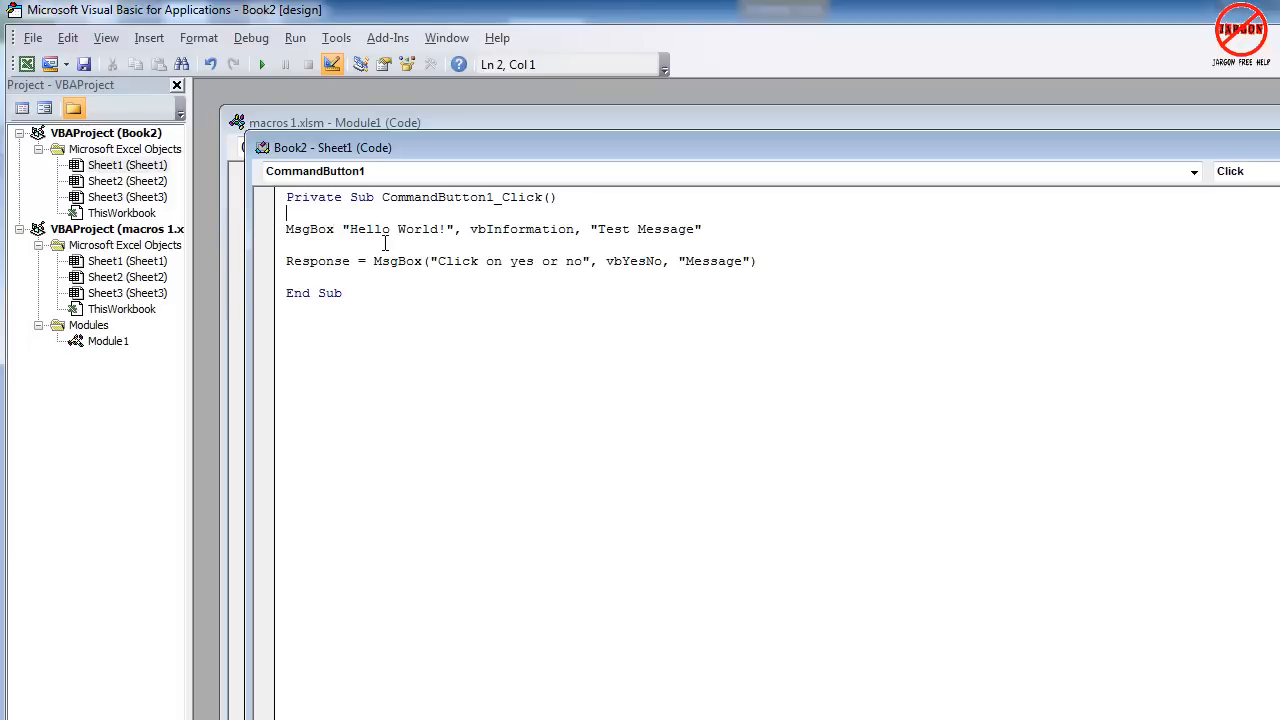
type("dim Re")
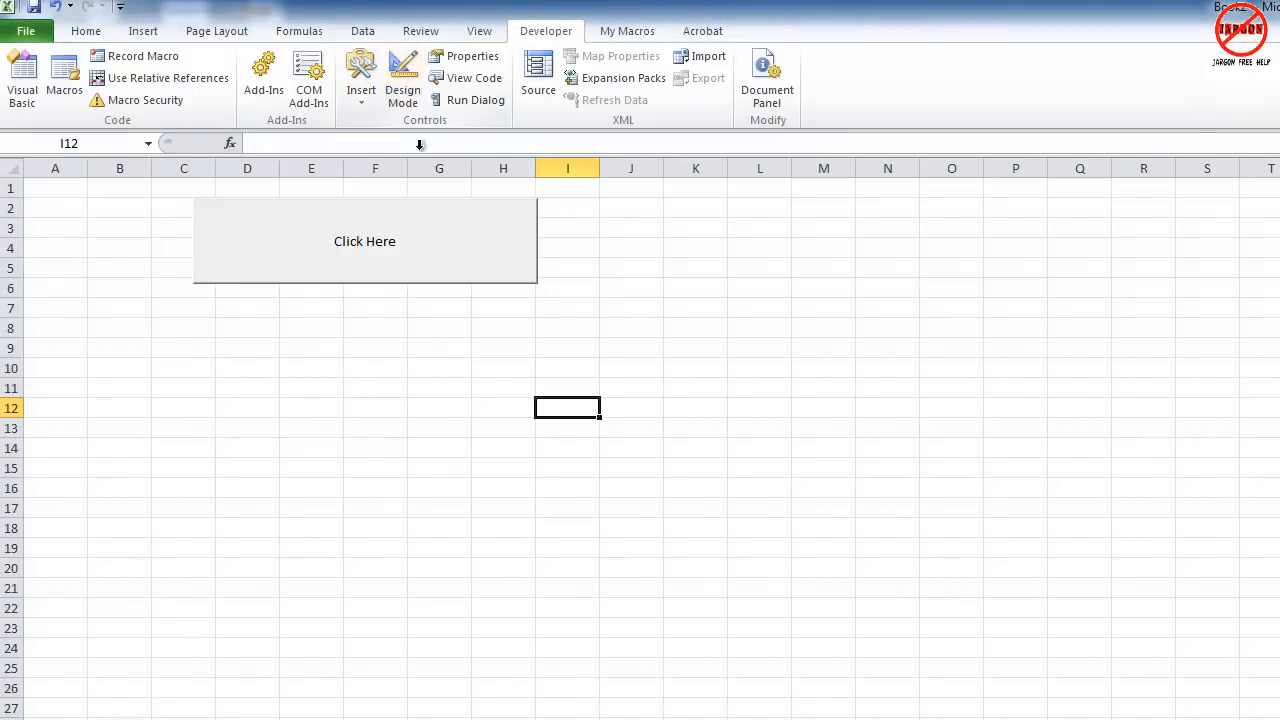
left_click(364, 240)
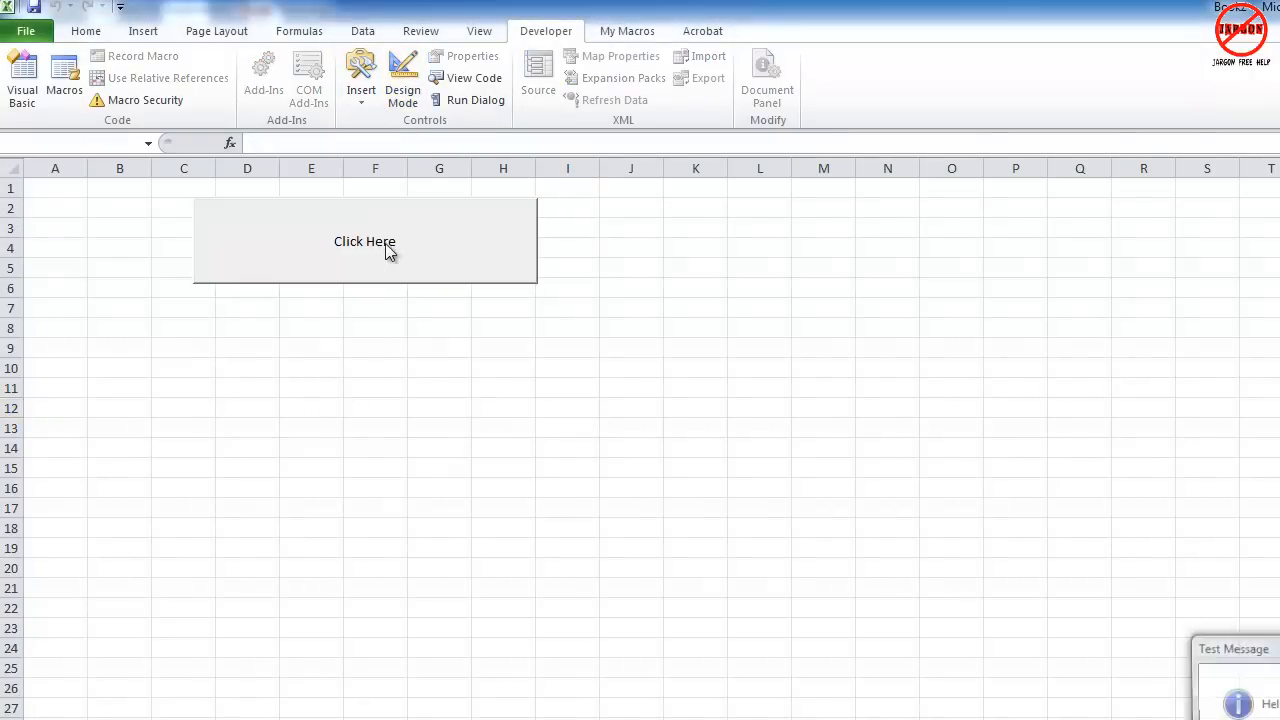
left_click(364, 240)
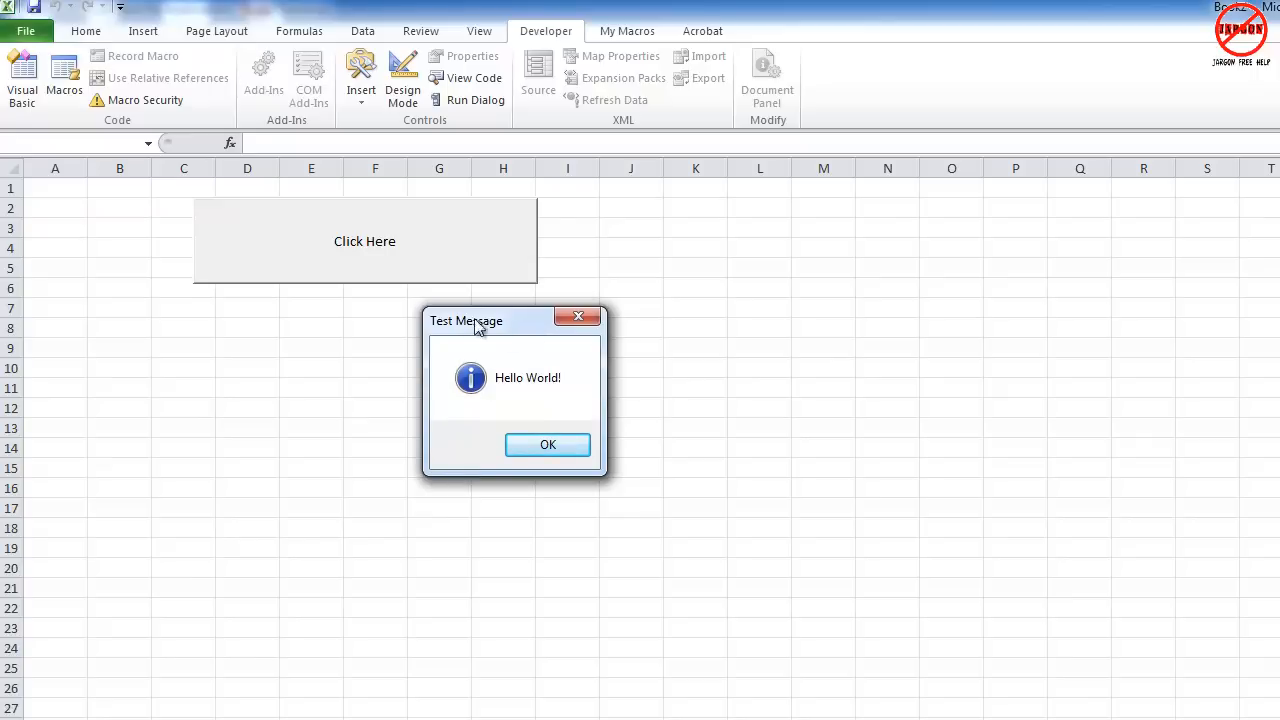
mouse_move(550, 412)
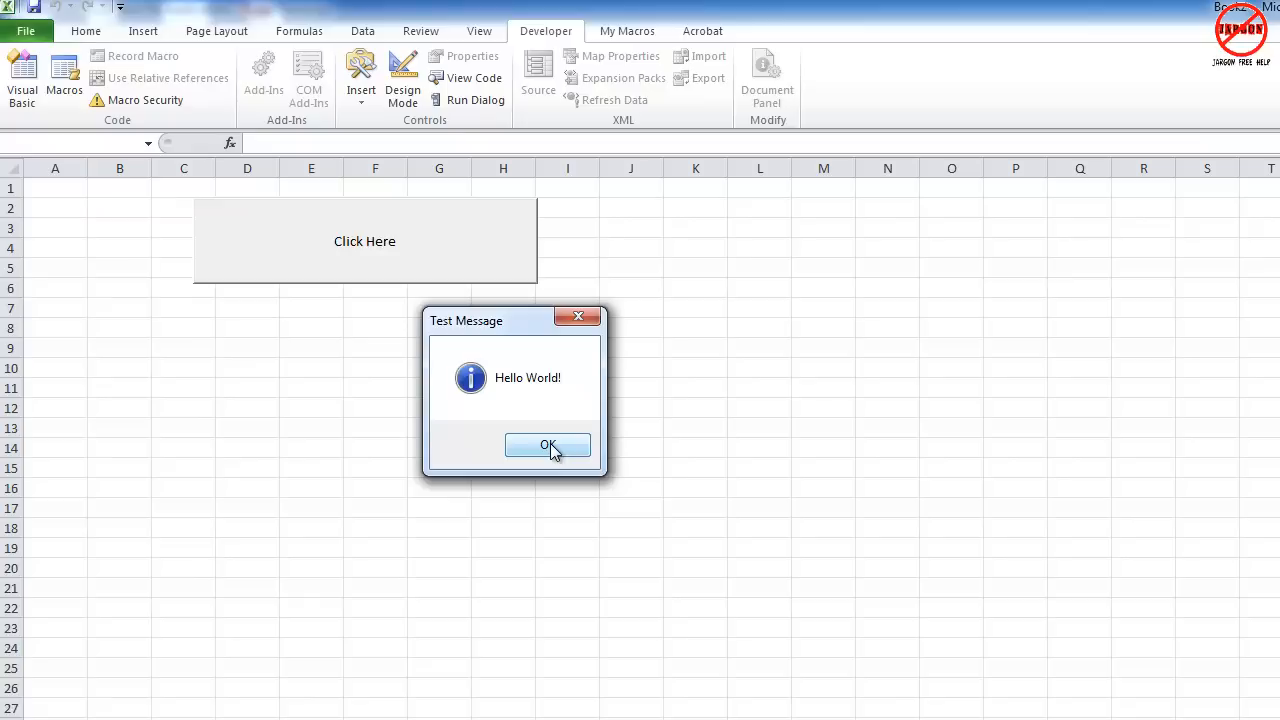
left_click(548, 444)
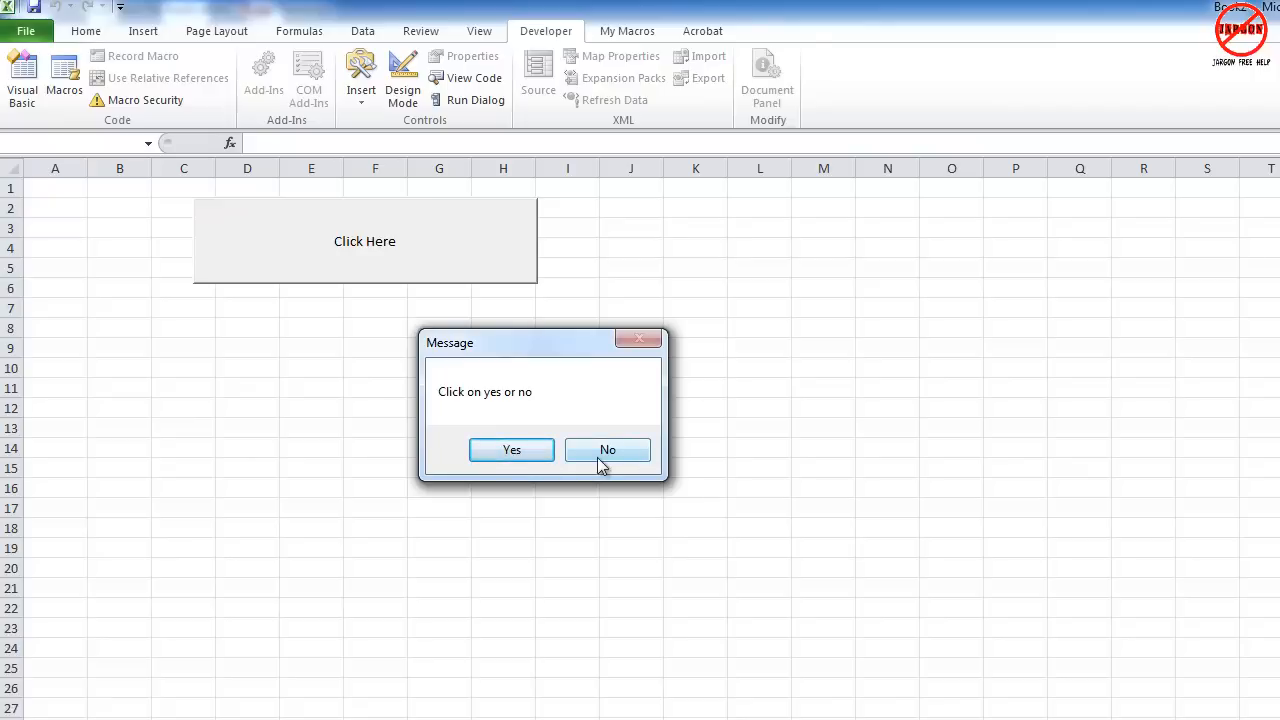
mouse_move(512, 450)
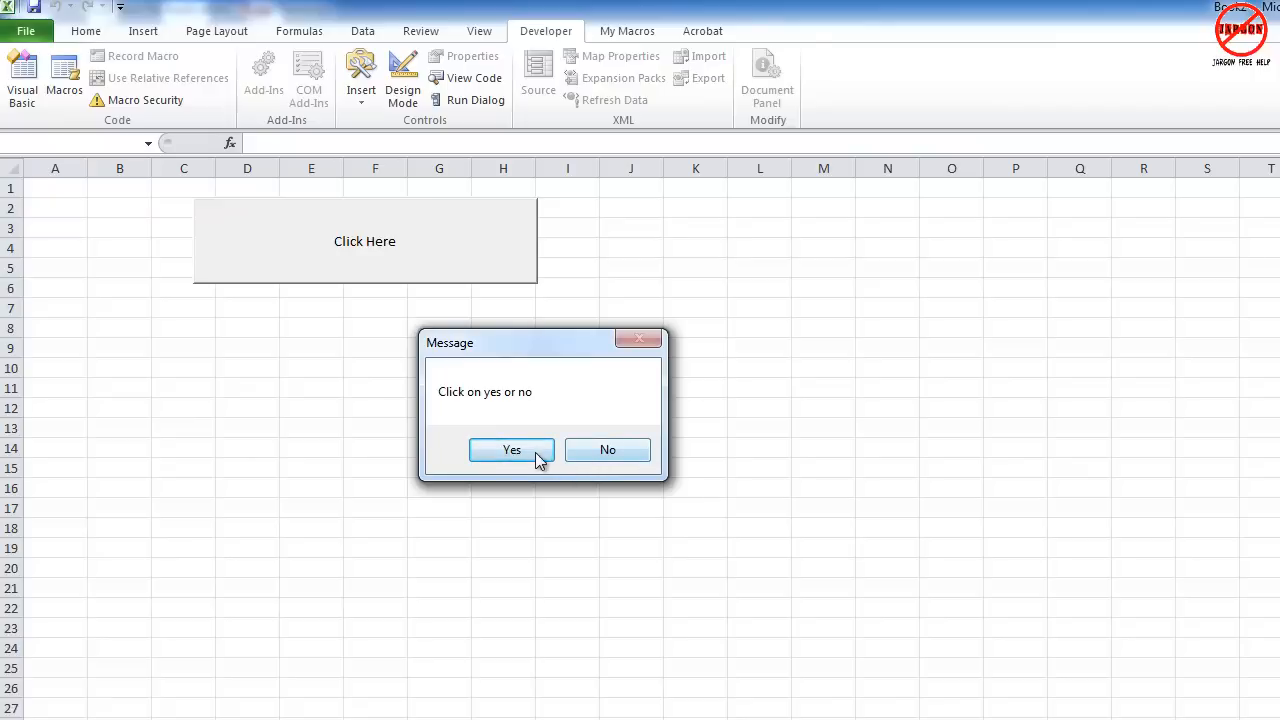
left_click(512, 450)
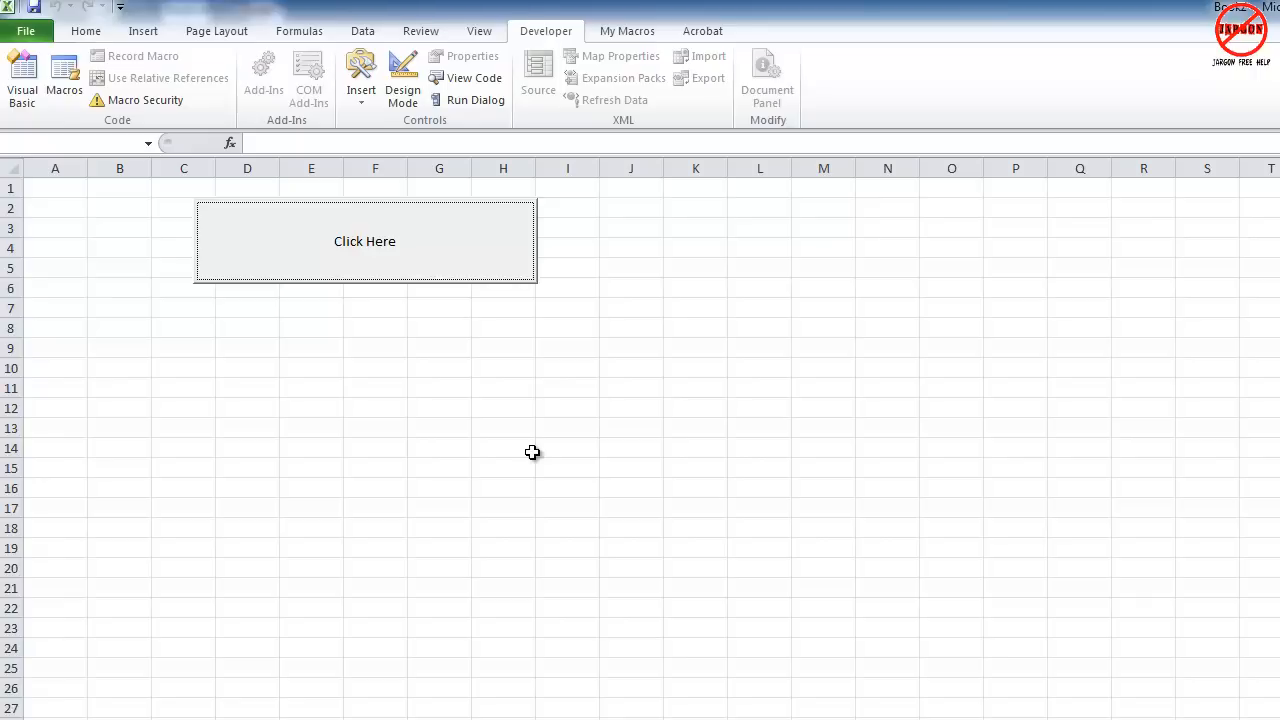
left_click(404, 76)
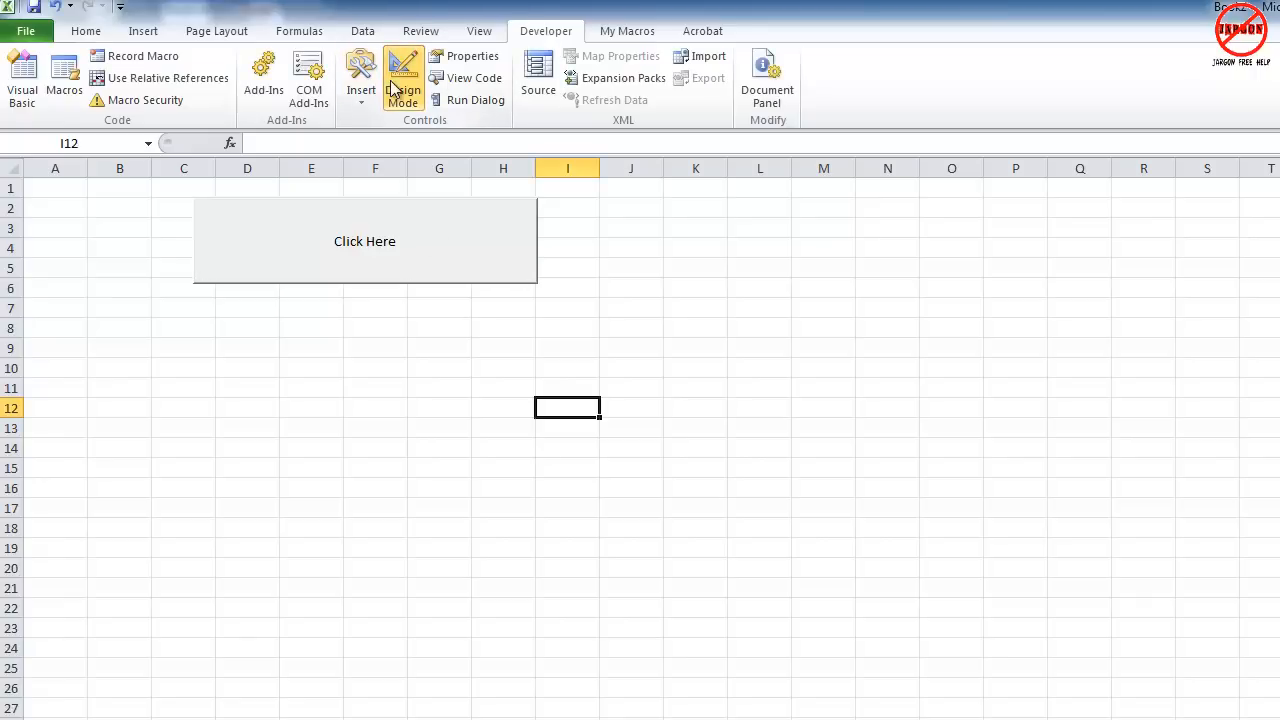
Step: Write If Response = vbYes Then MsgBox "You clicked on yes" in the button's code
left_click(364, 240)
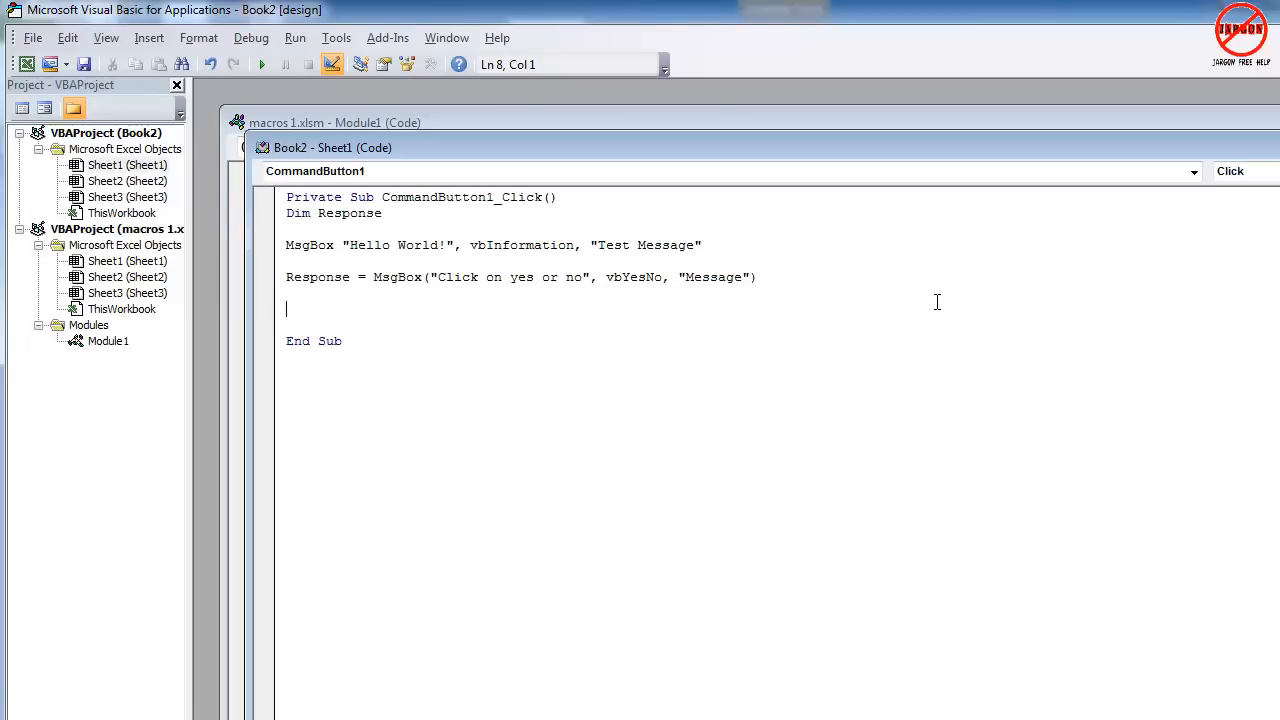
type("if")
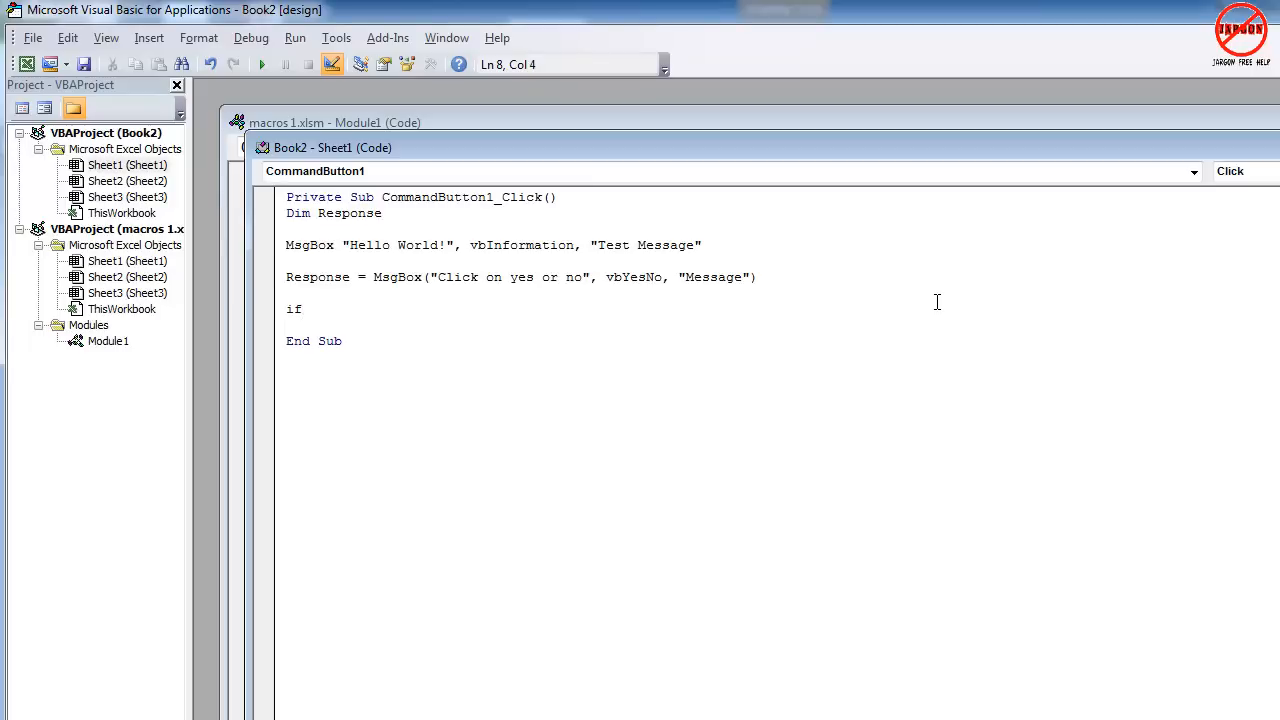
type("response")
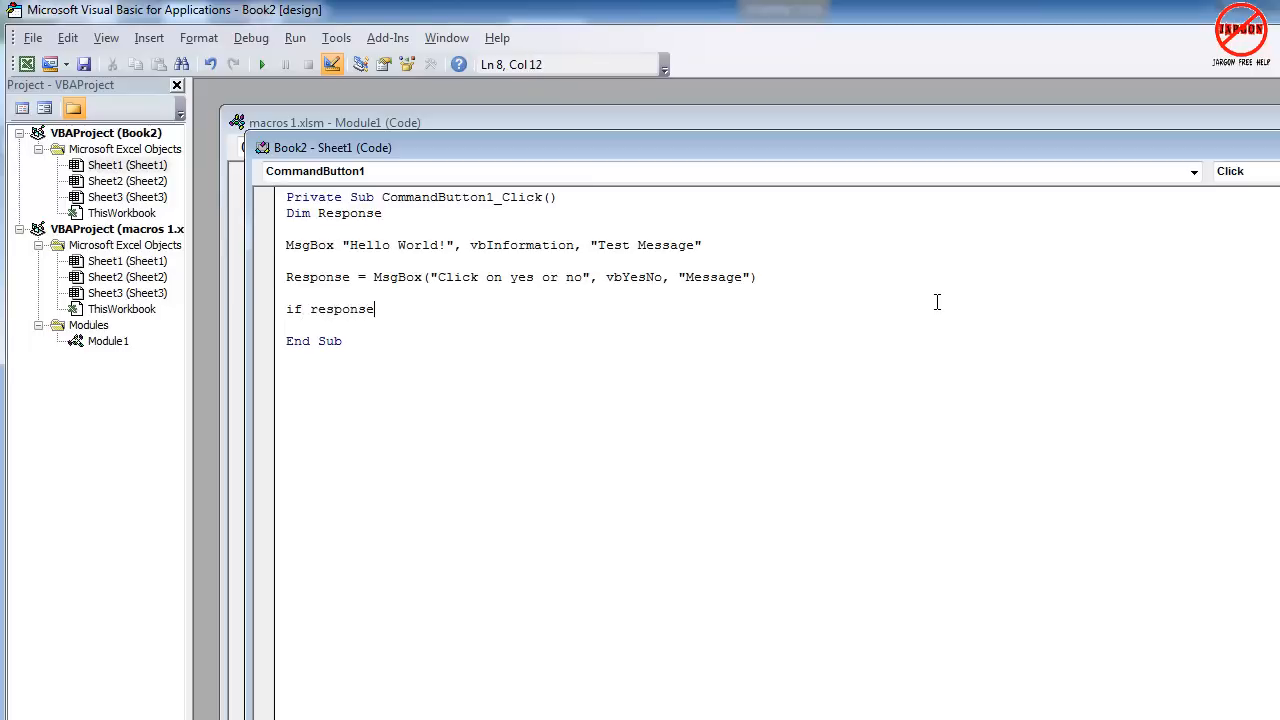
type("= v")
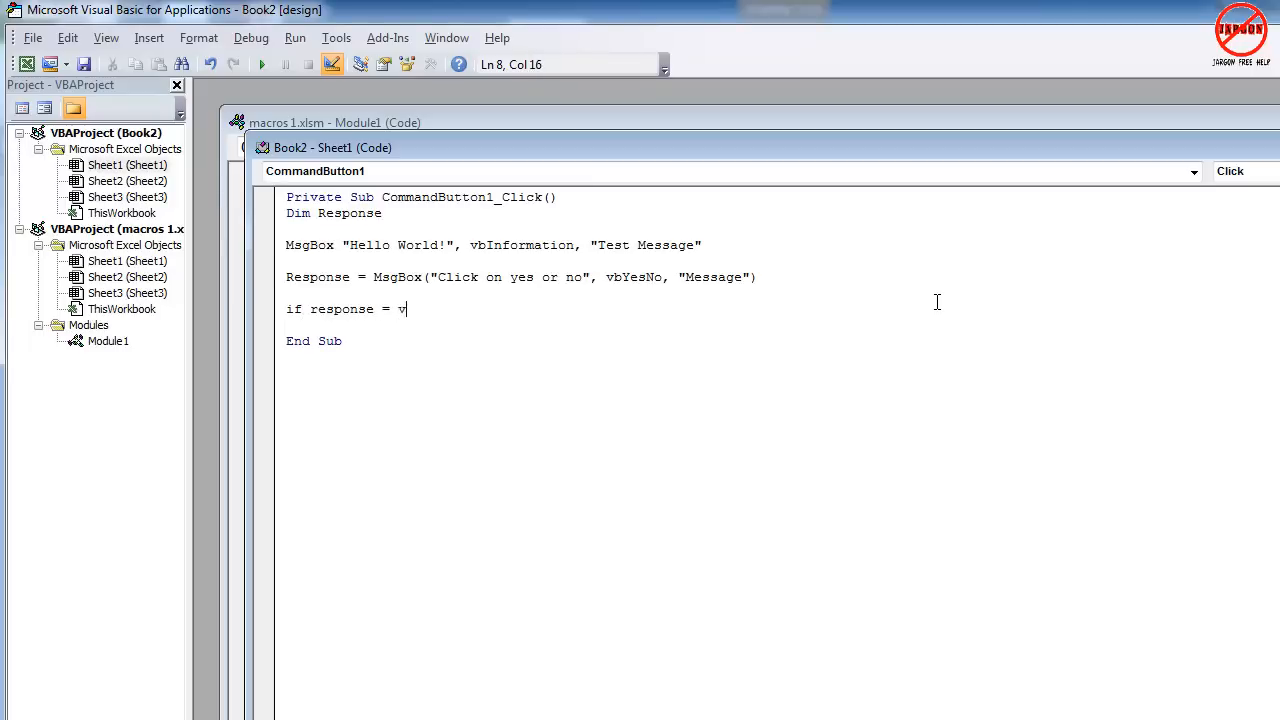
type("byes")
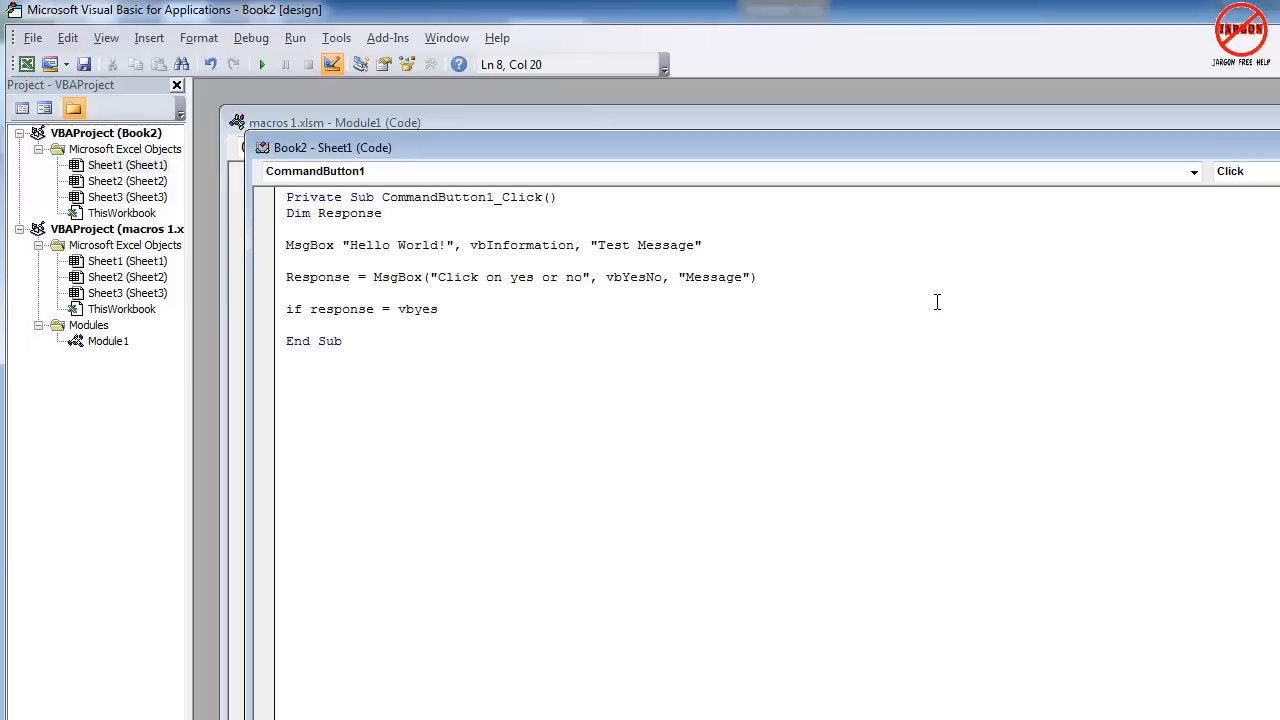
key("enter")
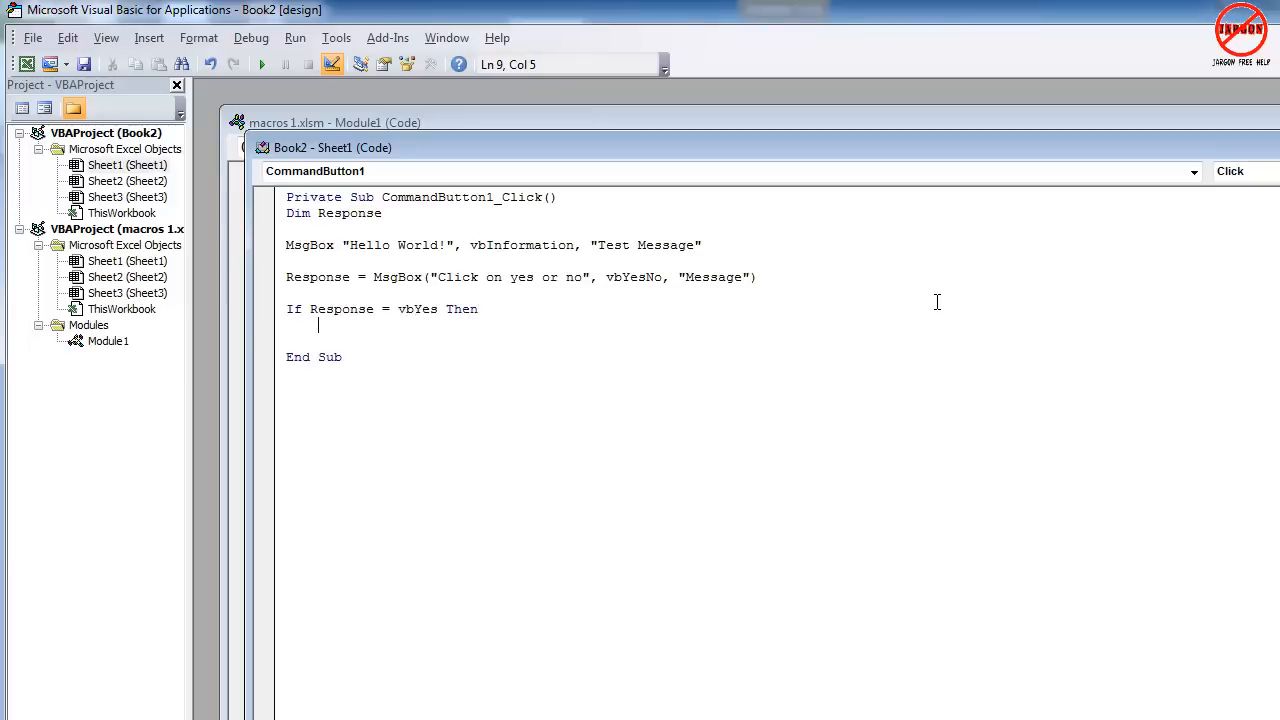
type("msgbox")
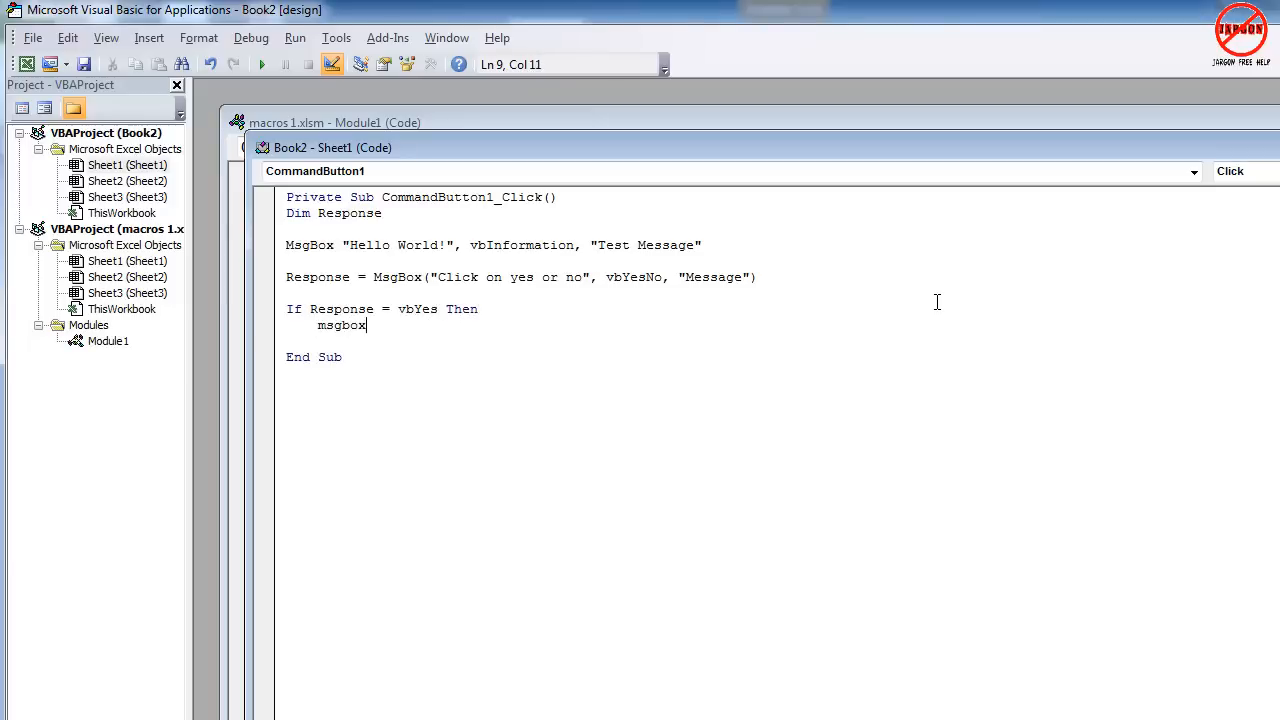
type("\"")
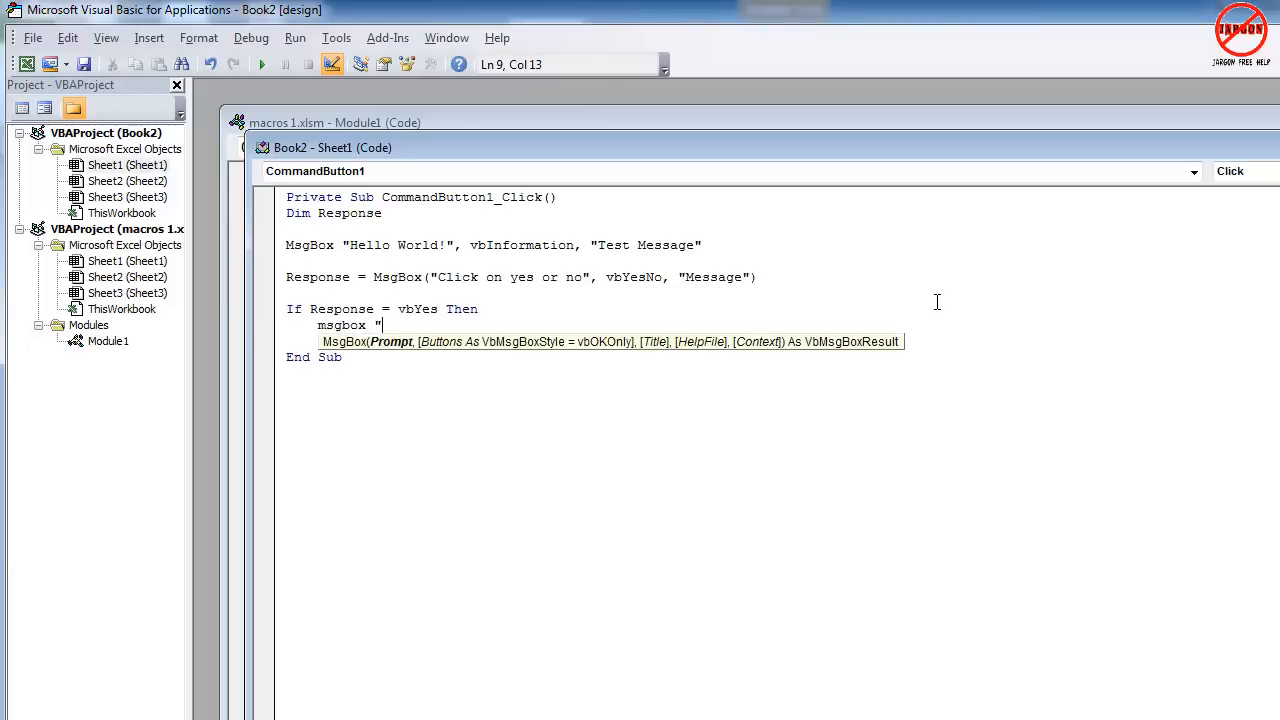
type("You")
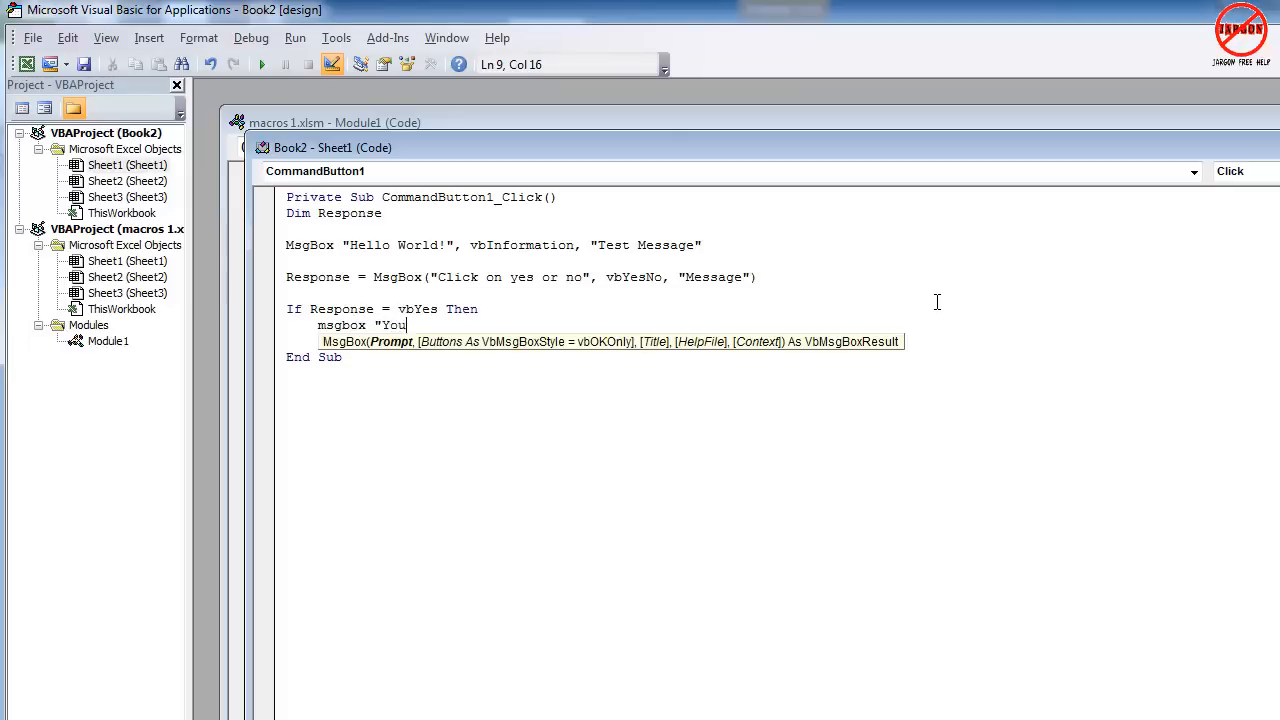
type("clicked on")
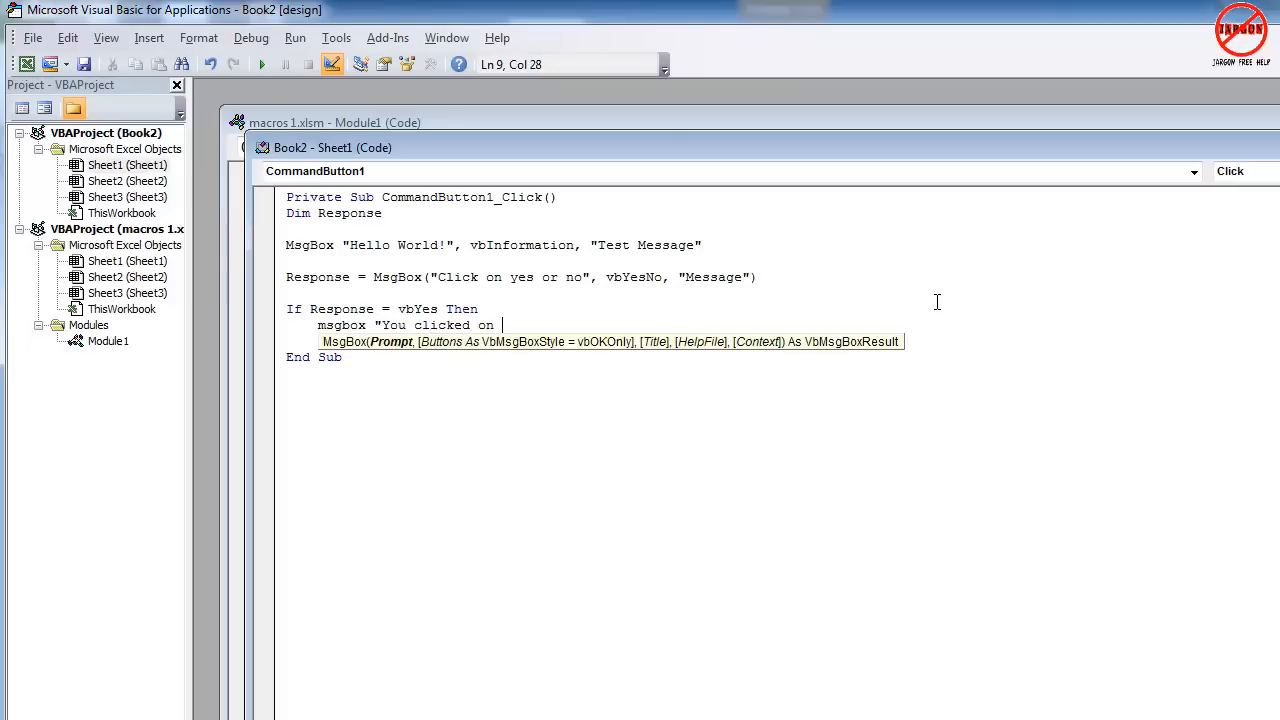
type("yes\"")
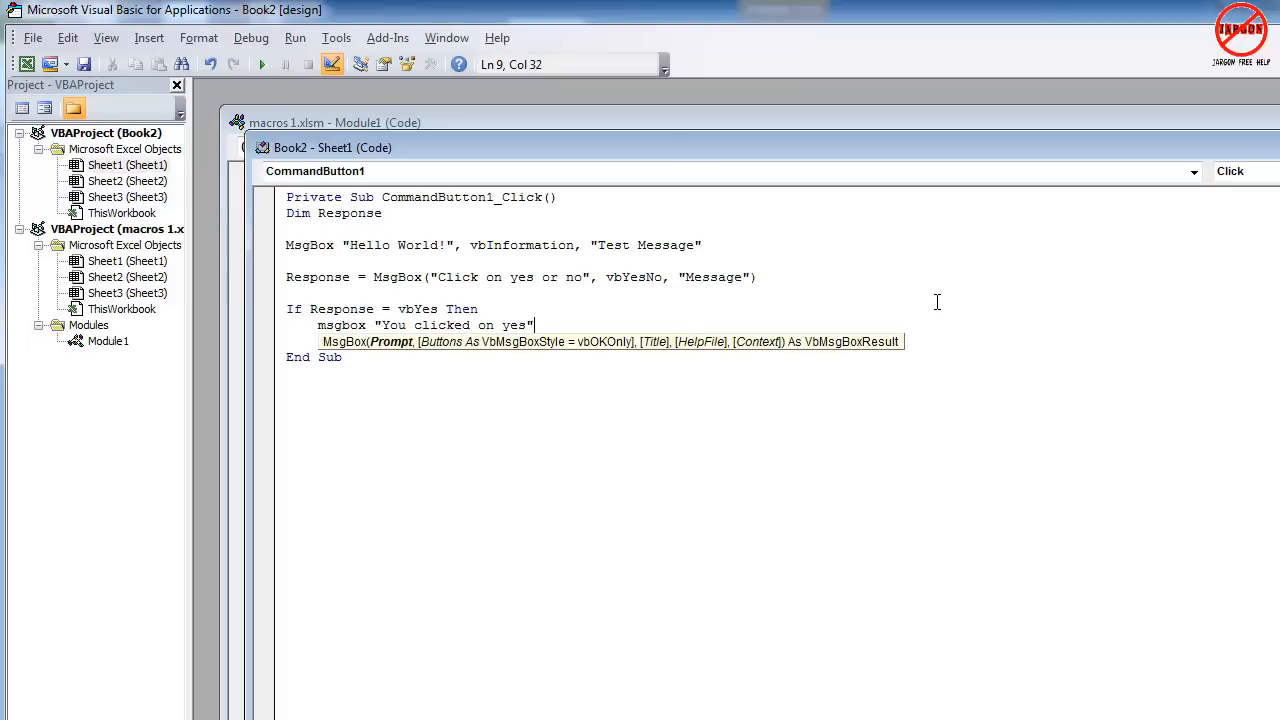
Step: Add Else MsgBox "You clicked on no" and End If to complete the branch
type("e")
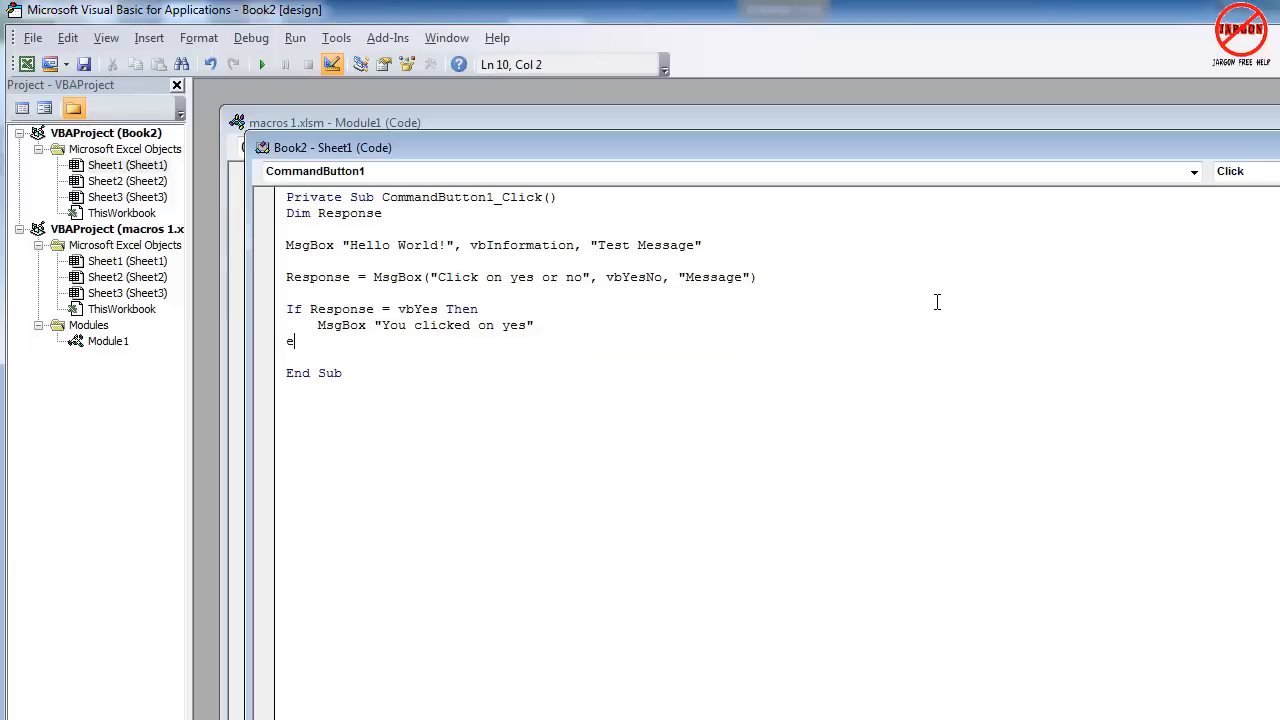
type("lse")
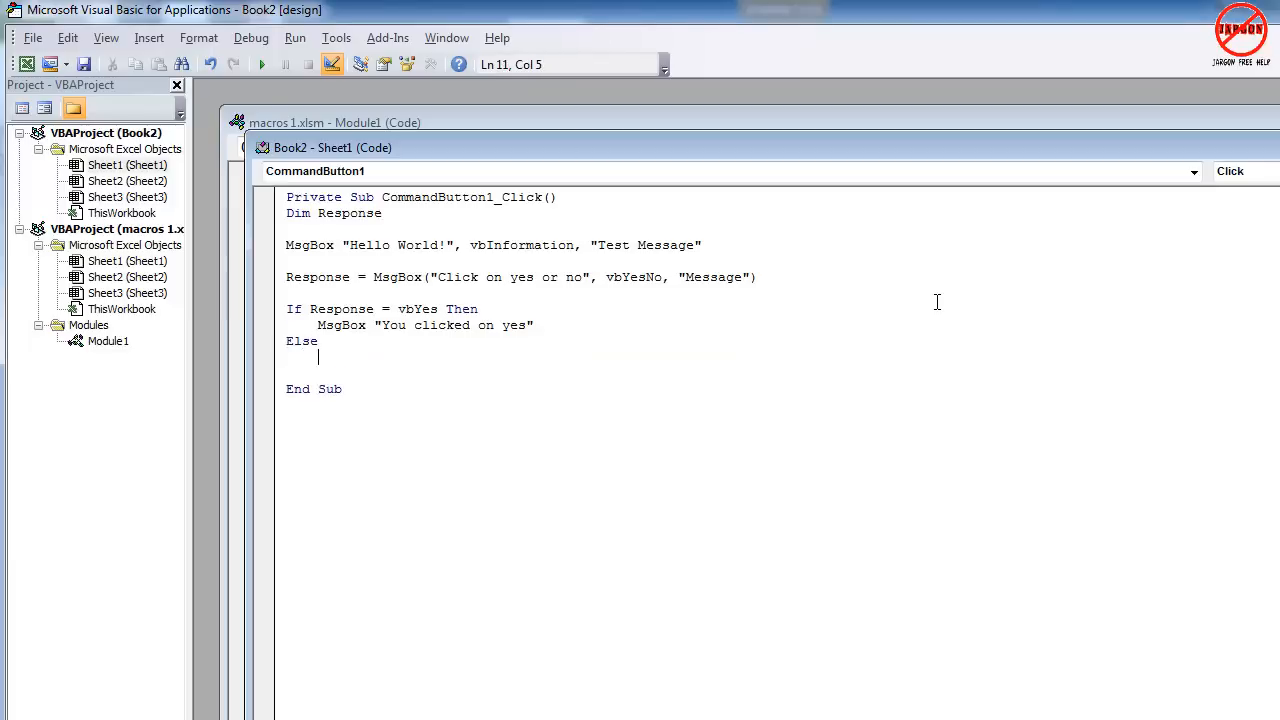
type("msgbox \"You")
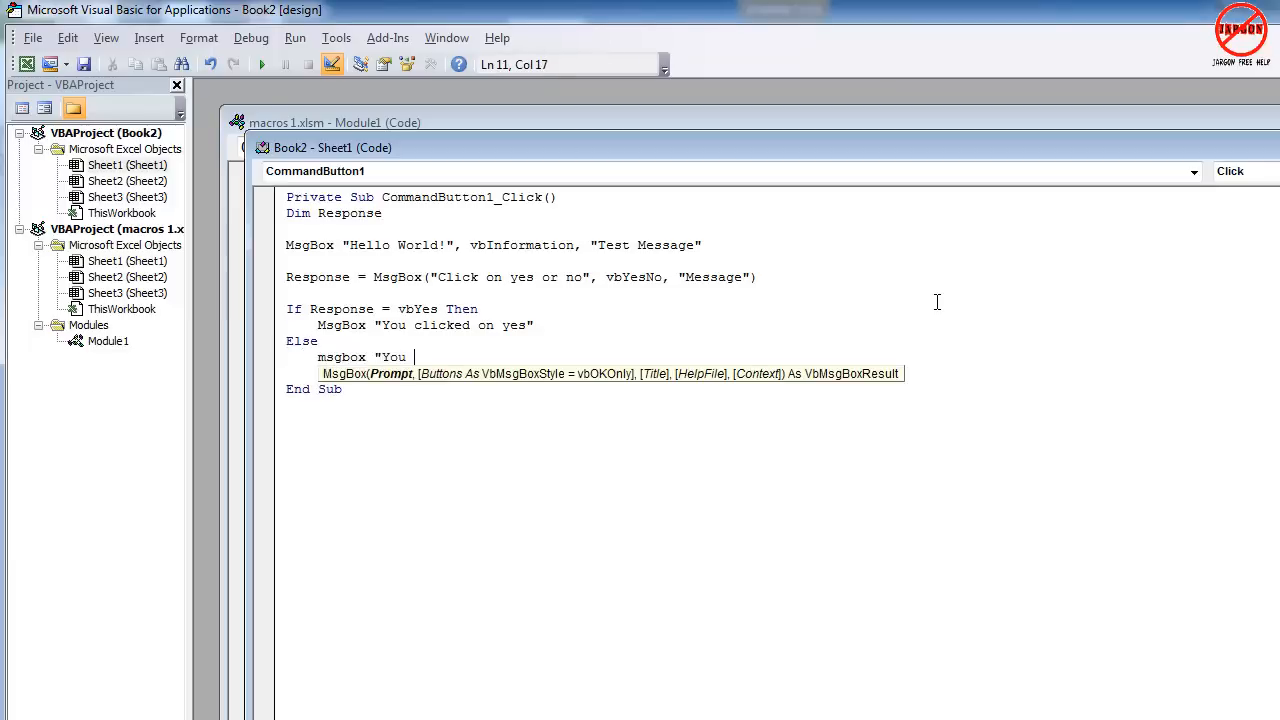
type("clicked on")
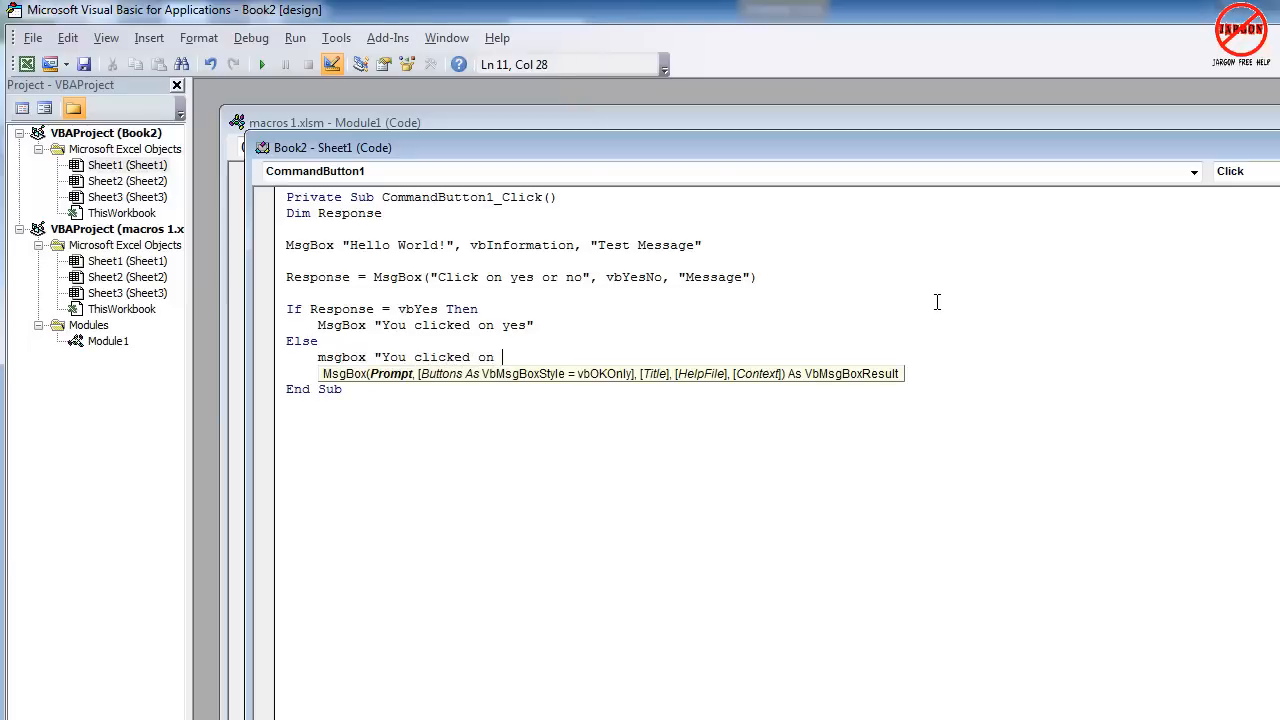
type("no\"")
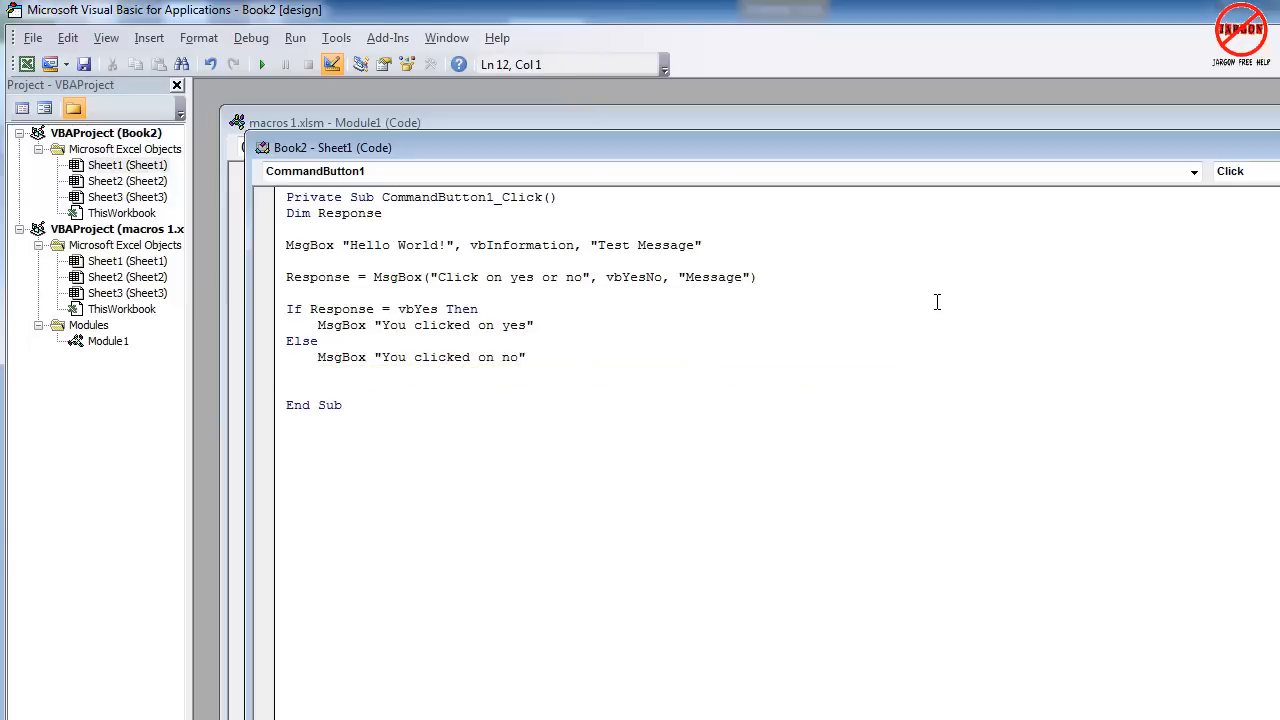
type("end")
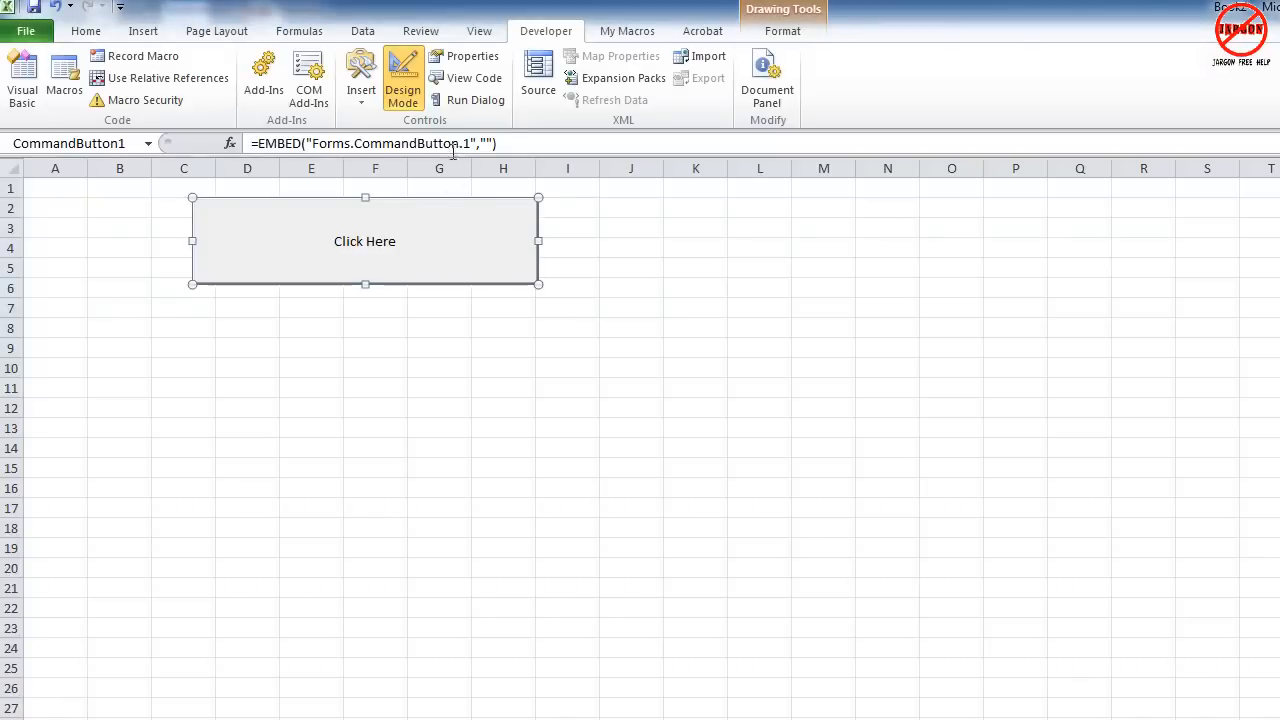
Step: Leave design mode, run Click Here, answer Yes and dismiss 'You clicked on yes'
left_click(402, 78)
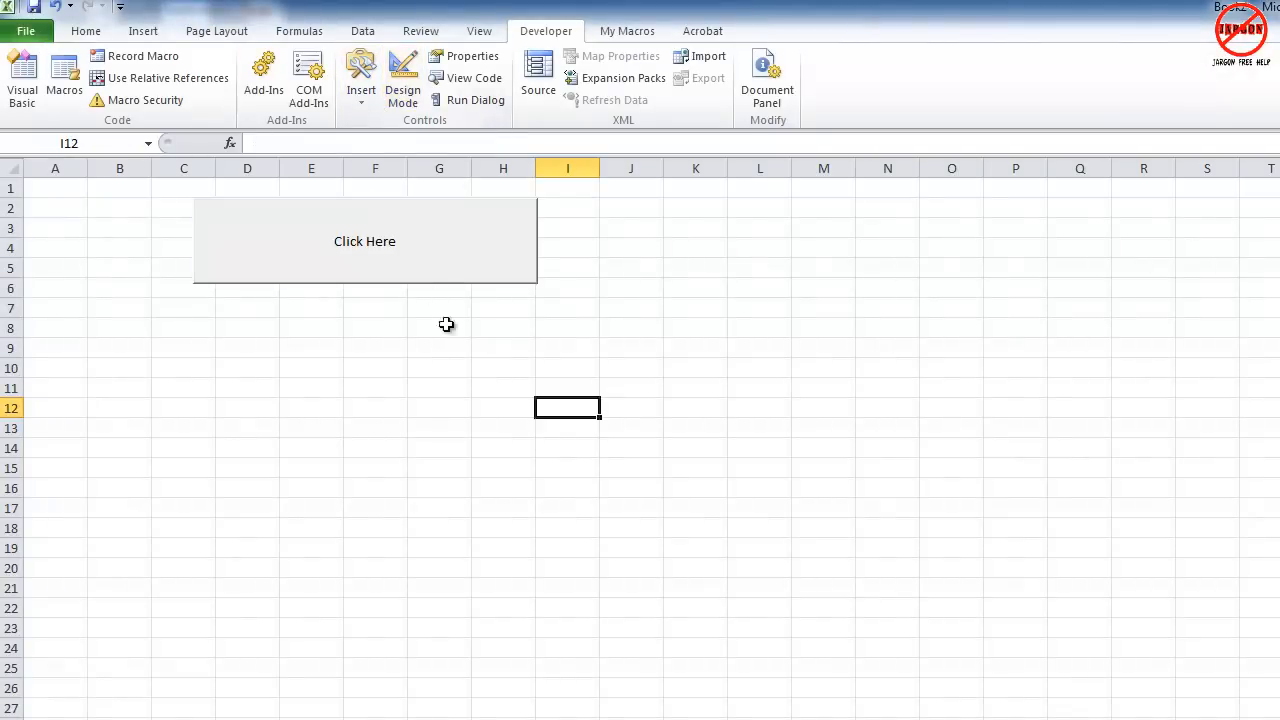
left_click(364, 240)
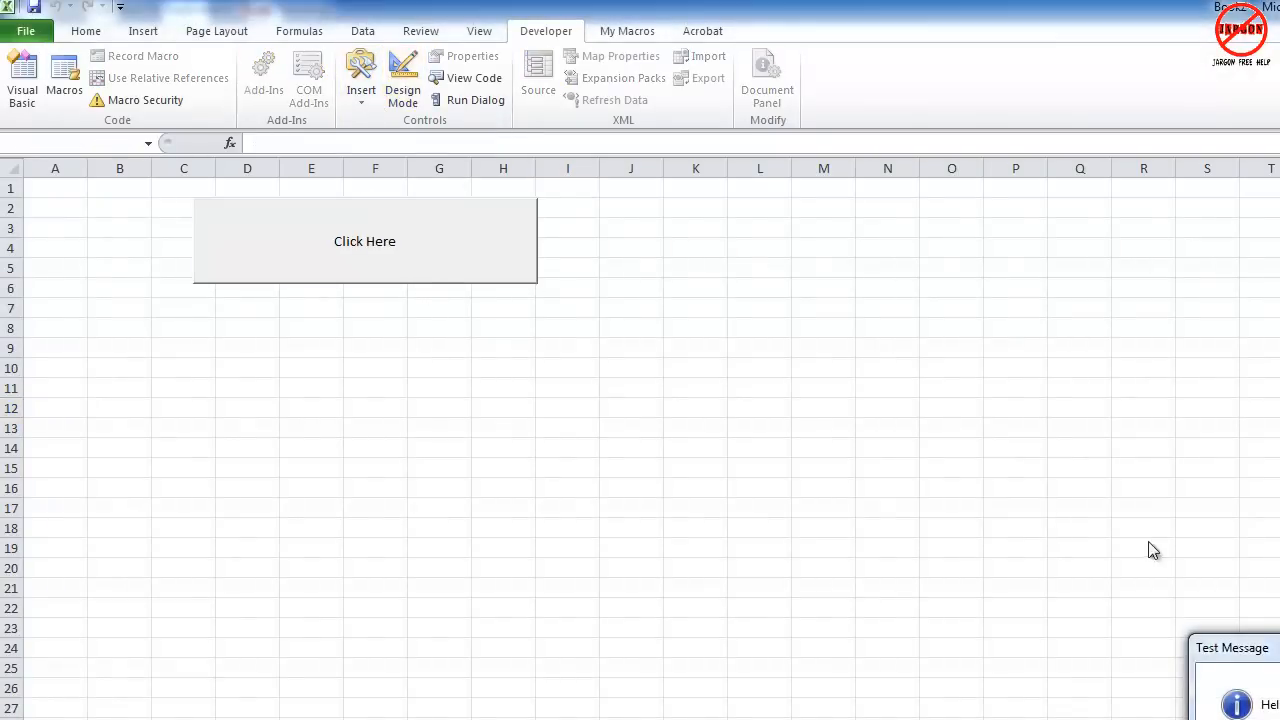
left_click(364, 240)
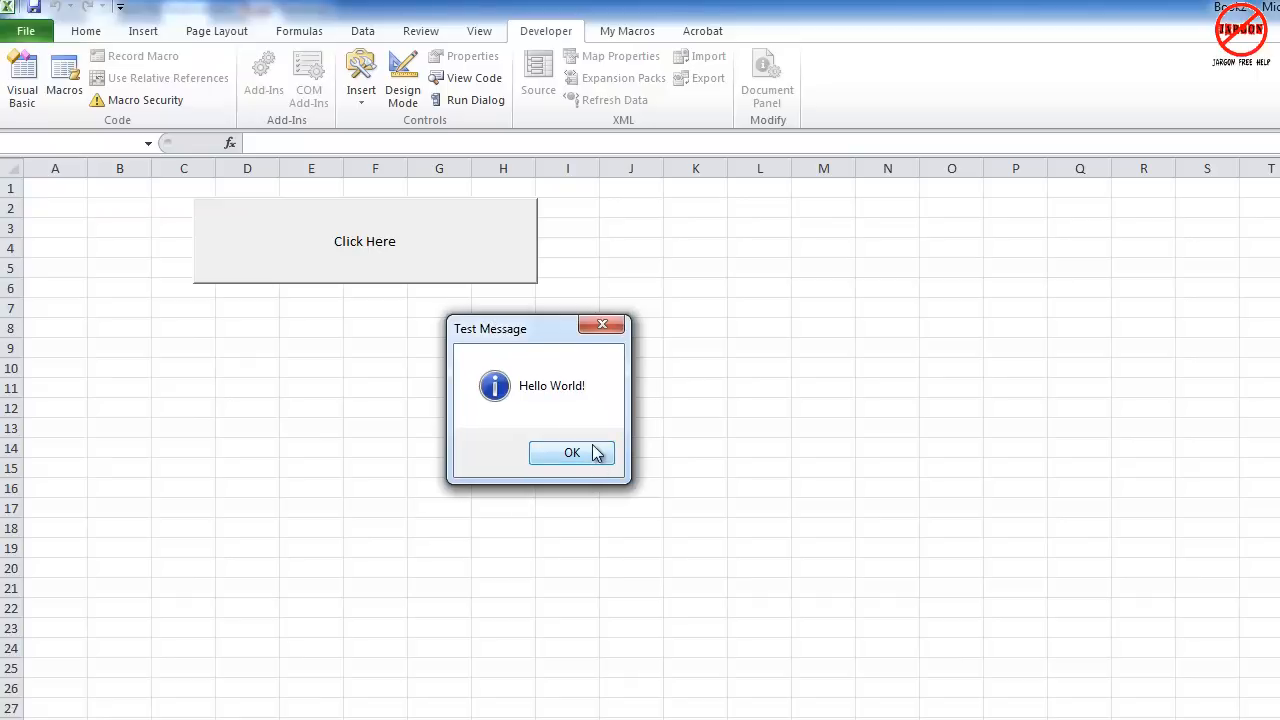
left_click(572, 452)
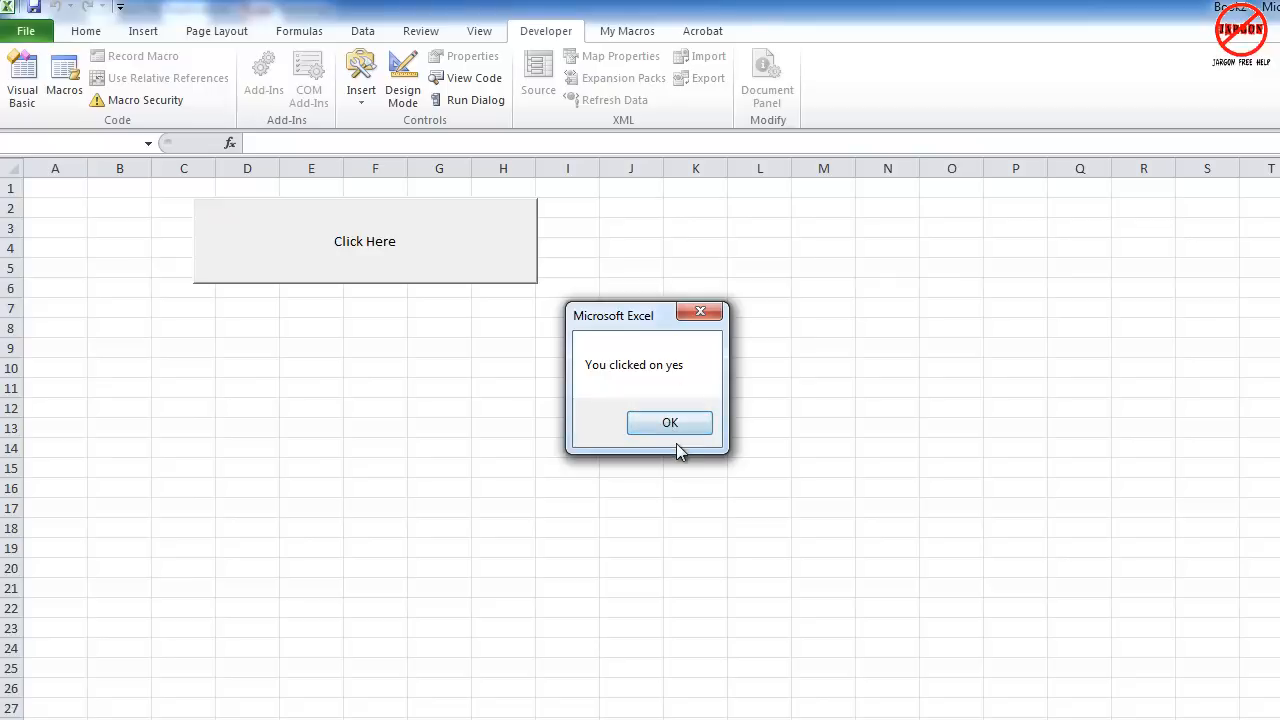
left_click(670, 422)
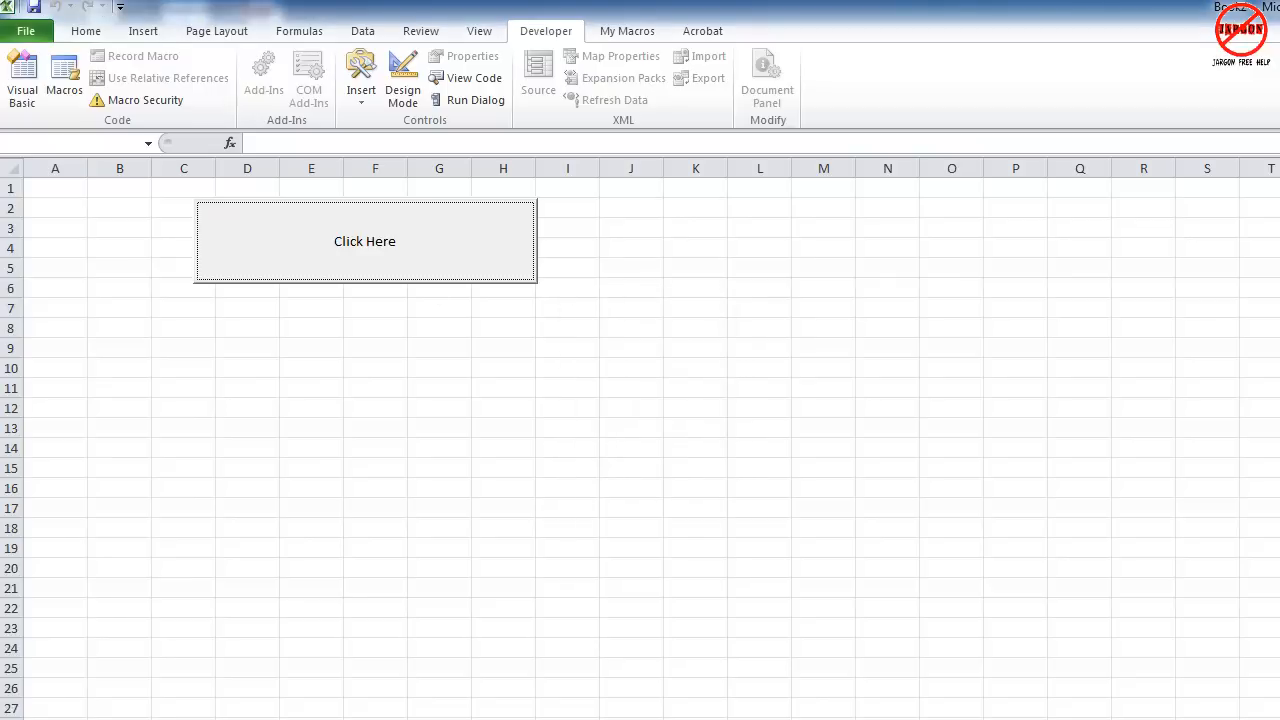
Step: Run Click Here again, answer No and dismiss 'You clicked on no'
left_click(364, 240)
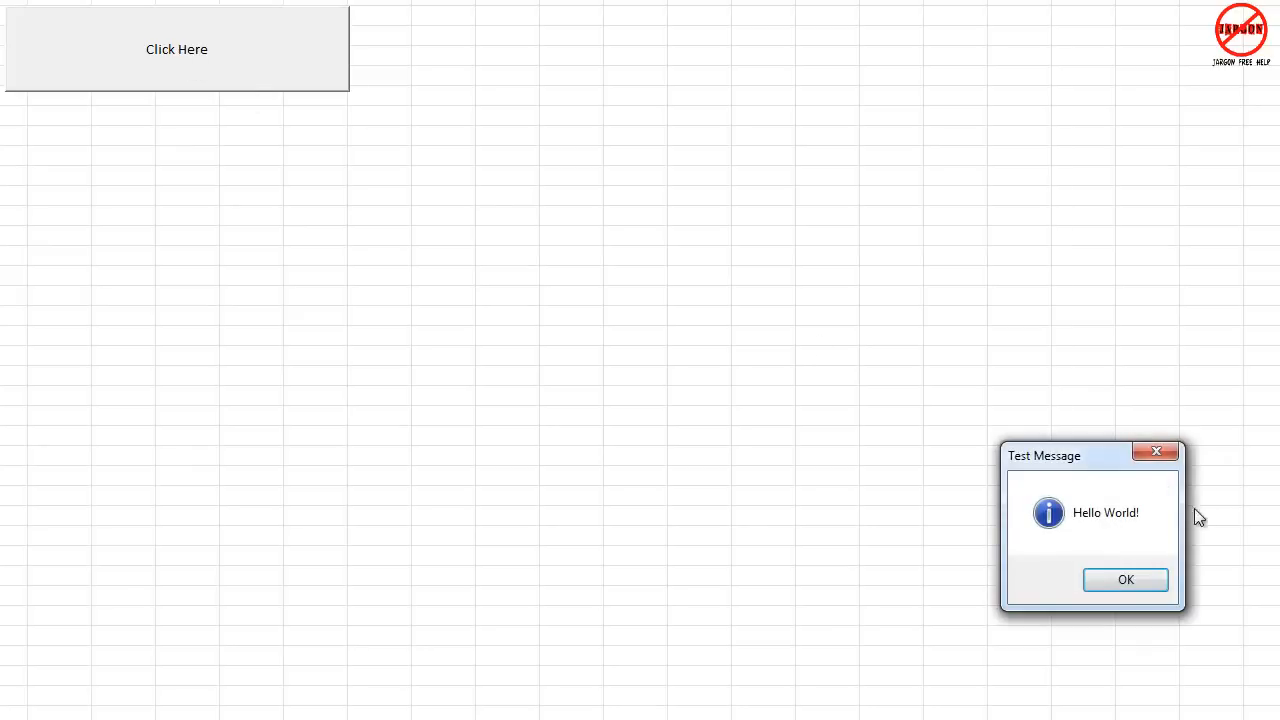
left_click(1124, 580)
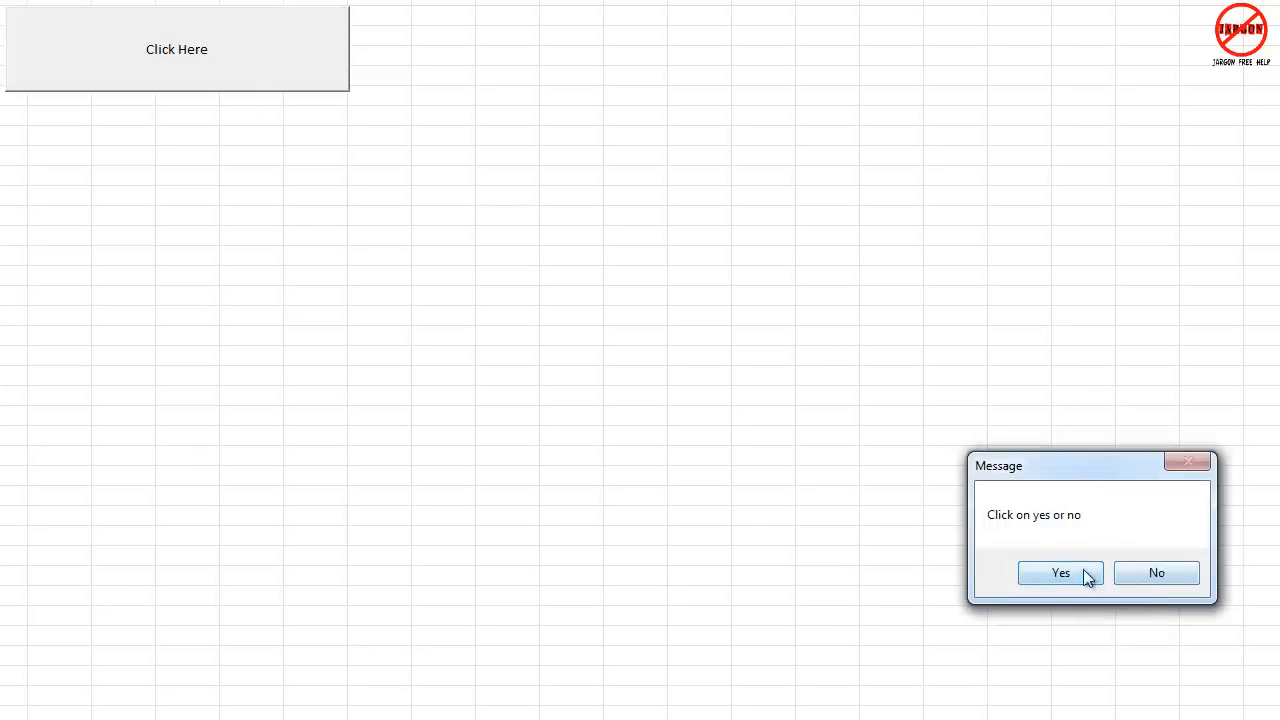
left_click(1156, 572)
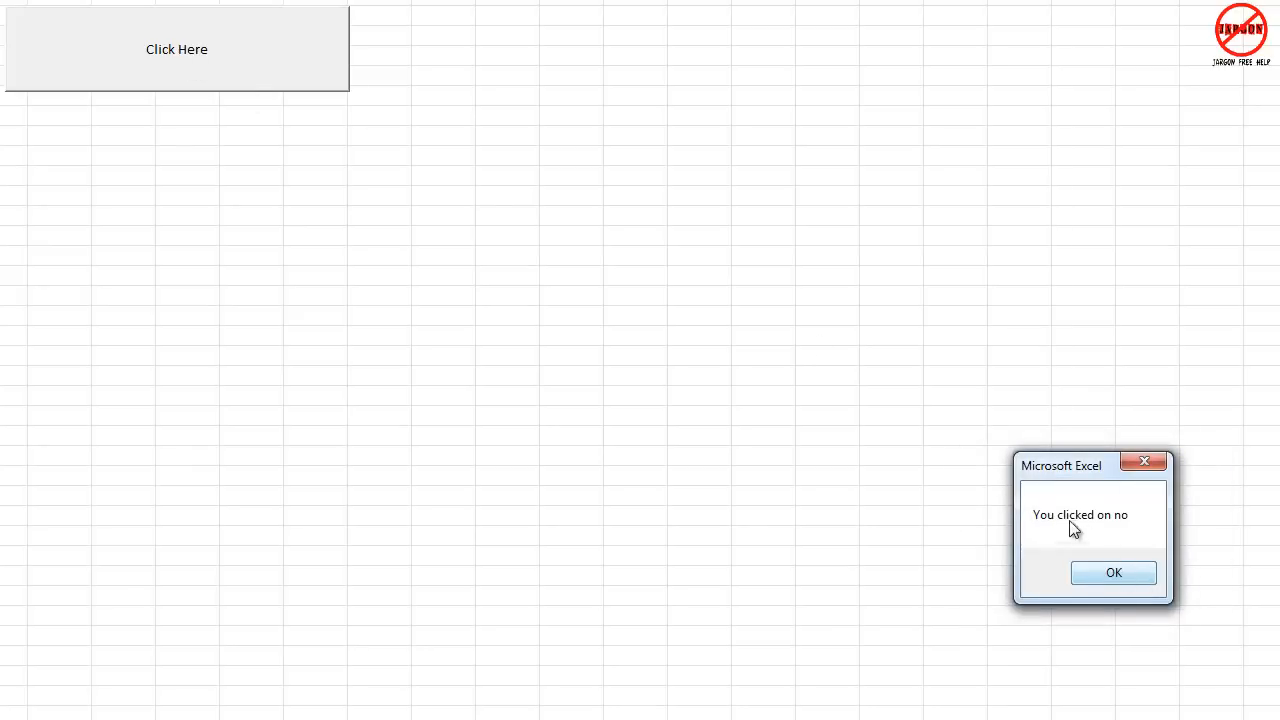
left_click(1112, 572)
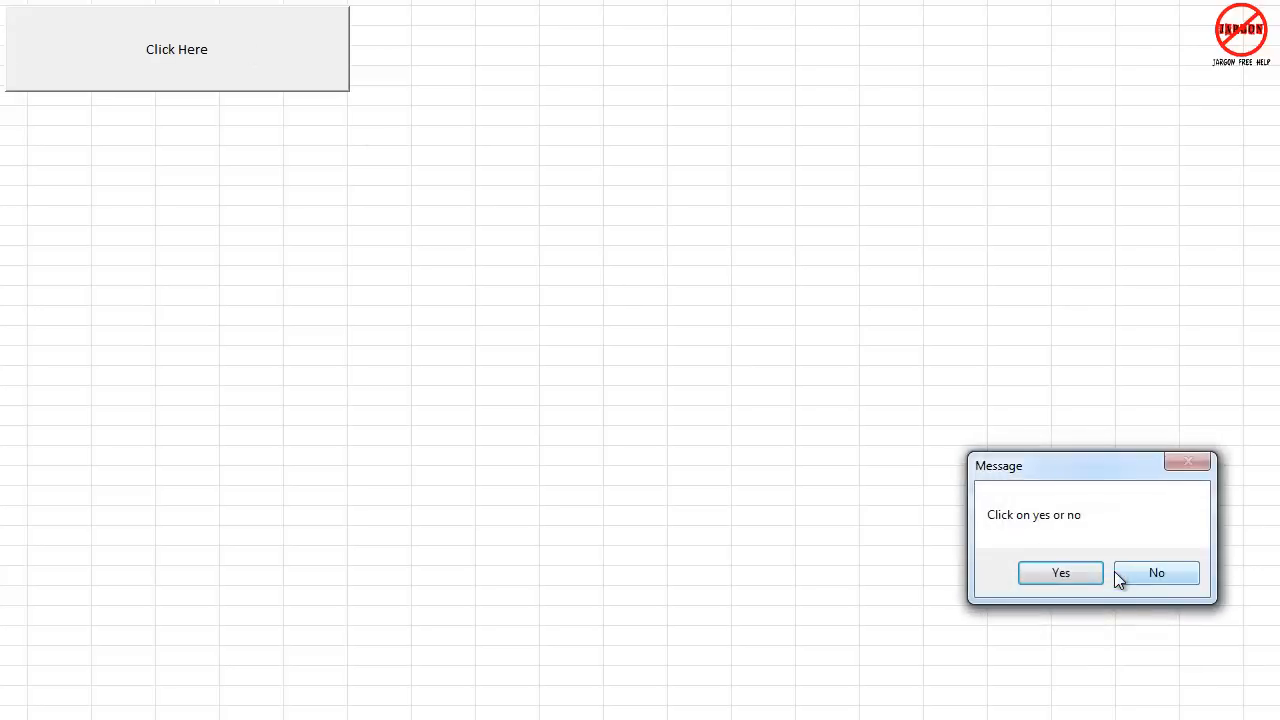
left_click(1156, 572)
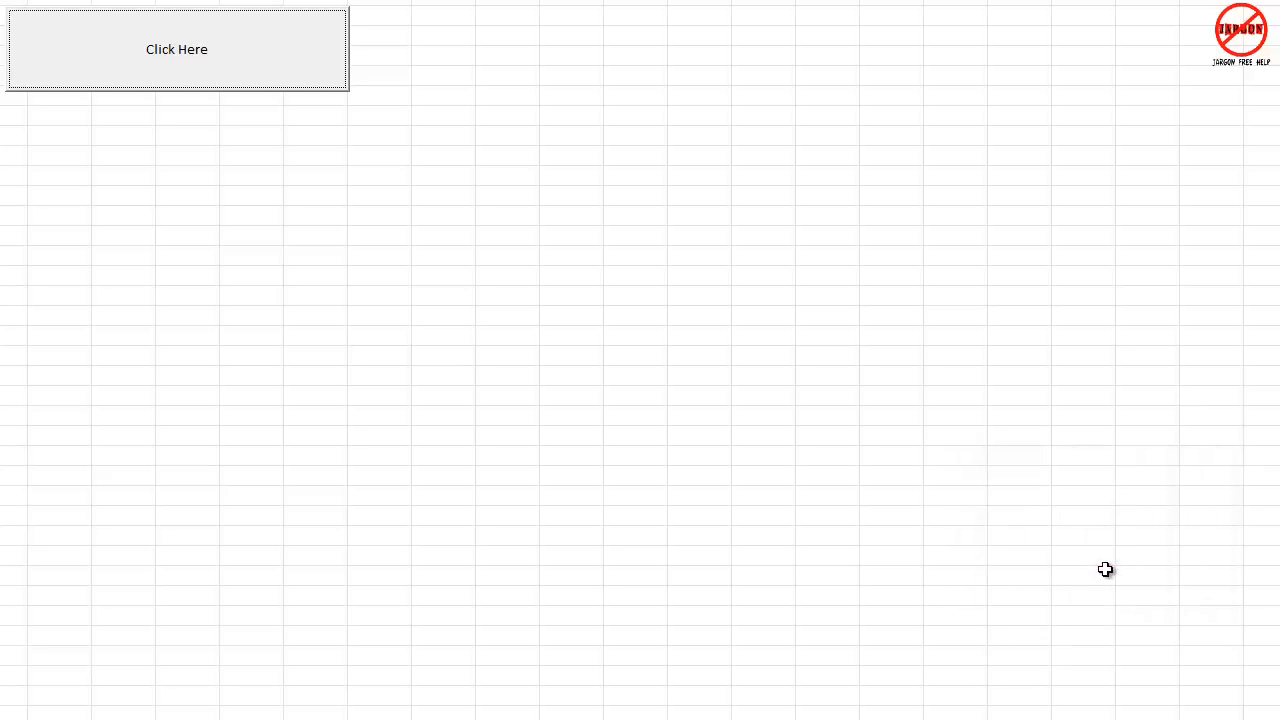
Step: Change the MsgBox buttons argument to vbYesNo + vbExclamation so the prompt shows a warning icon
double_click(176, 48)
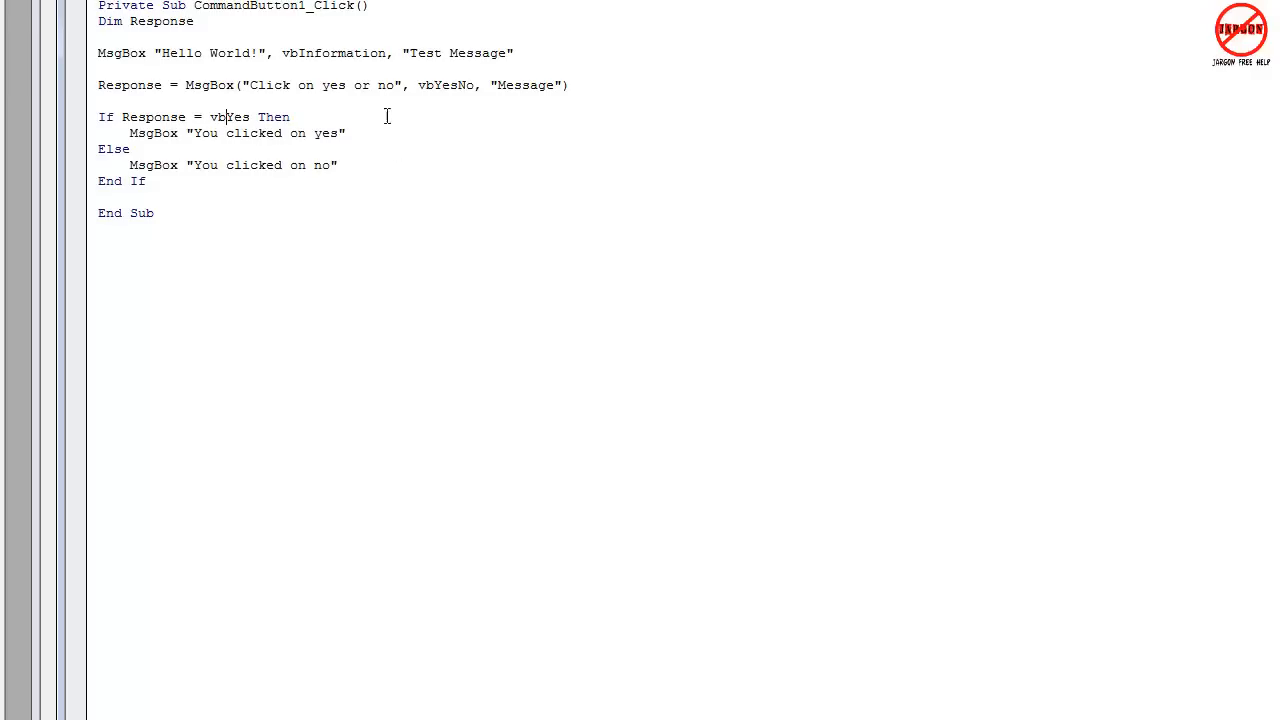
mouse_move(422, 84)
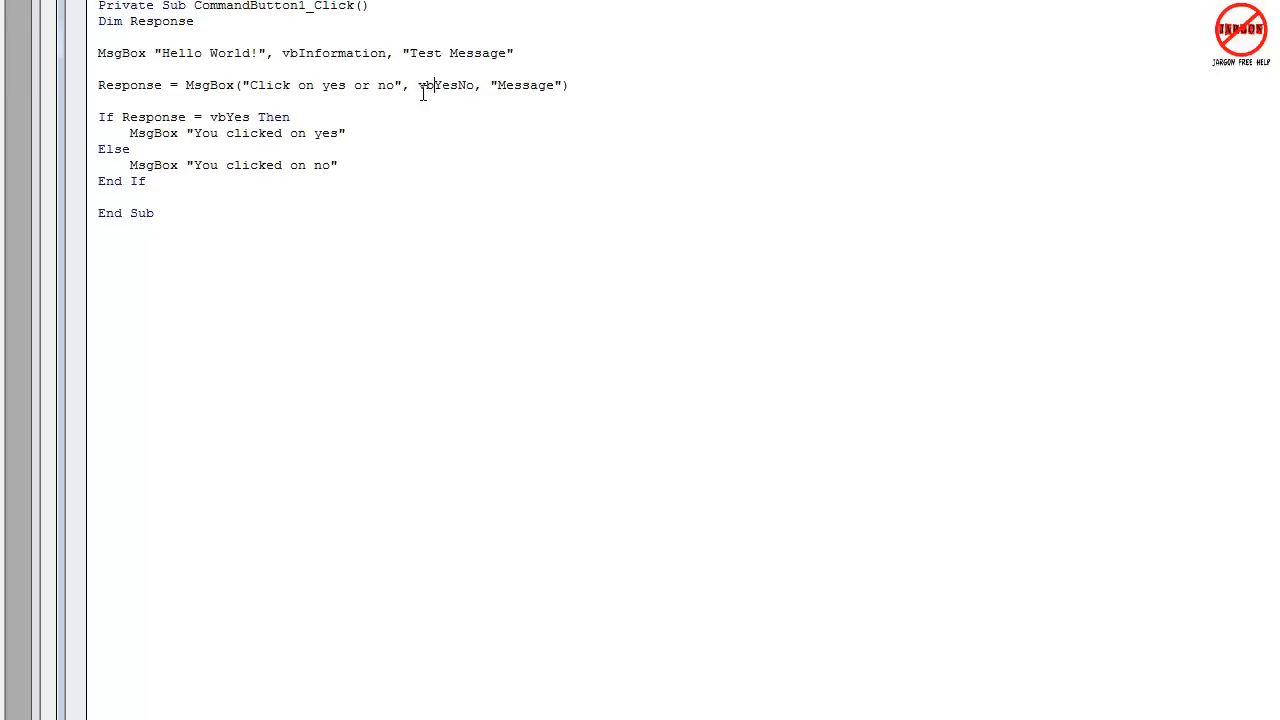
type(",")
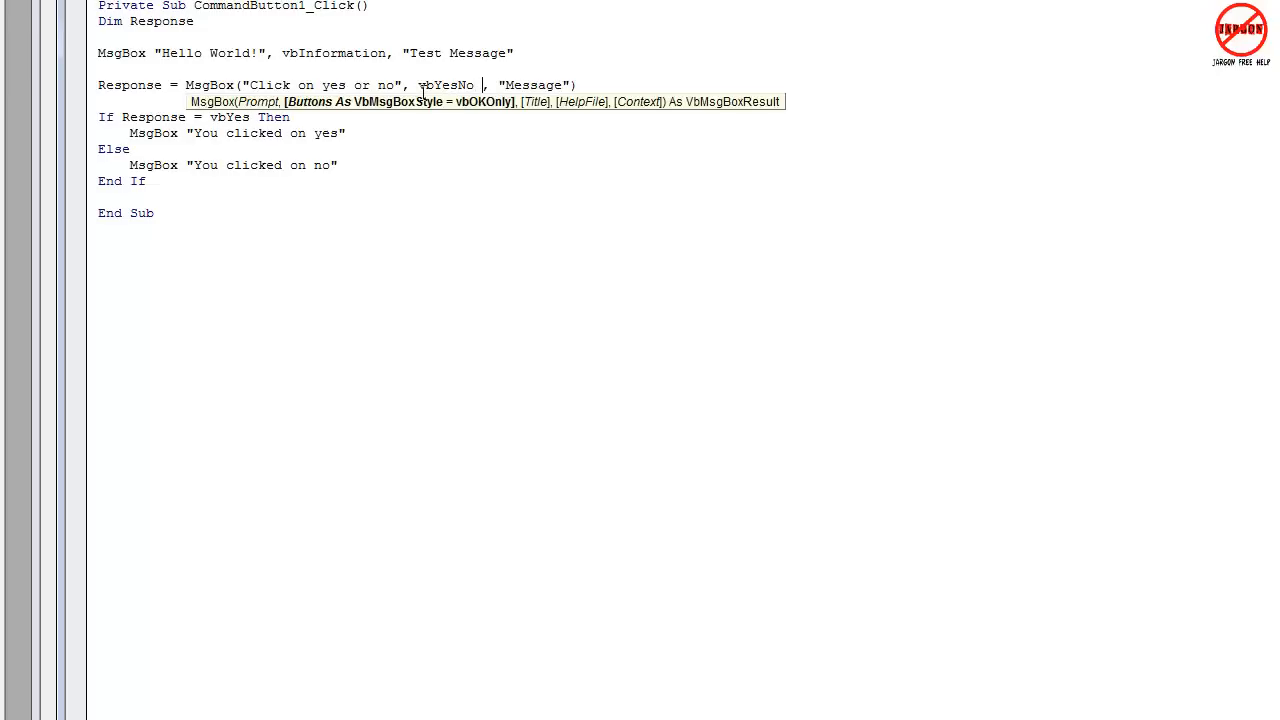
type("+")
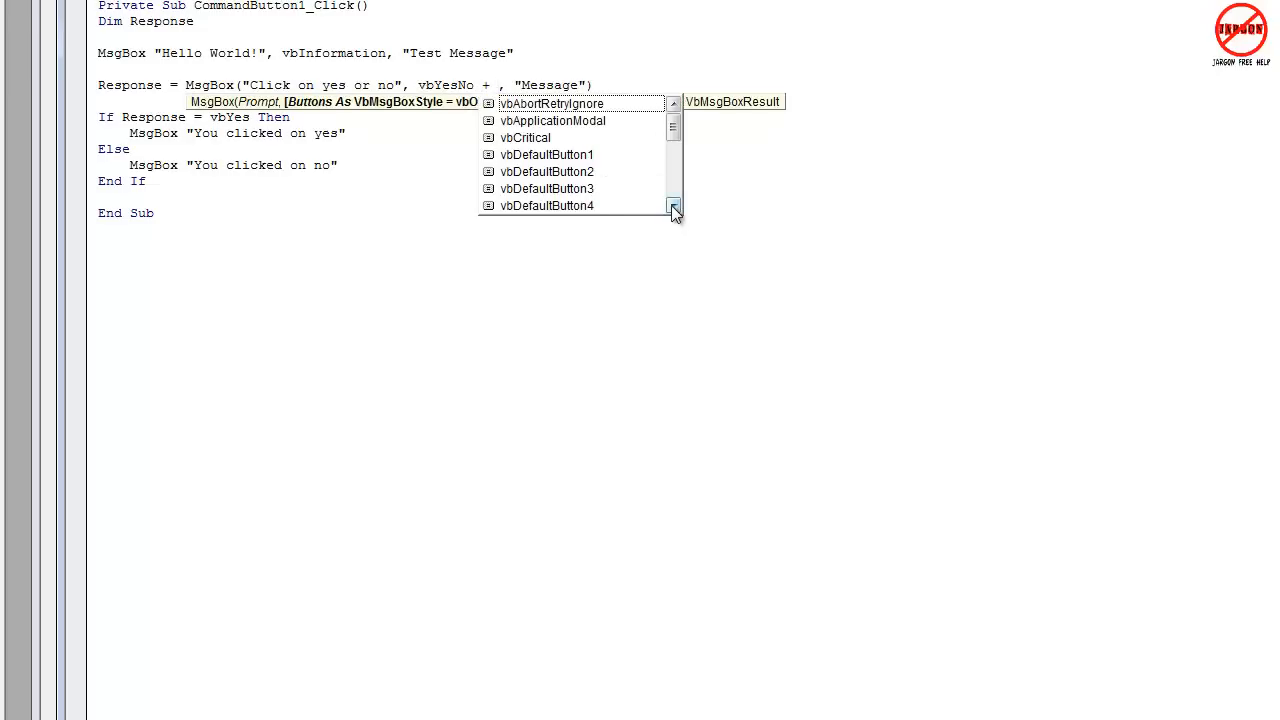
left_click(672, 206)
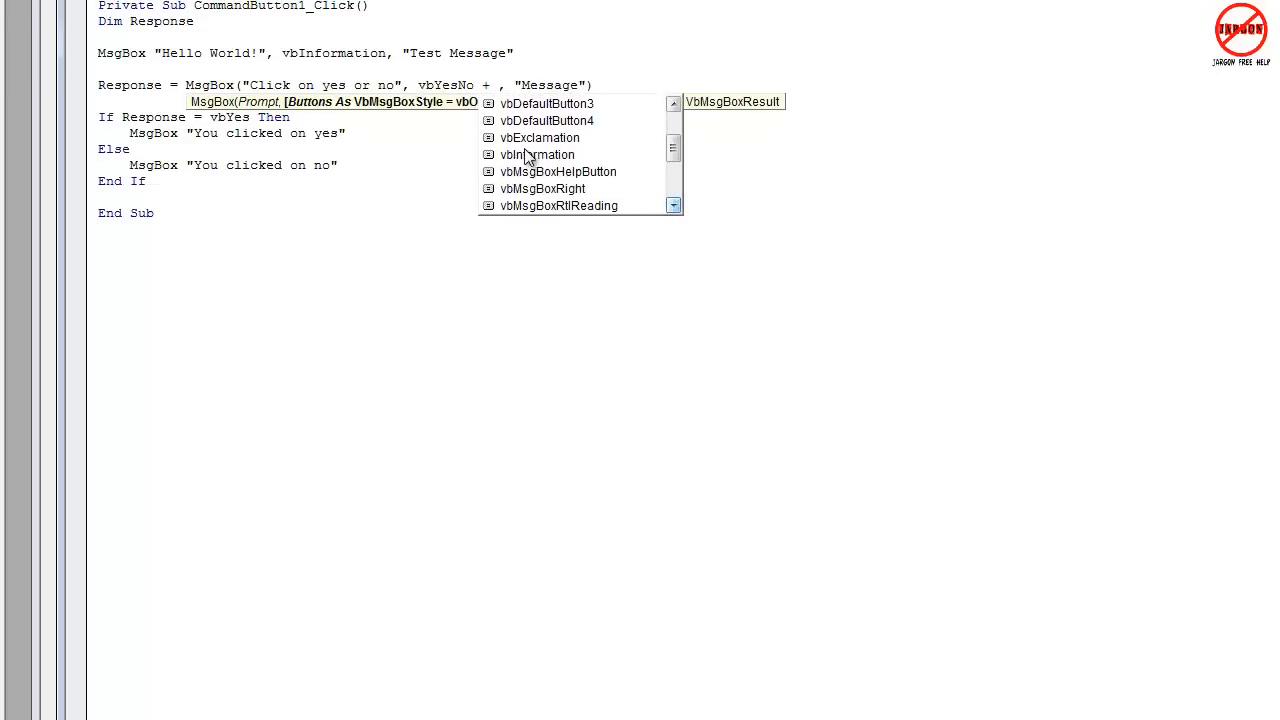
left_click(538, 154)
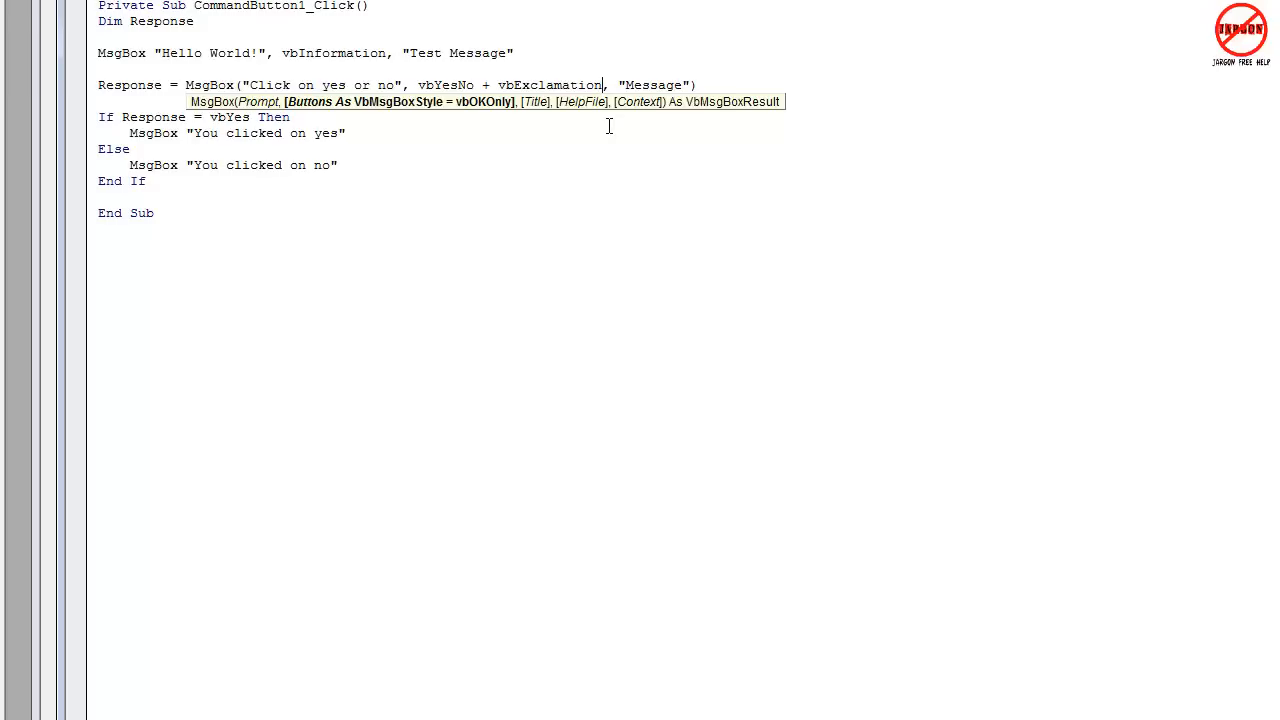
double_click(444, 84)
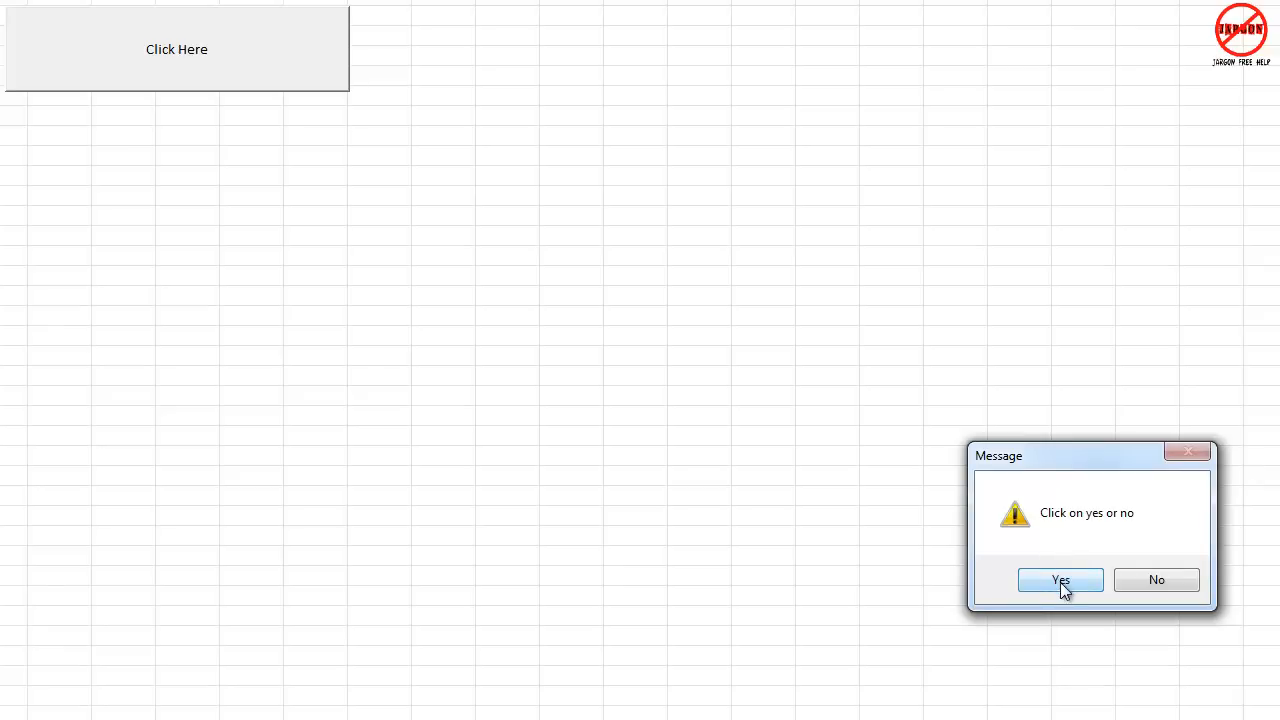
mouse_move(1030, 528)
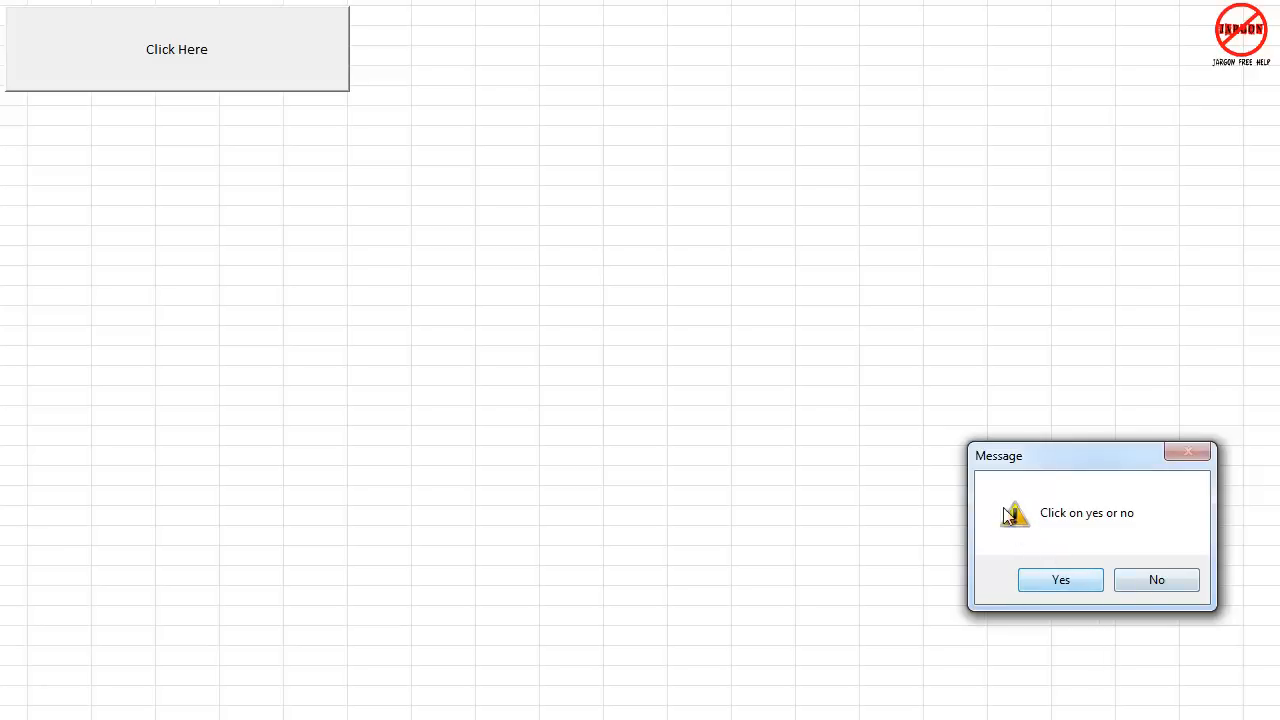
left_click(1060, 580)
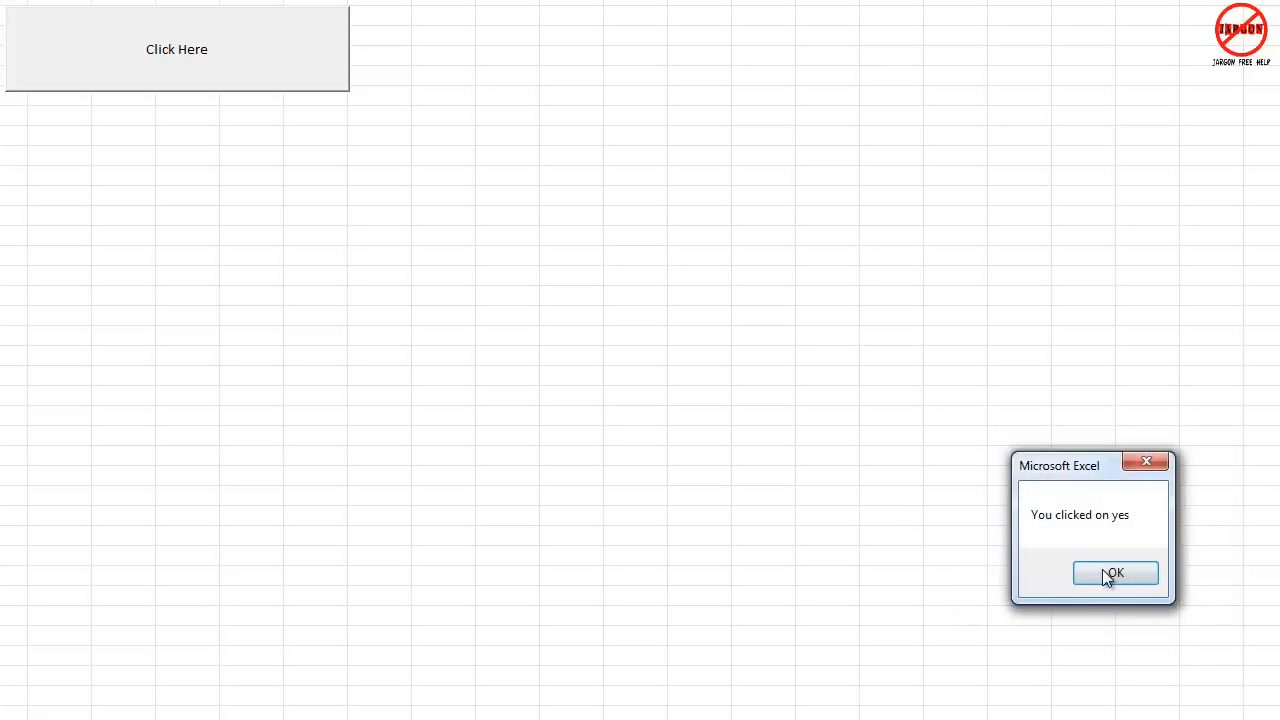
left_click(1114, 572)
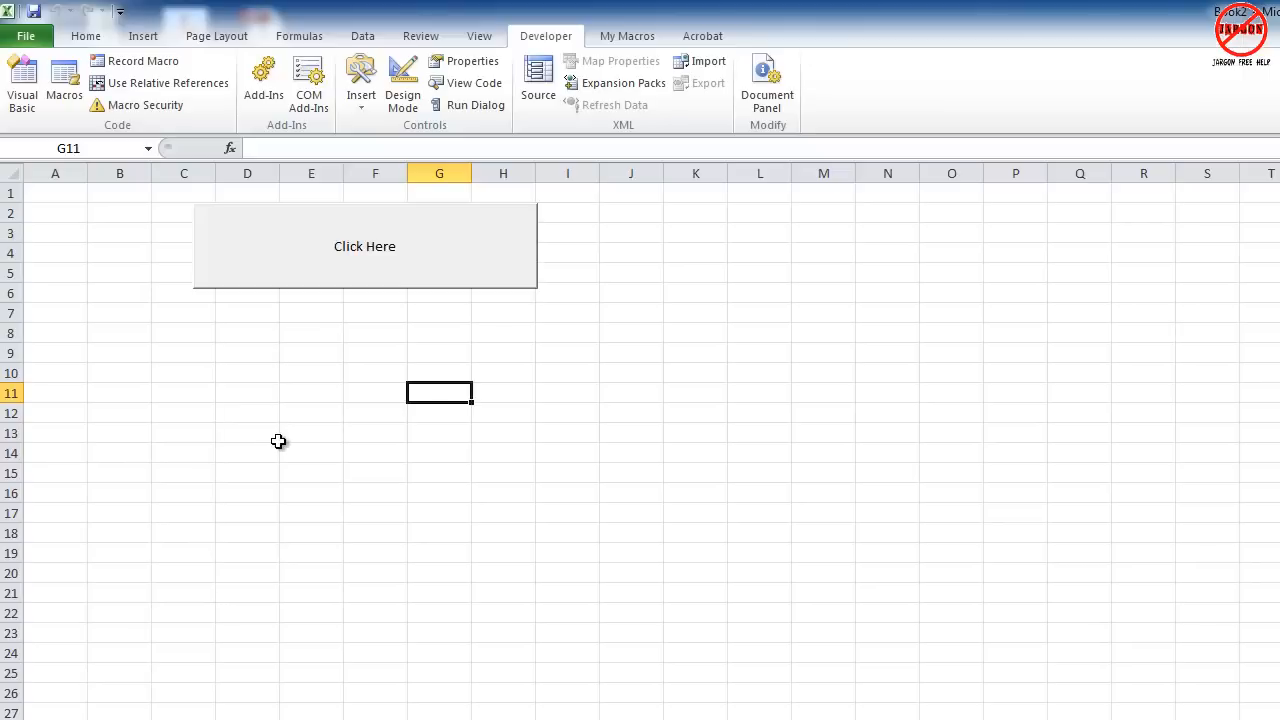
mouse_move(26, 36)
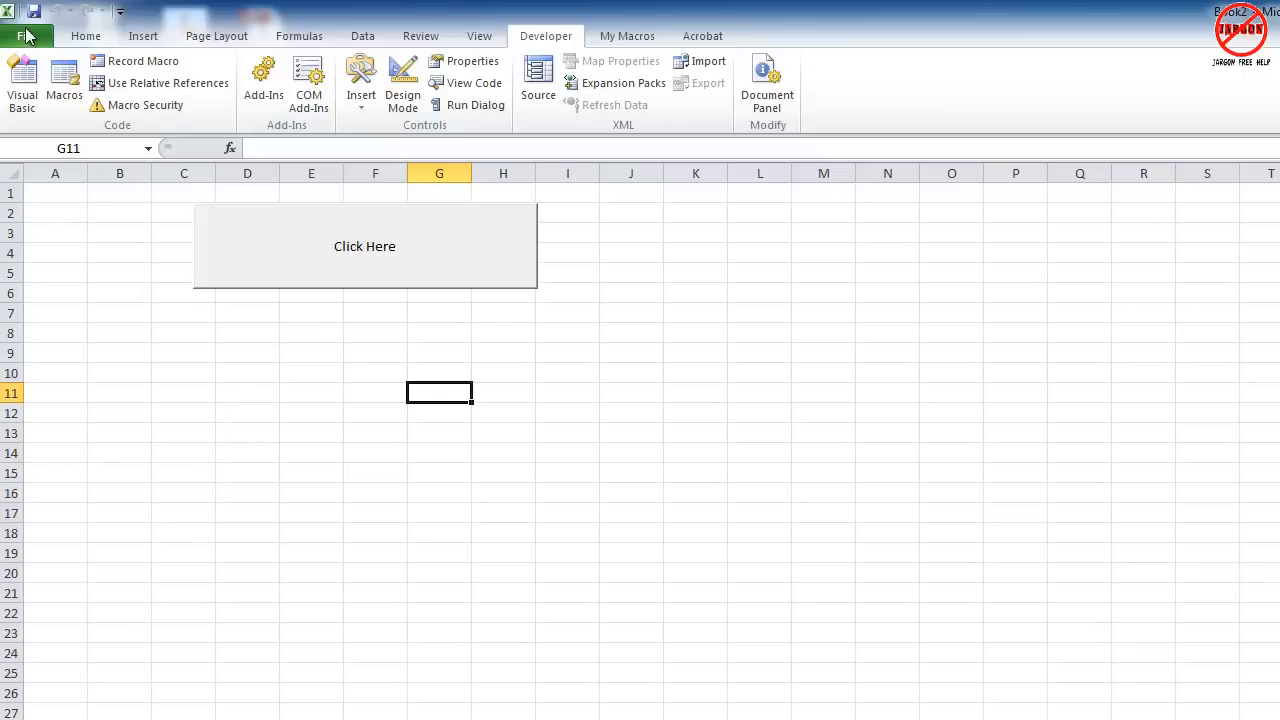
Step: Open macros 1.xlsm from Recent and show the Macro dialog listing ImportFilms, RelativeRef and SetupSpreadsheet
left_click(26, 36)
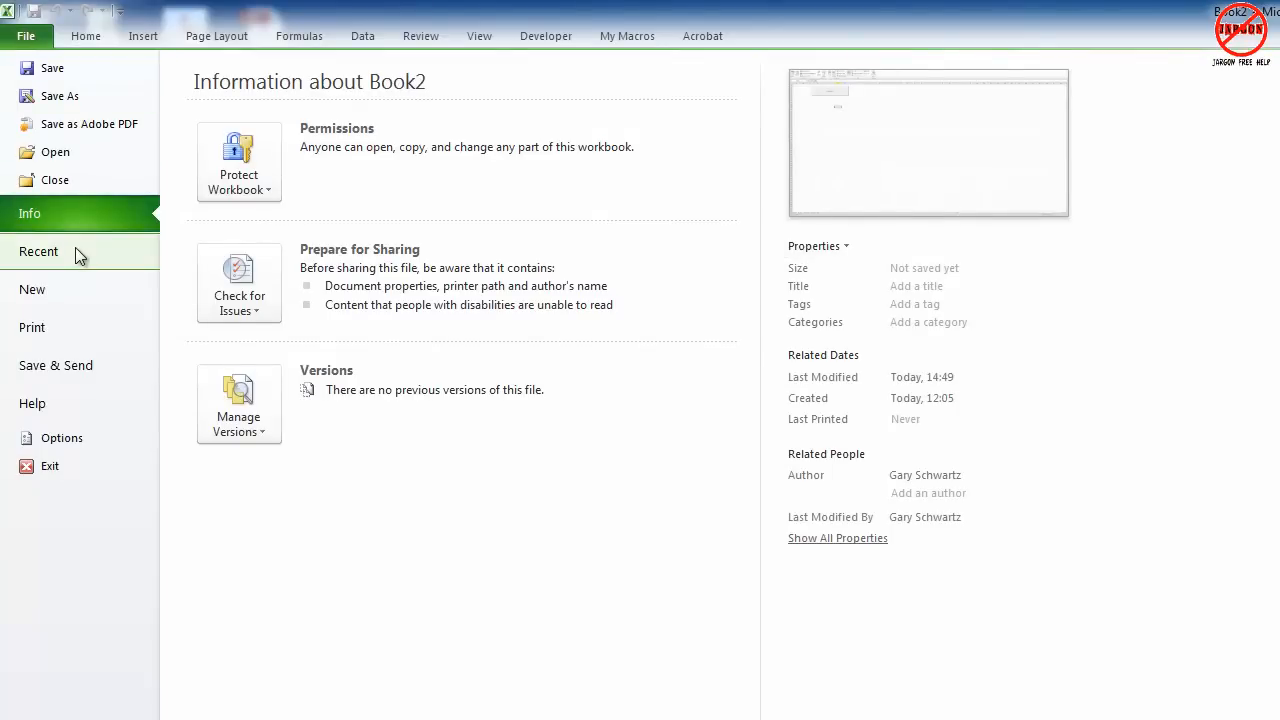
left_click(38, 252)
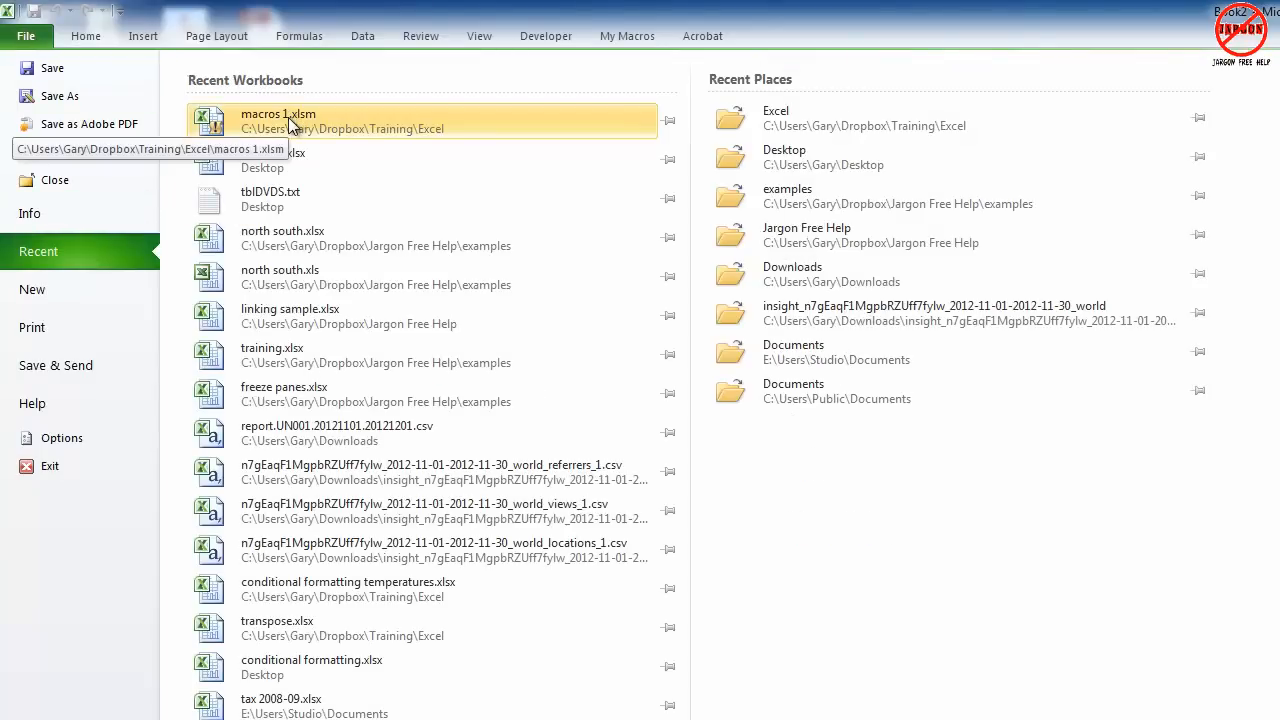
left_click(278, 120)
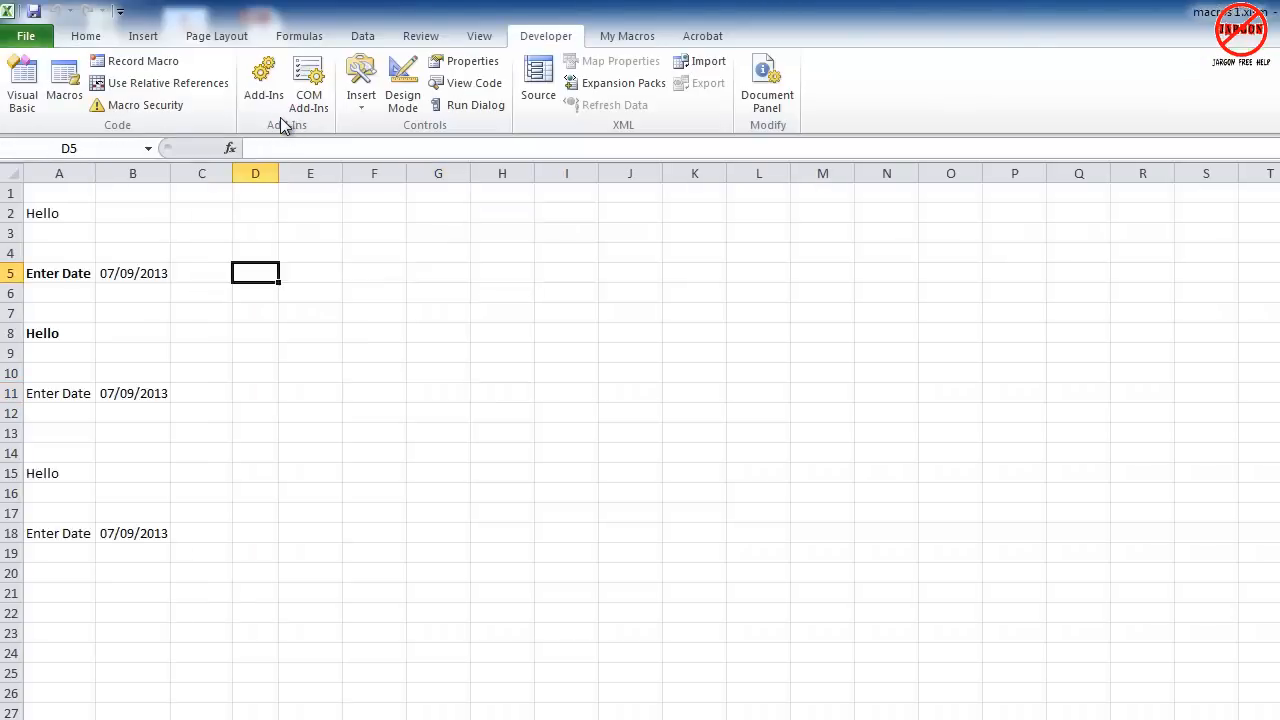
mouse_move(296, 130)
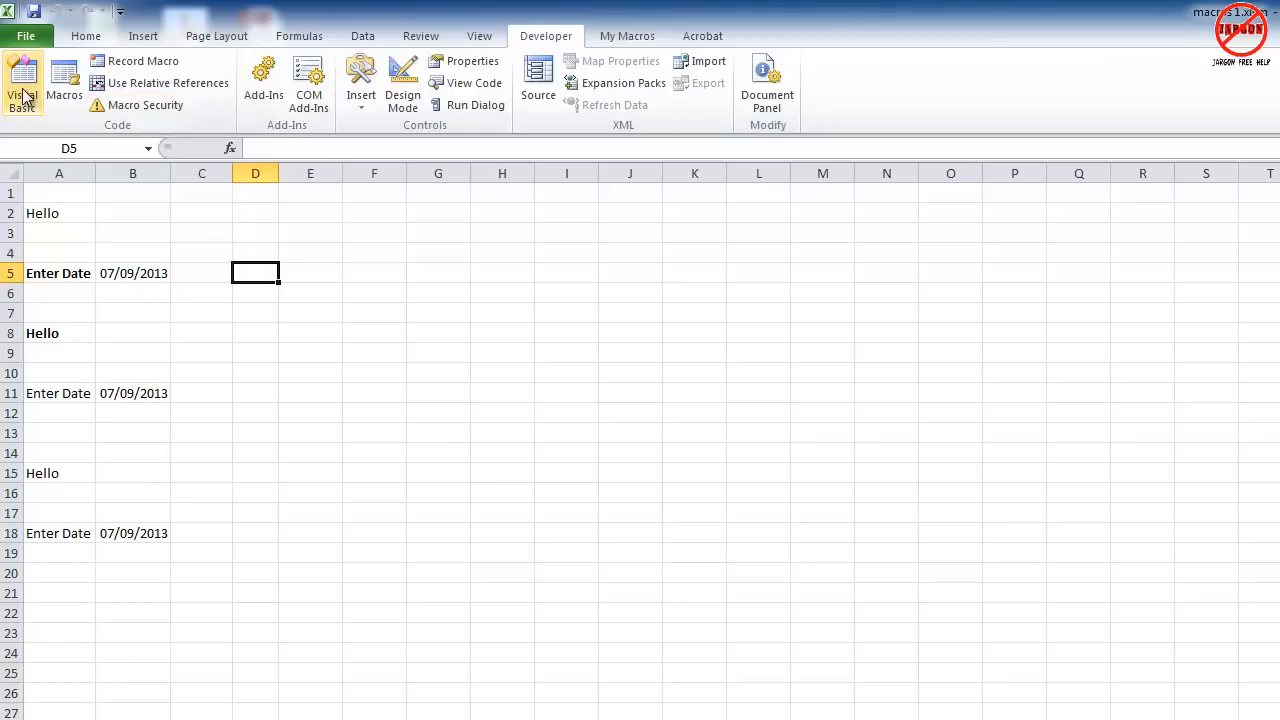
left_click(64, 84)
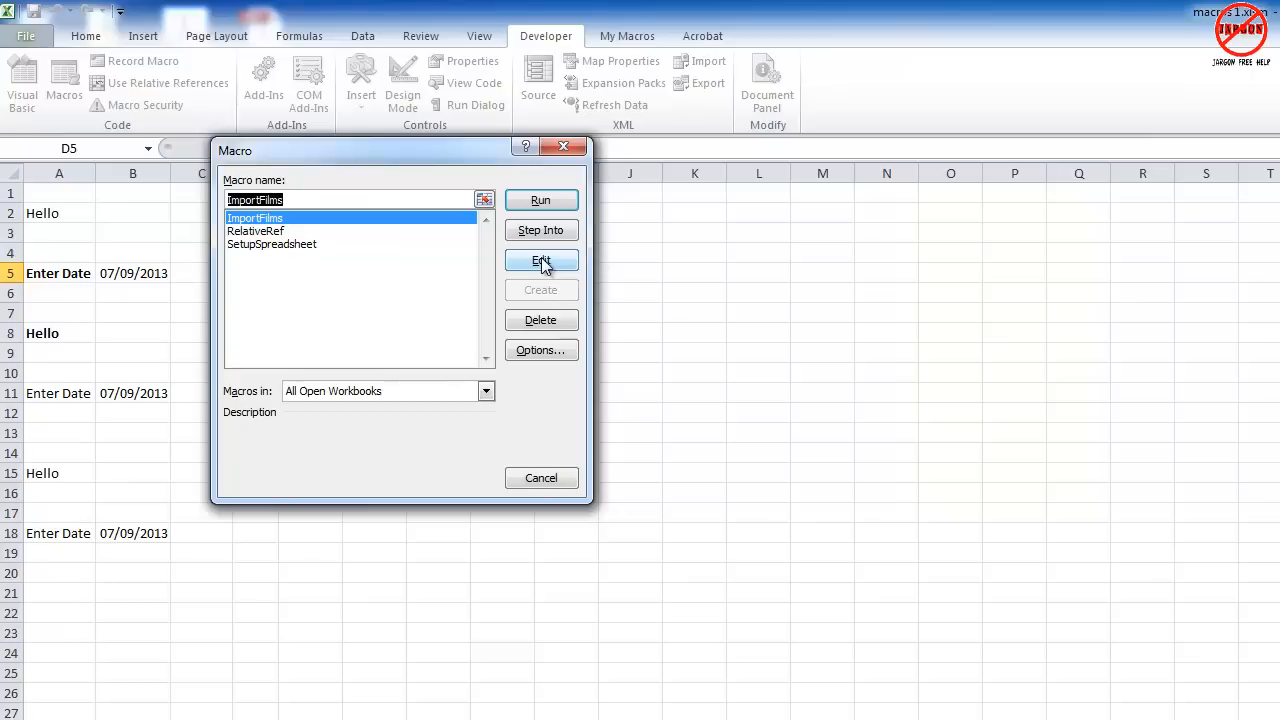
Step: Edit ImportFilms and add a msgbox line with the message "Data imported and saved" before End Sub
left_click(540, 260)
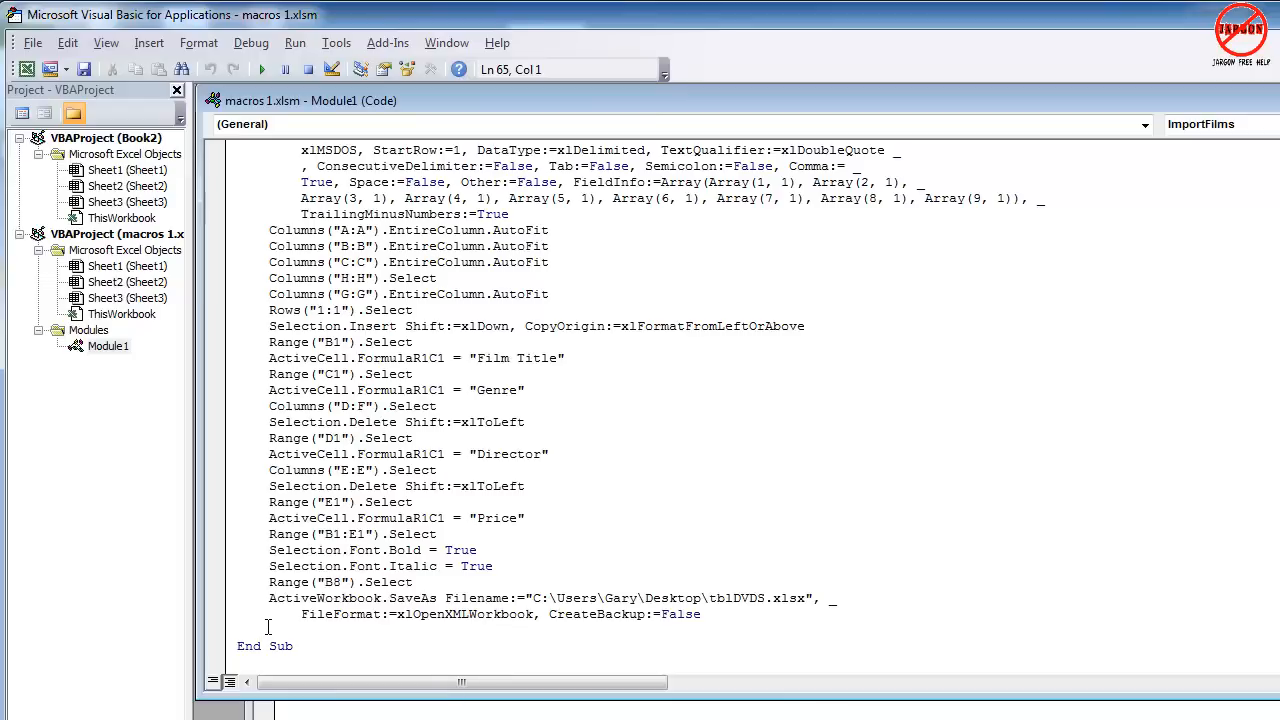
left_click(742, 636)
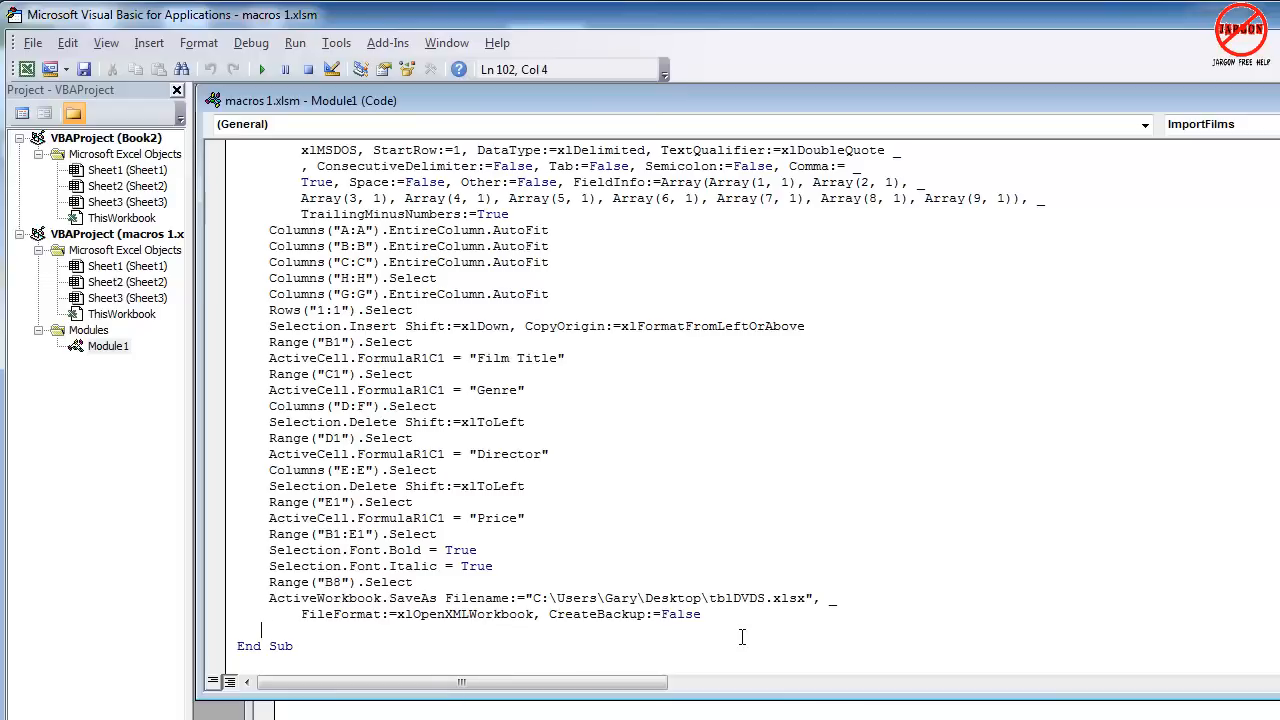
type("msg")
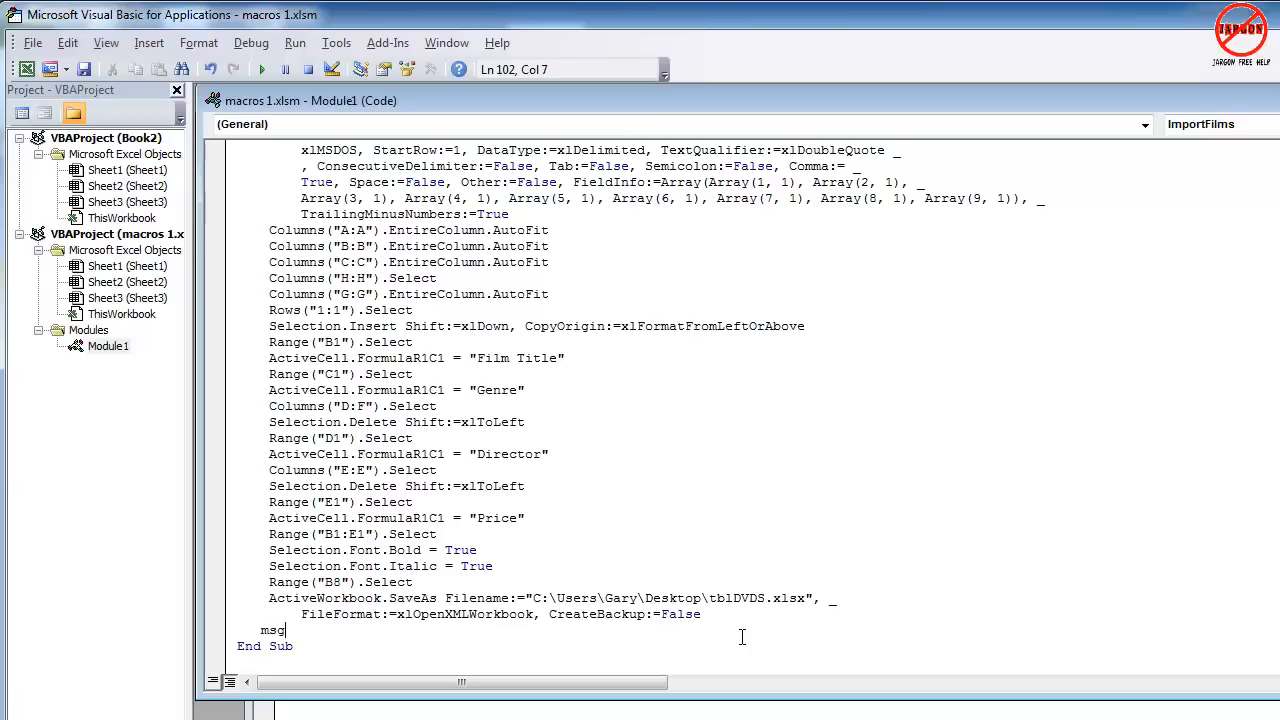
type("gbox")
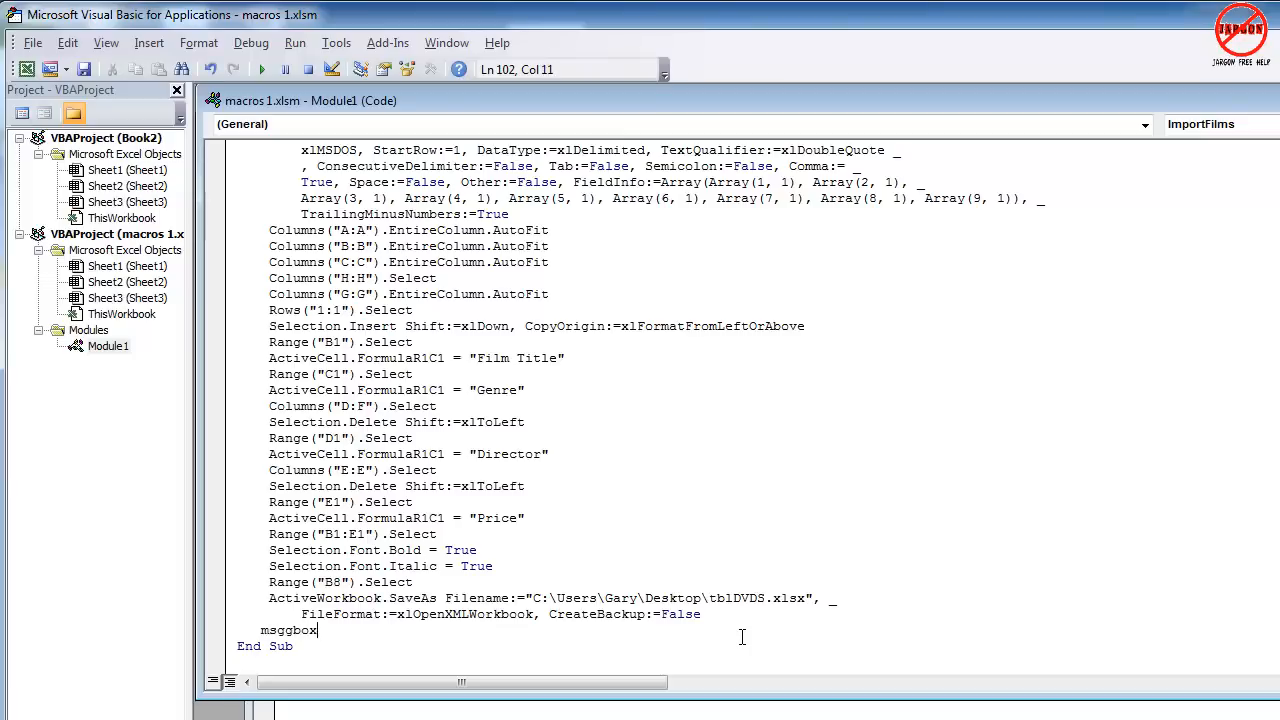
key("BackSpace")
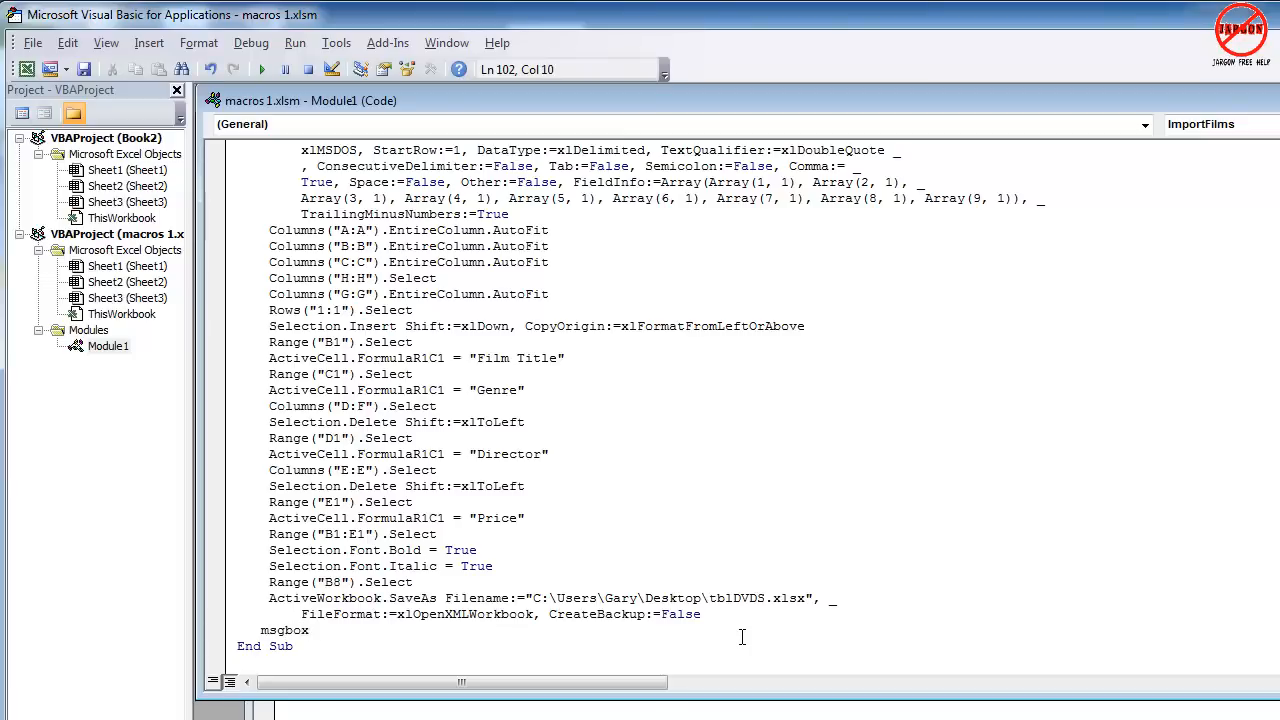
type("\"")
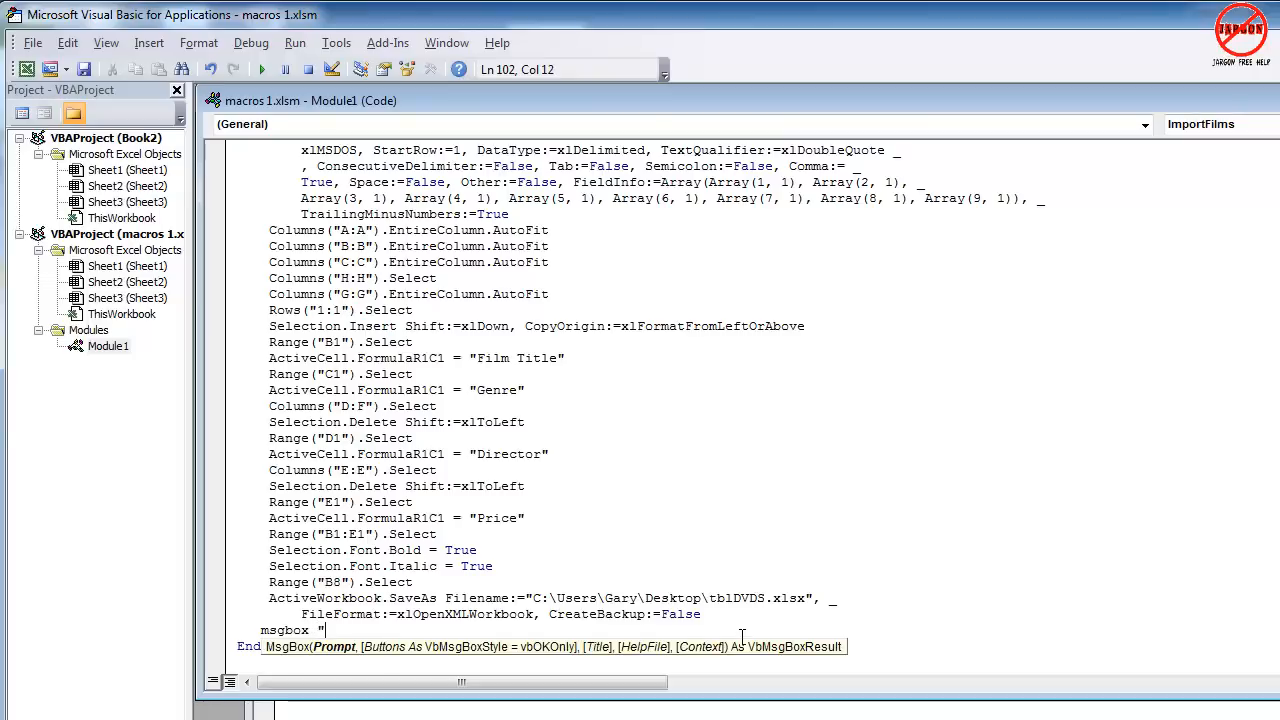
type("Data")
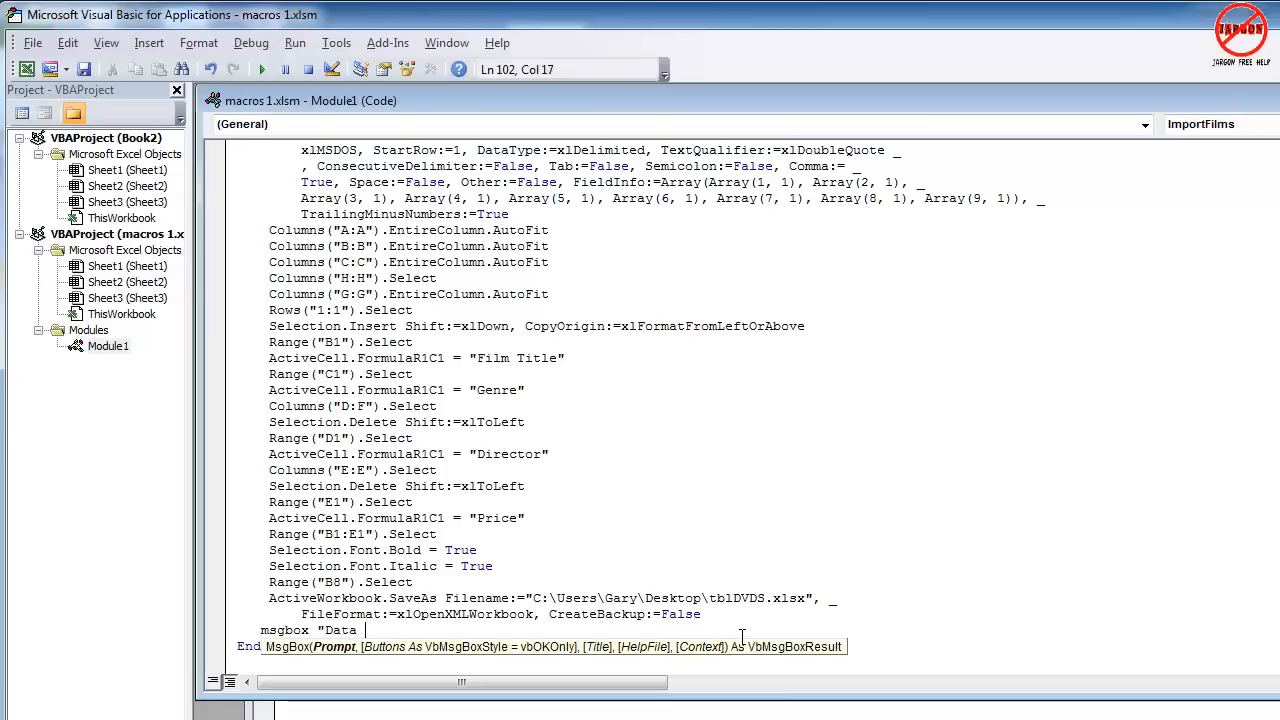
type("imported and")
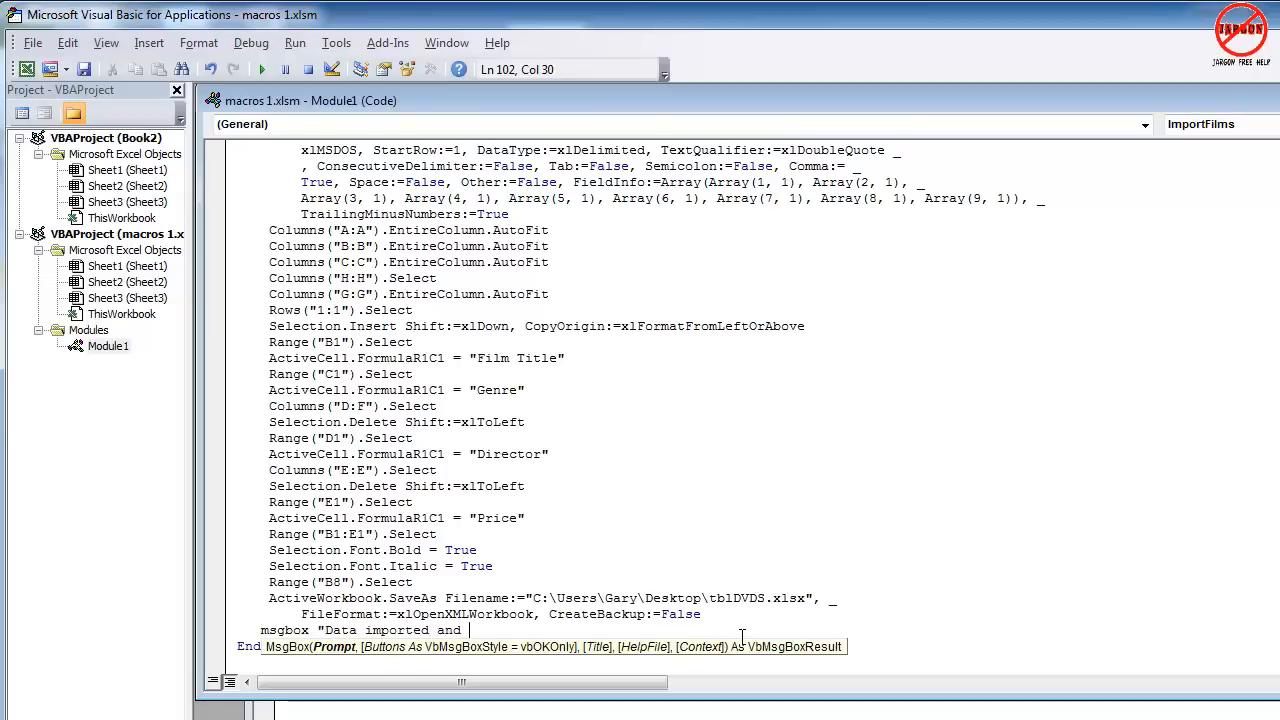
type("saved\",")
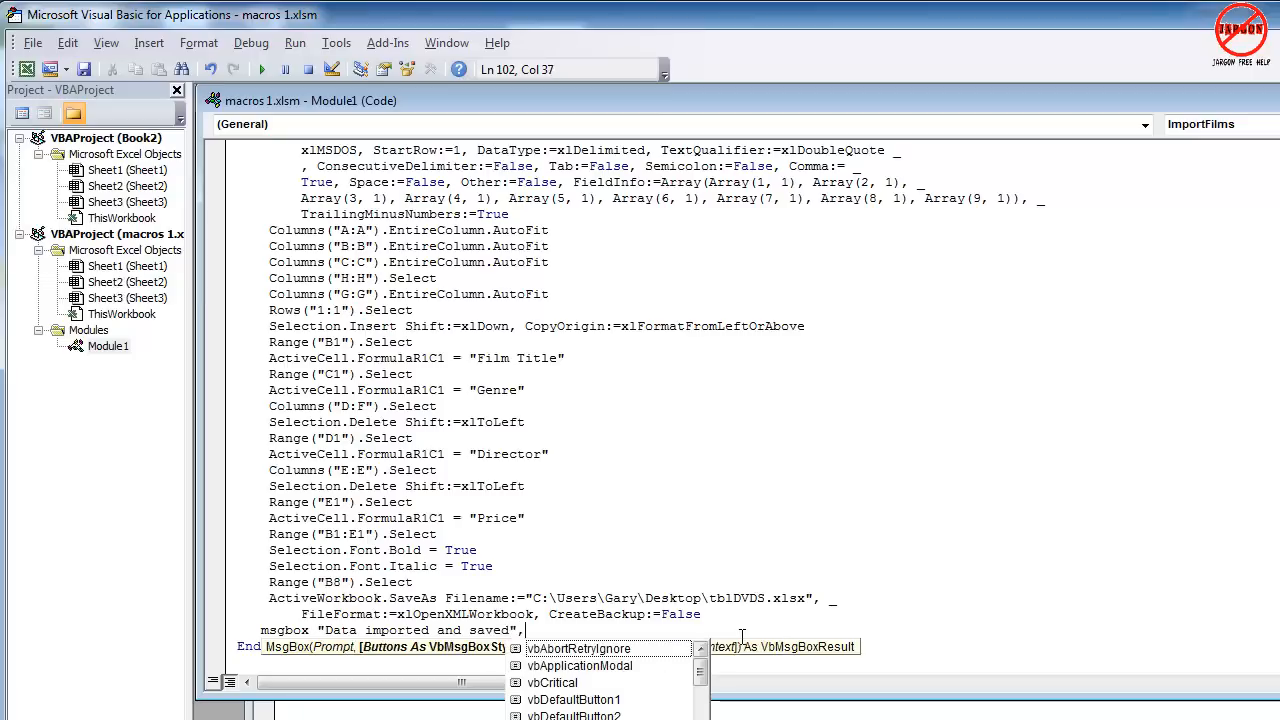
Step: Continue the MsgBox with the vbInformation style argument and begin the title string
type("vbInformation")
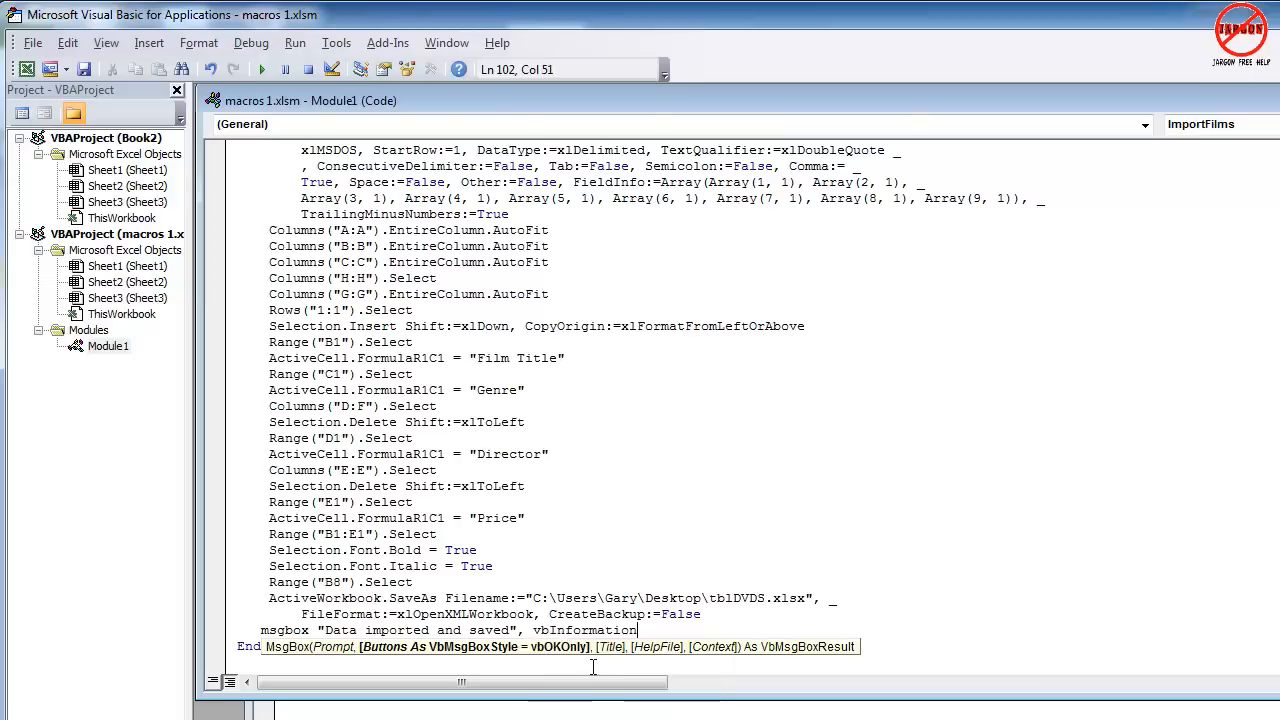
type(",")
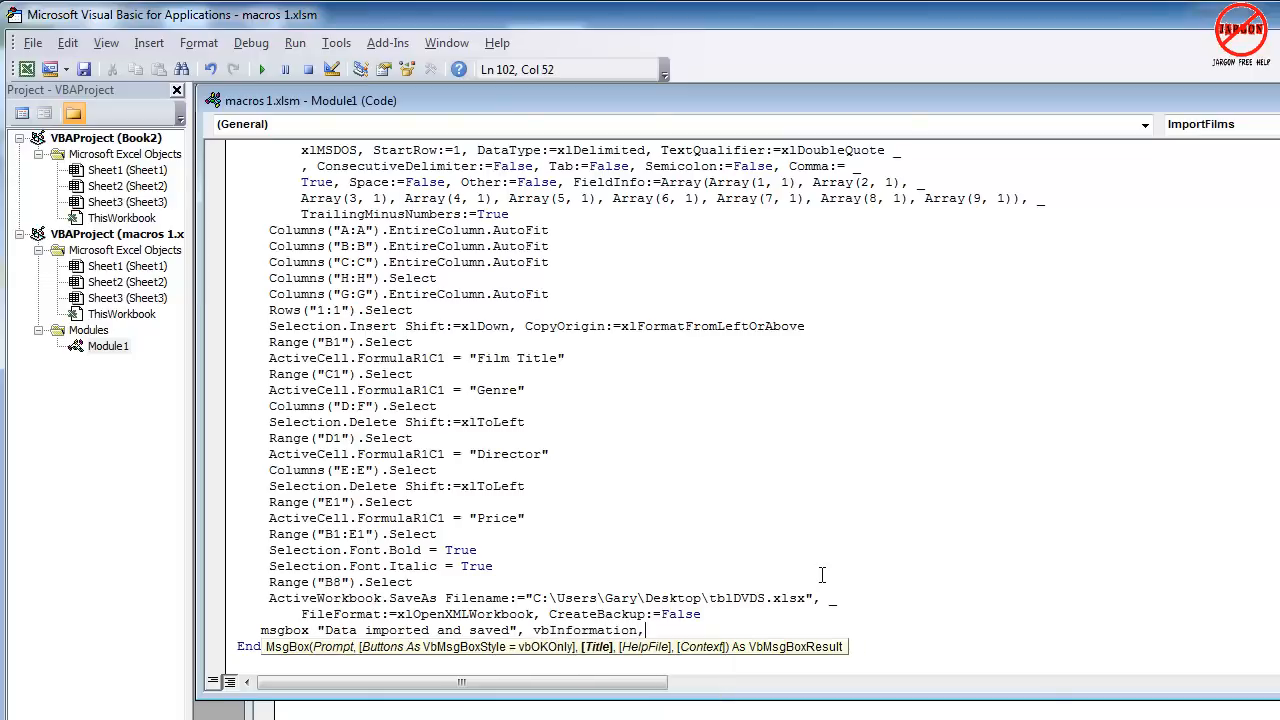
type("\"")
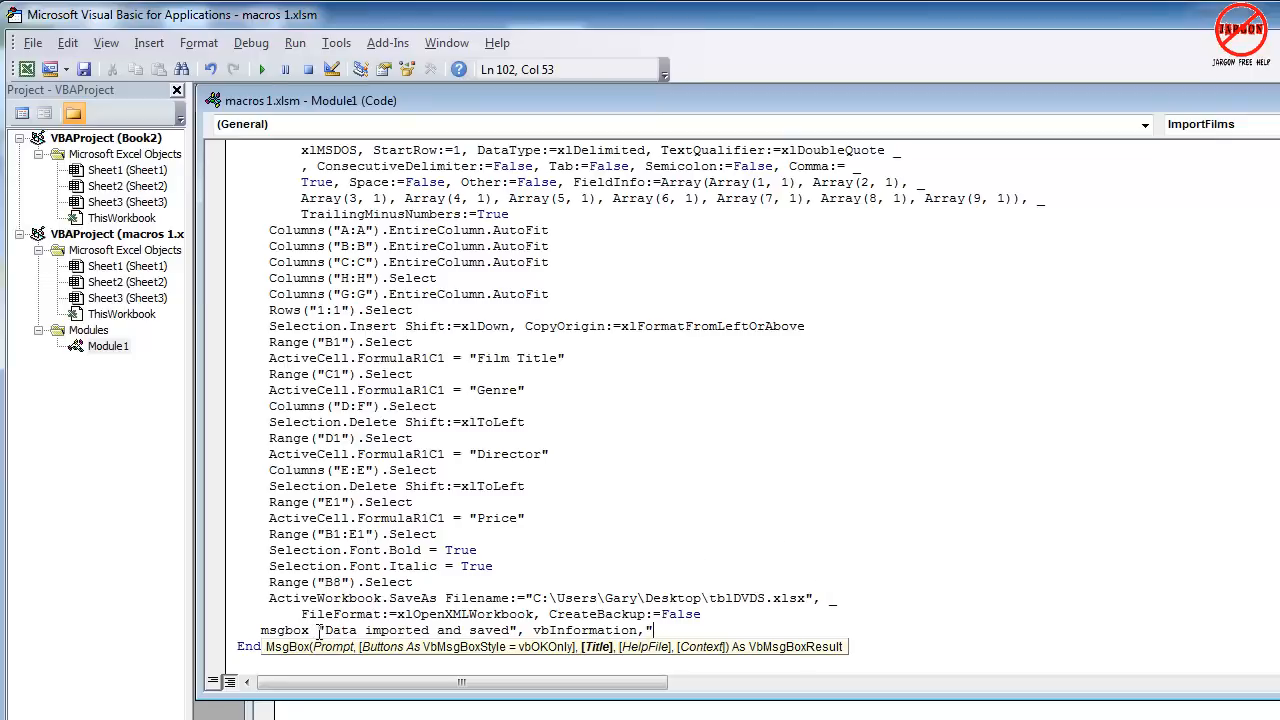
mouse_move(764, 632)
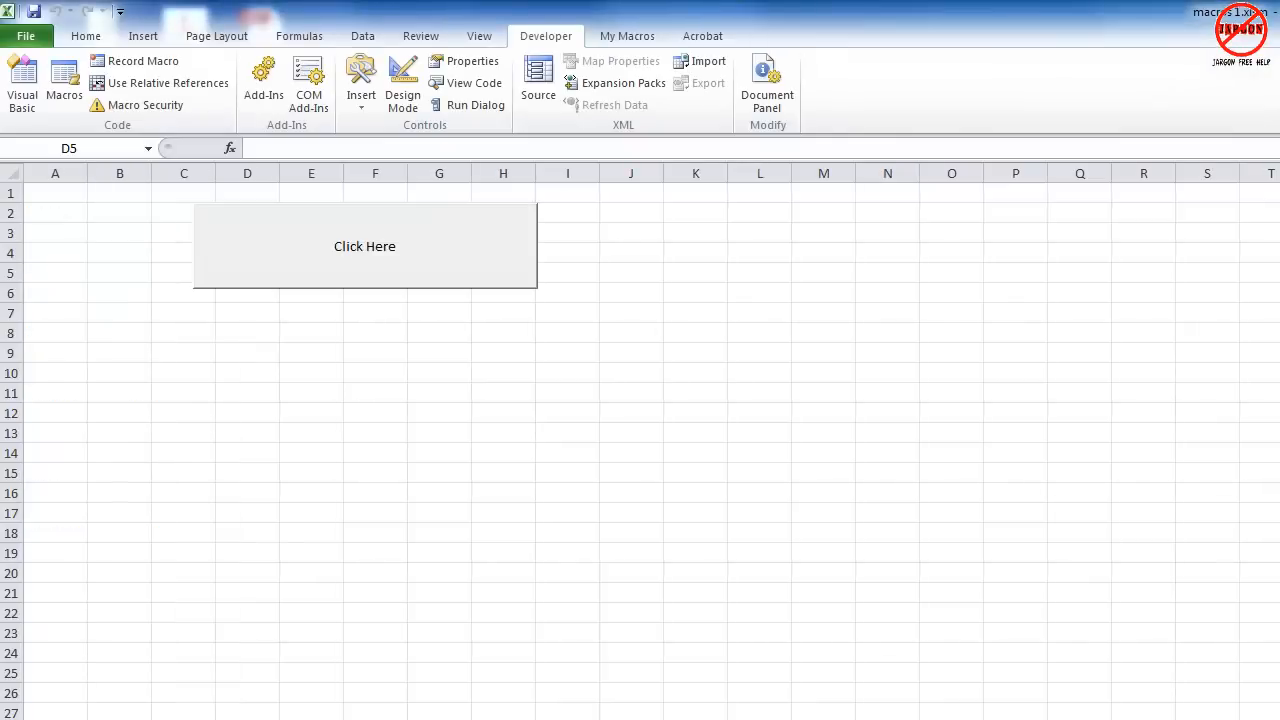
Step: Run ImportFilms, confirming replacement of the existing film file, to get the 'Data imported and saved' message
left_click(440, 392)
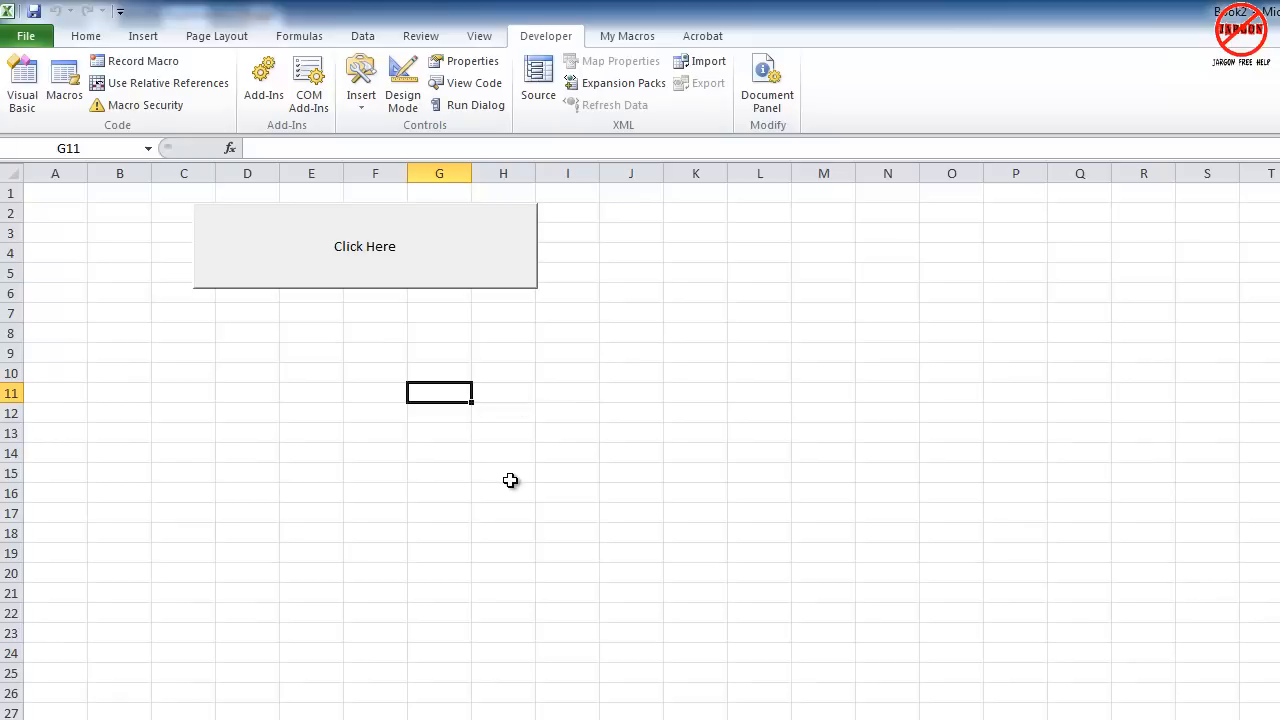
left_click(504, 392)
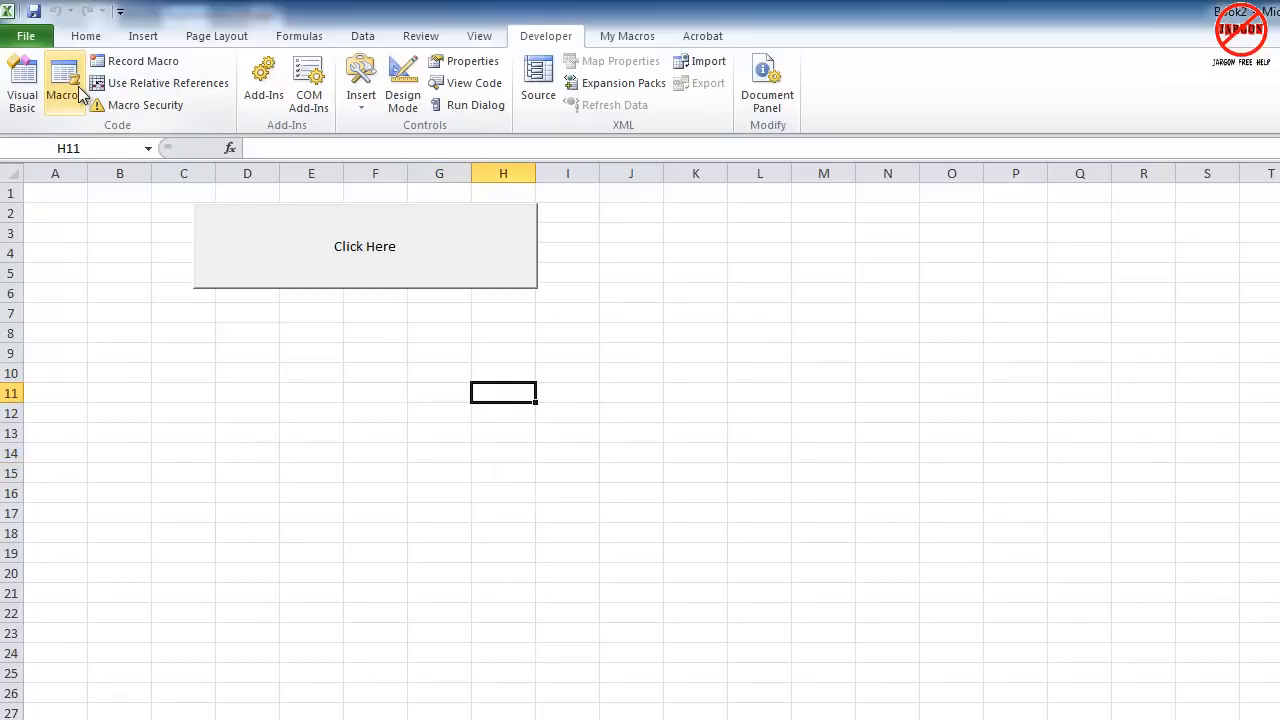
left_click(64, 84)
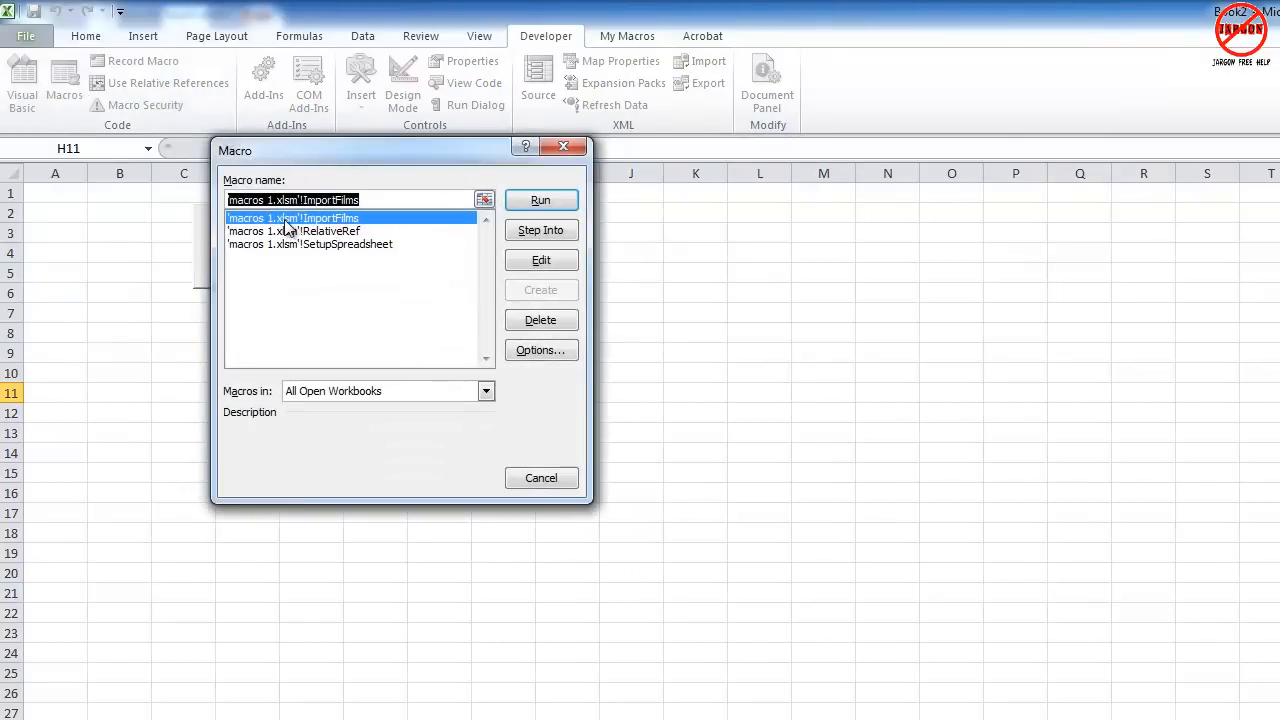
mouse_move(276, 218)
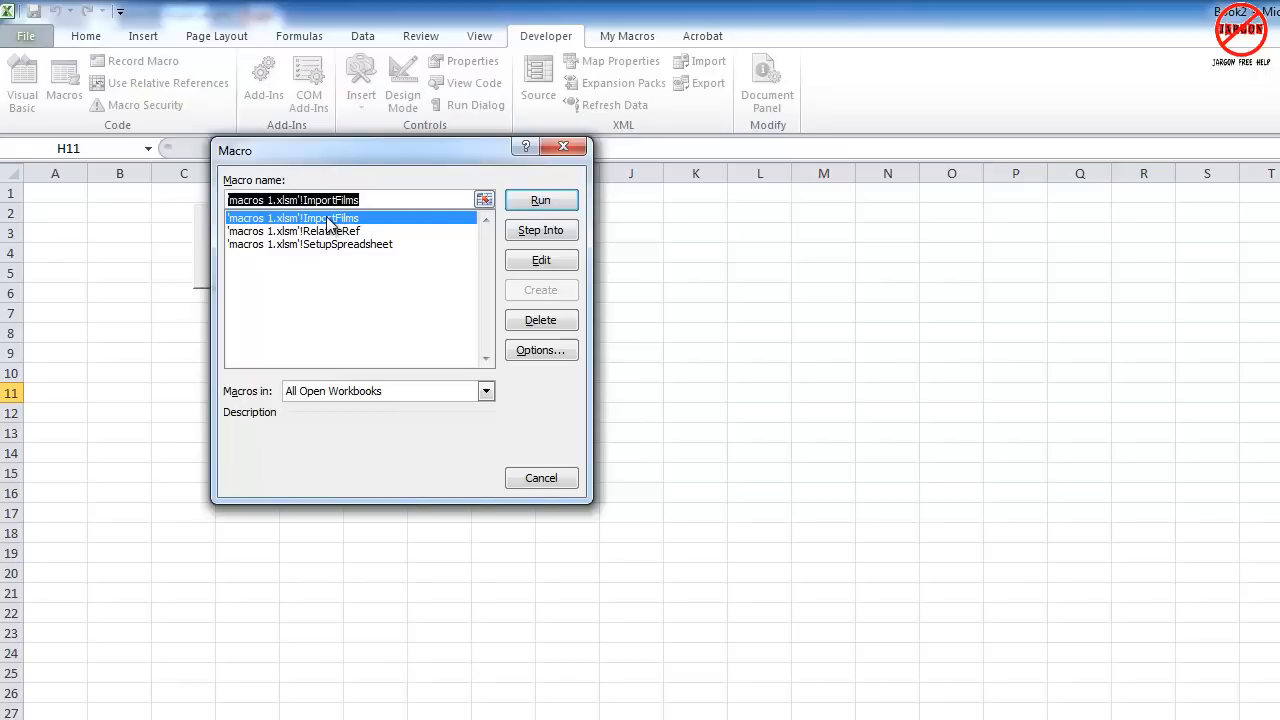
left_click(540, 200)
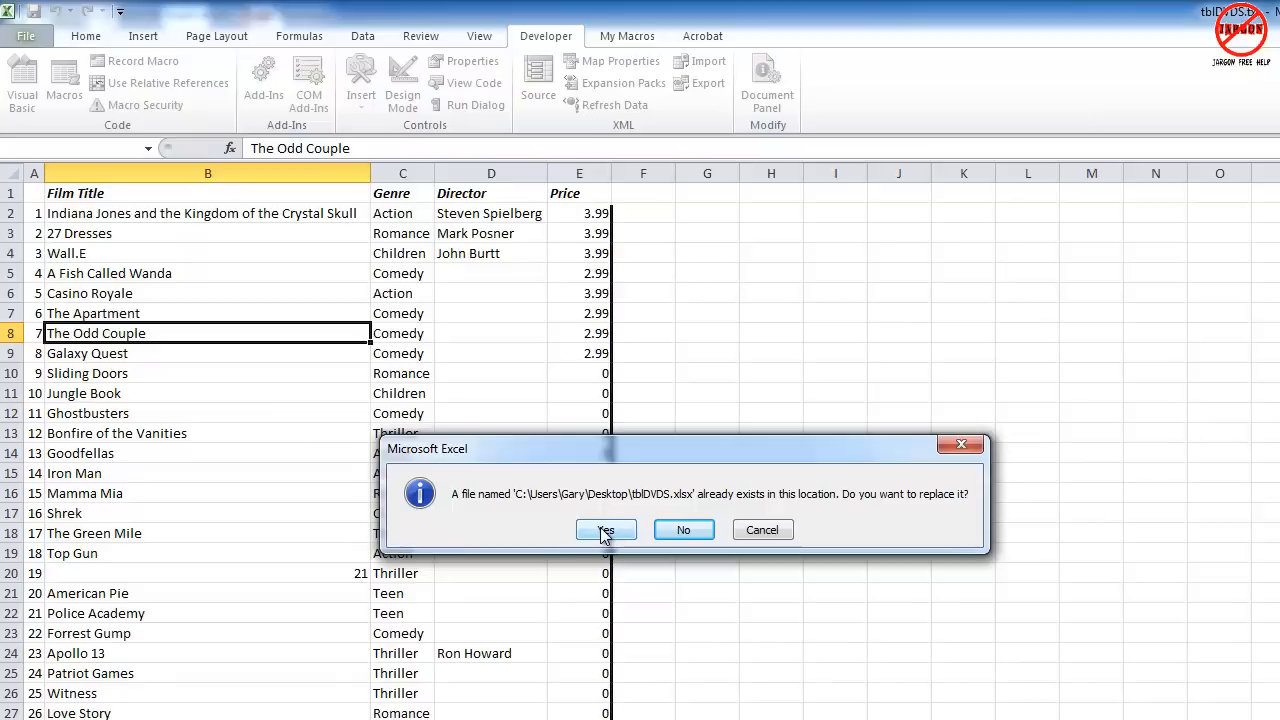
mouse_move(684, 528)
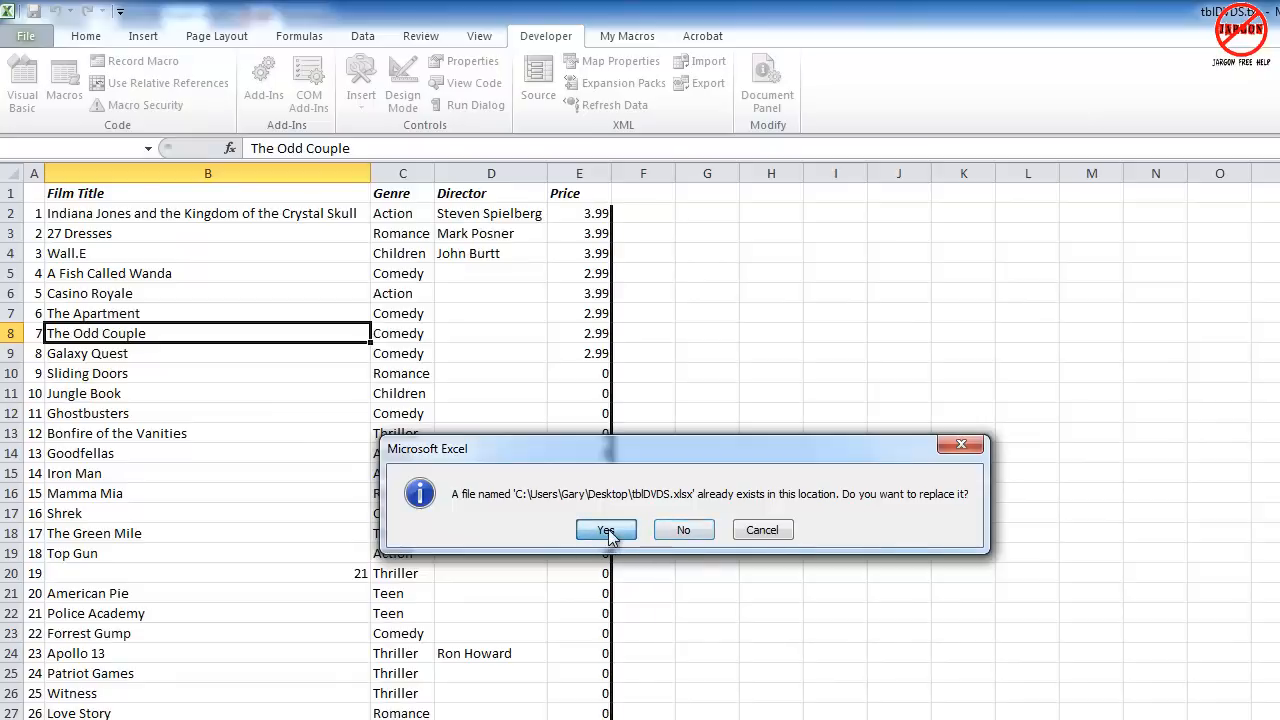
left_click(604, 530)
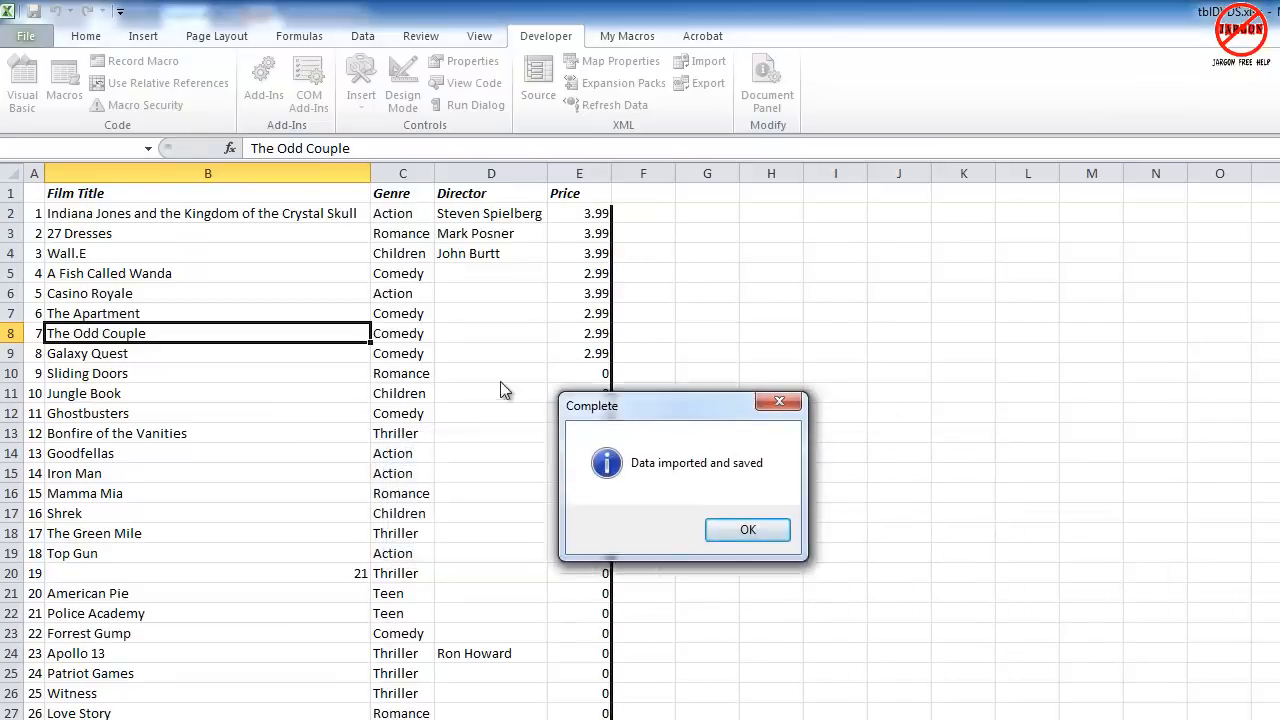